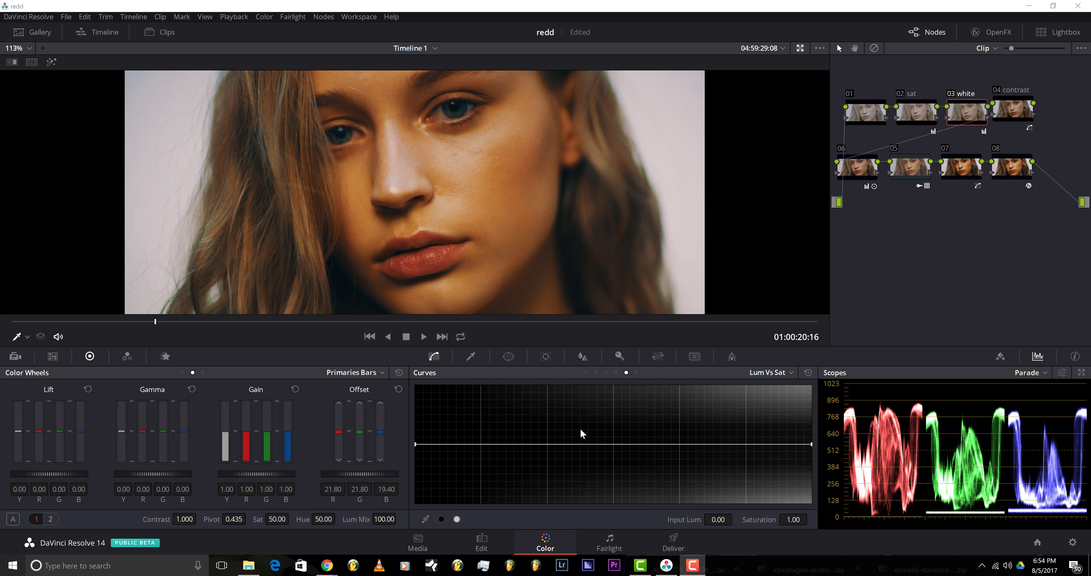
mouse_move(416, 254)
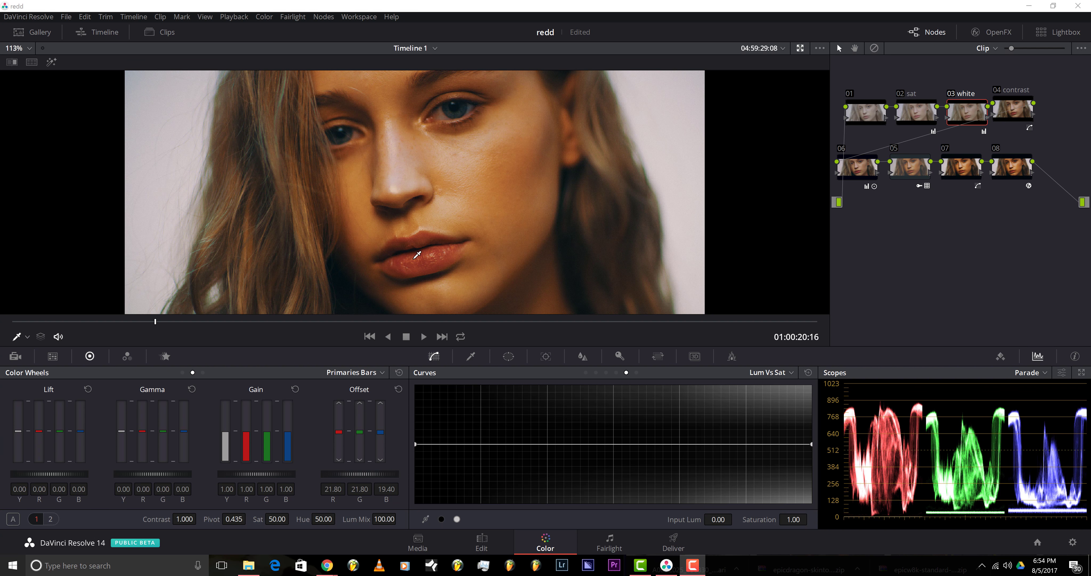
mouse_move(509, 340)
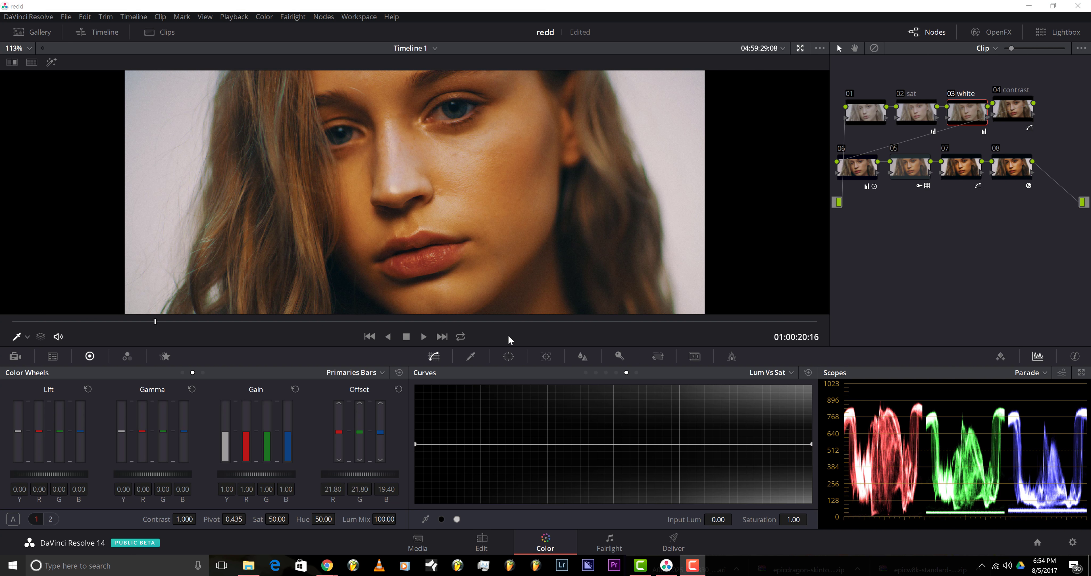
mouse_move(397, 166)
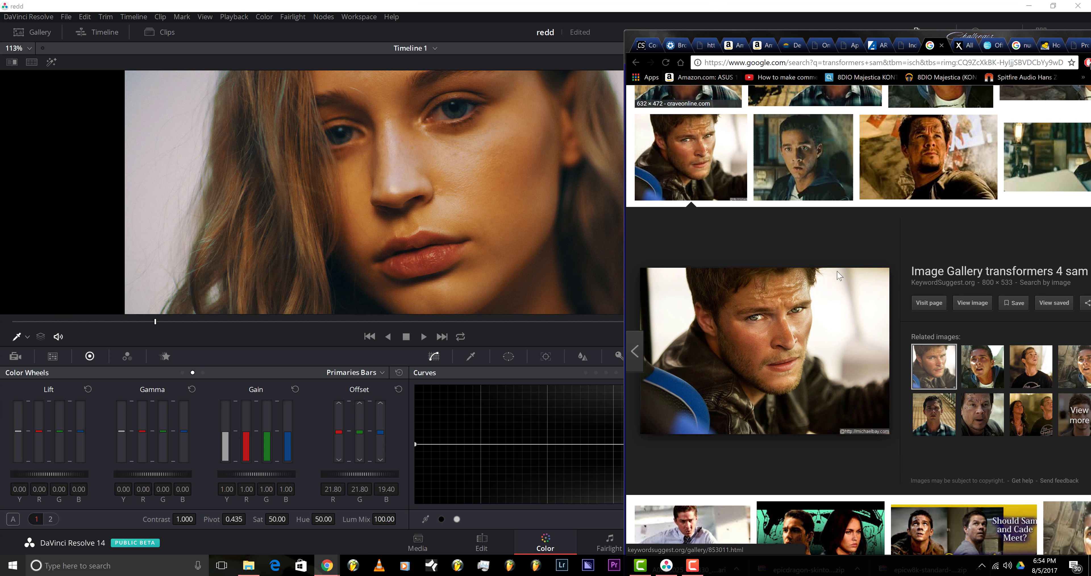
Step: Enlarge an orange-and-teal film still of a man in a leather jacket as a grading reference
click(982, 372)
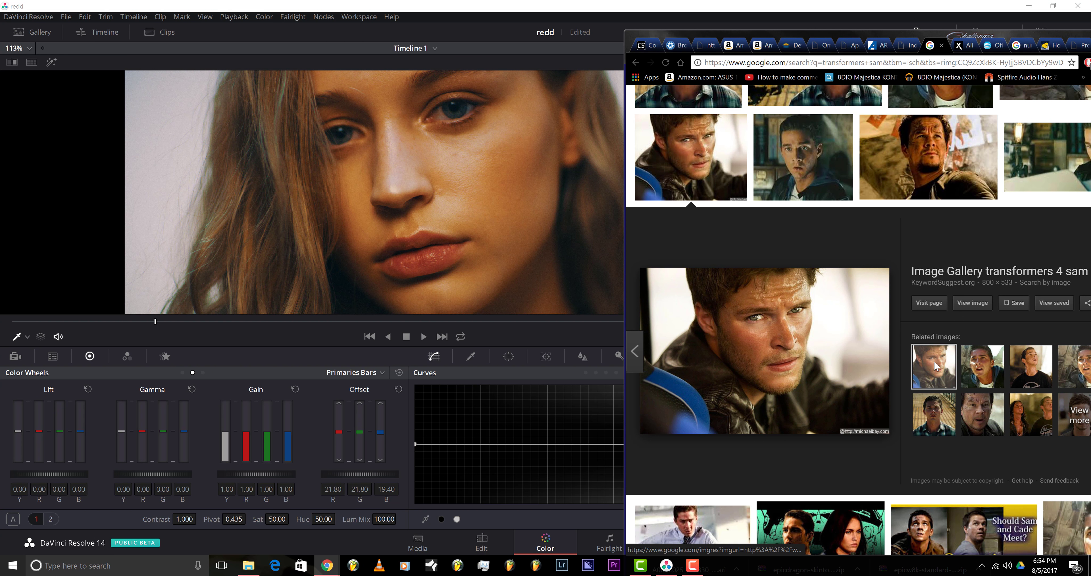
mouse_move(750, 333)
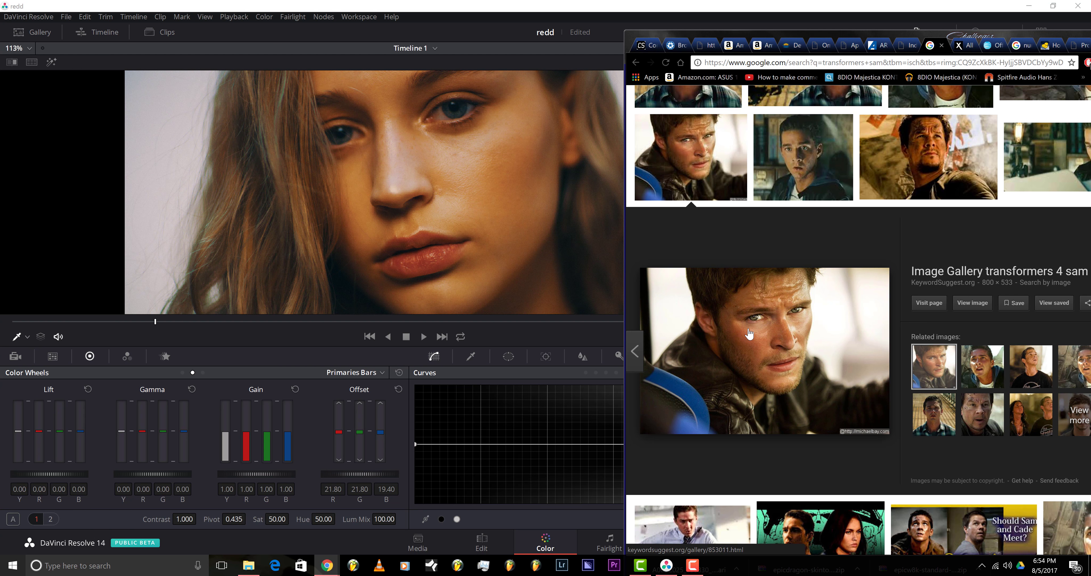
mouse_move(751, 356)
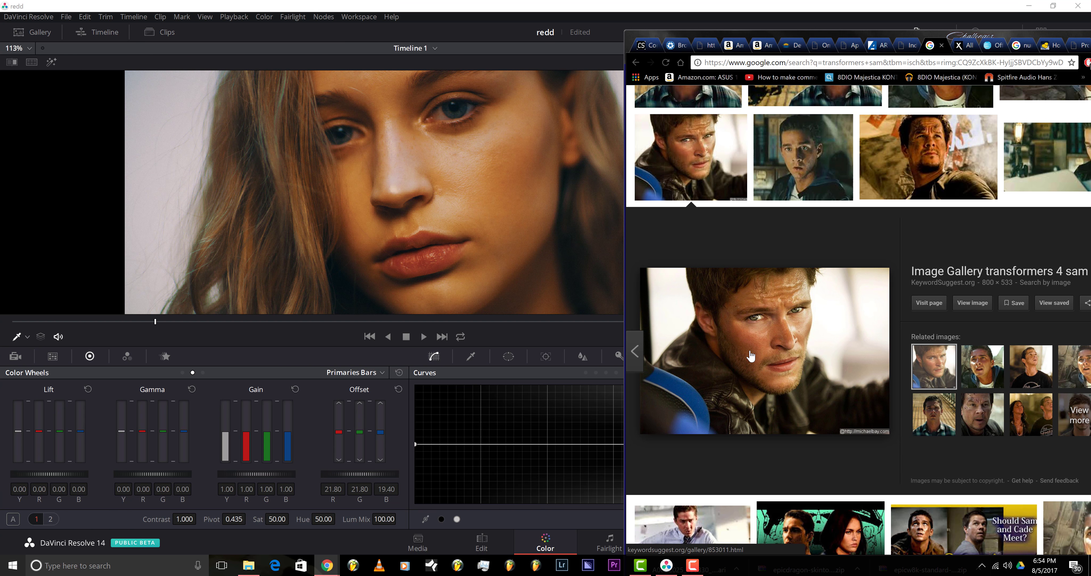
mouse_move(766, 371)
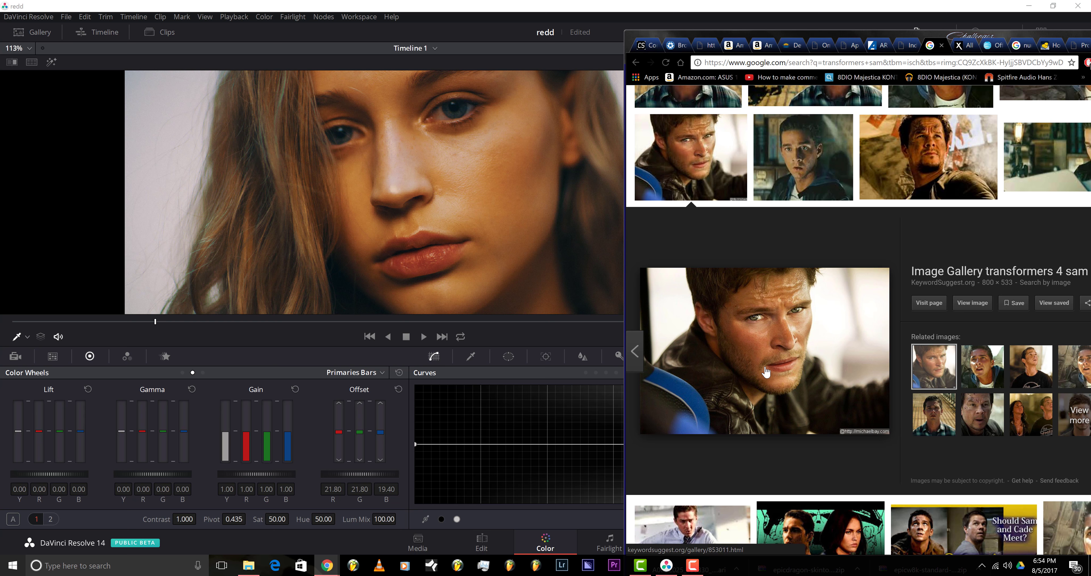
mouse_move(775, 322)
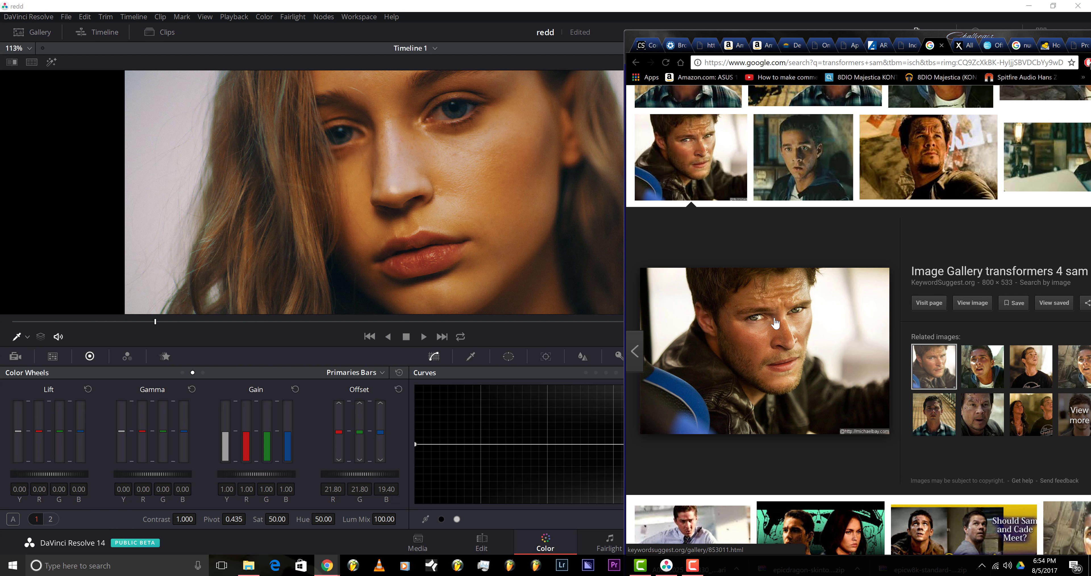
mouse_move(818, 289)
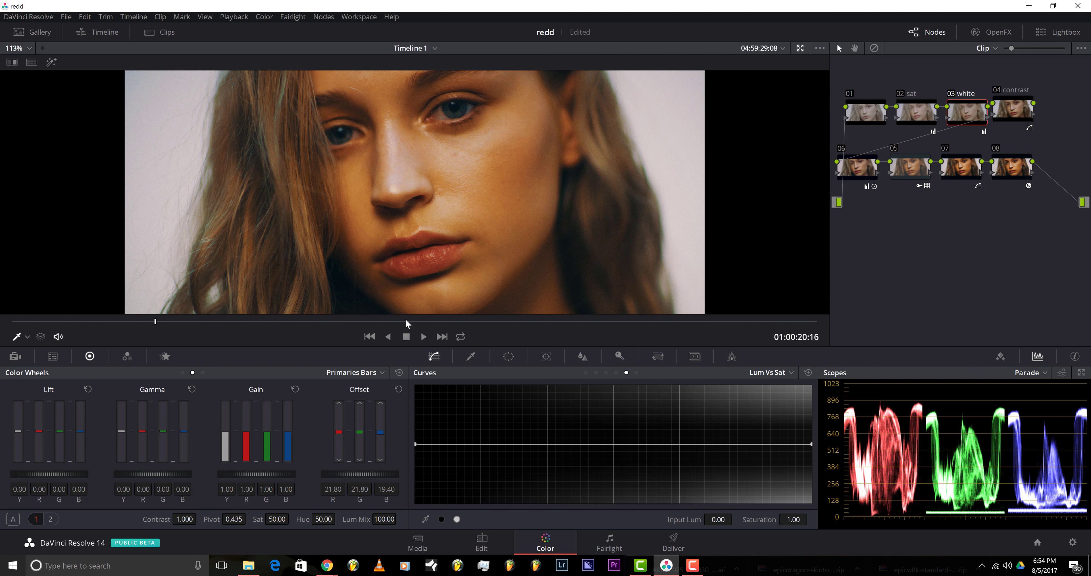
mouse_move(409, 224)
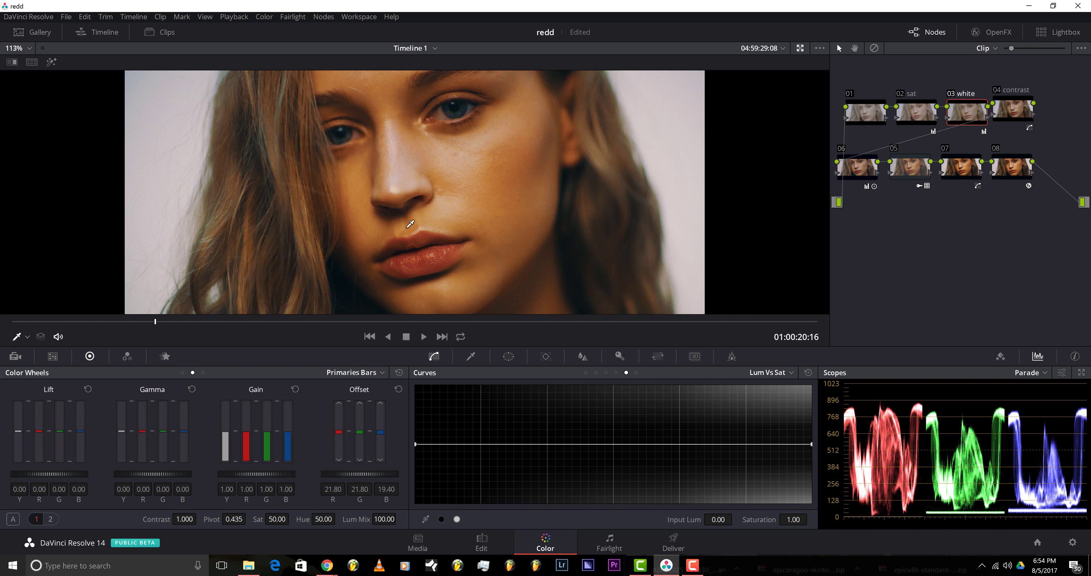
mouse_move(943, 256)
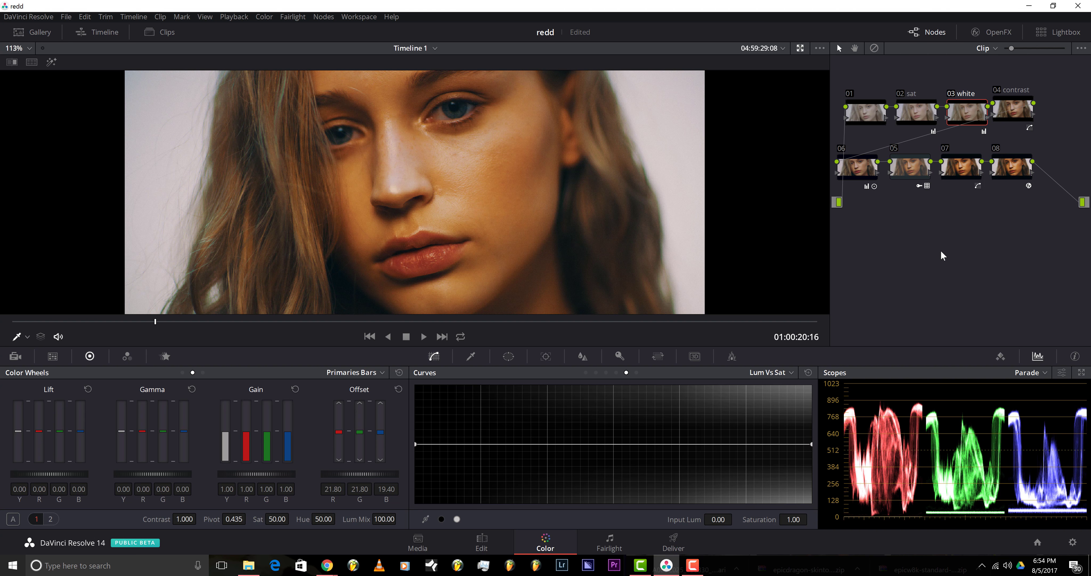
mouse_move(914, 275)
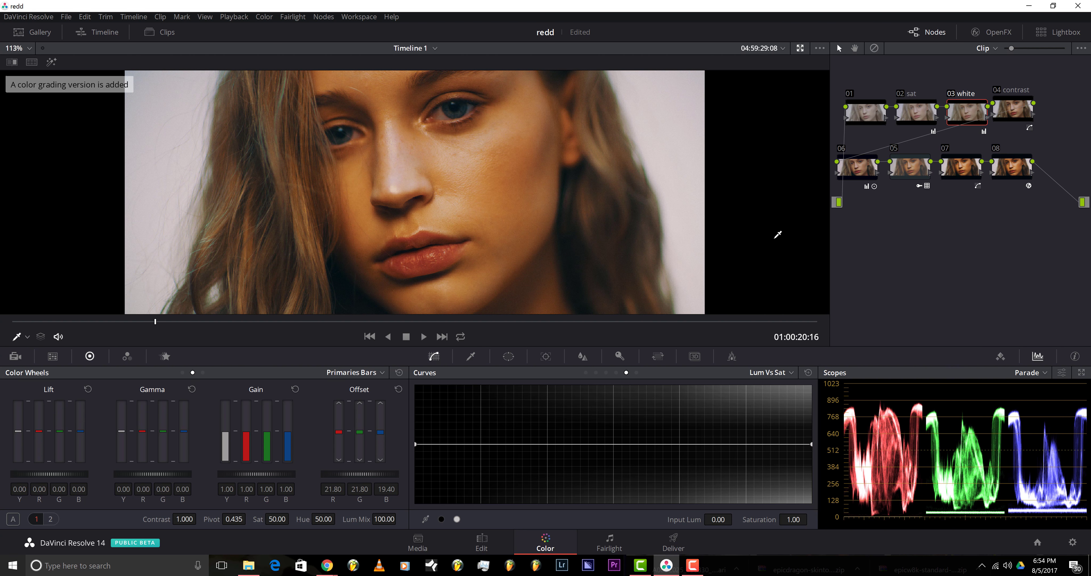
mouse_move(880, 230)
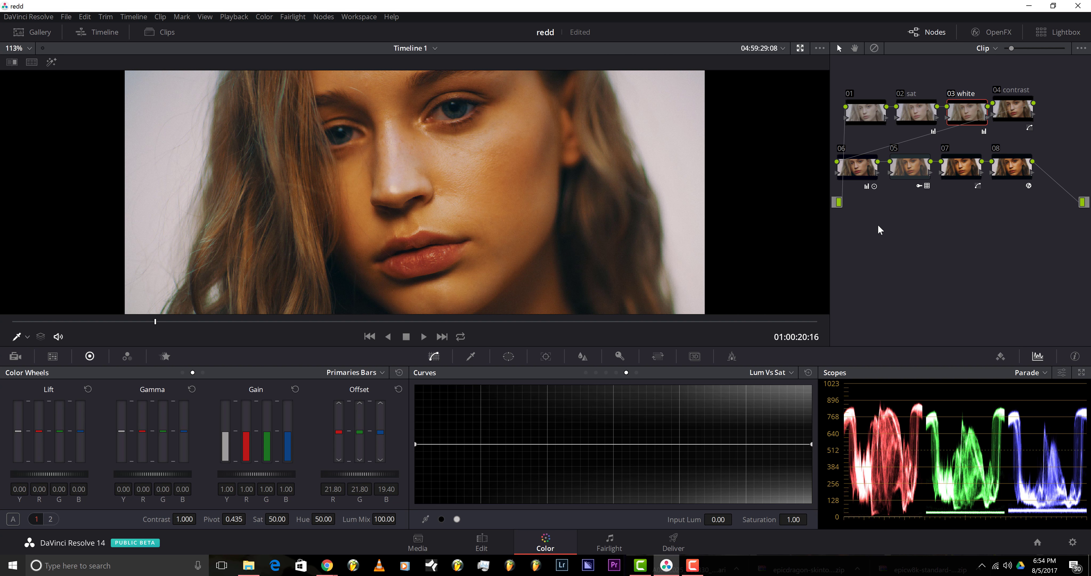
mouse_move(1020, 243)
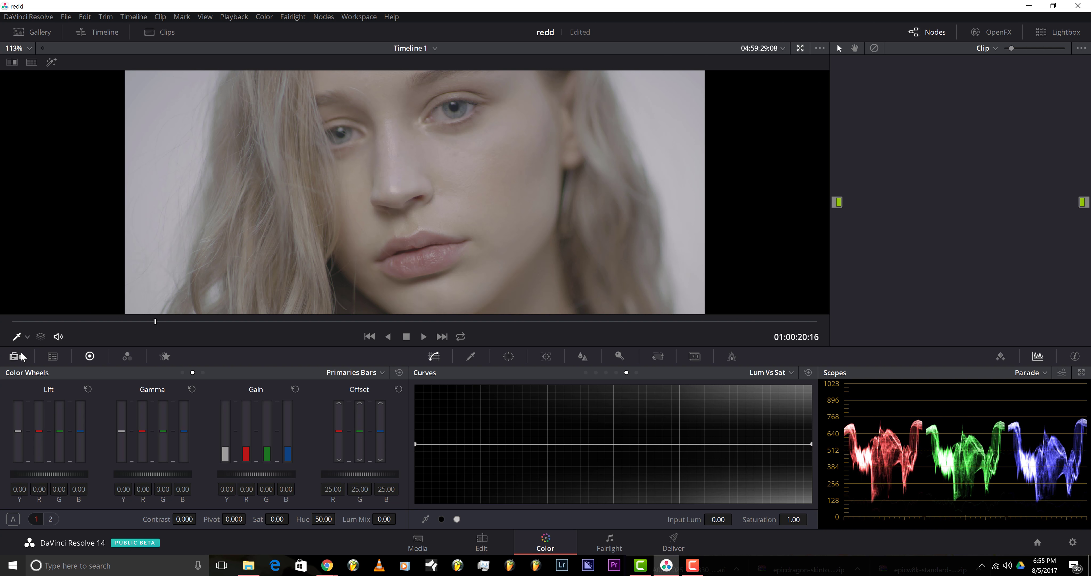
Step: Review the RED raw decode: DRAGONcolor2 colour space, REDlog Film gamma, ISO 320, 5600K
click(16, 357)
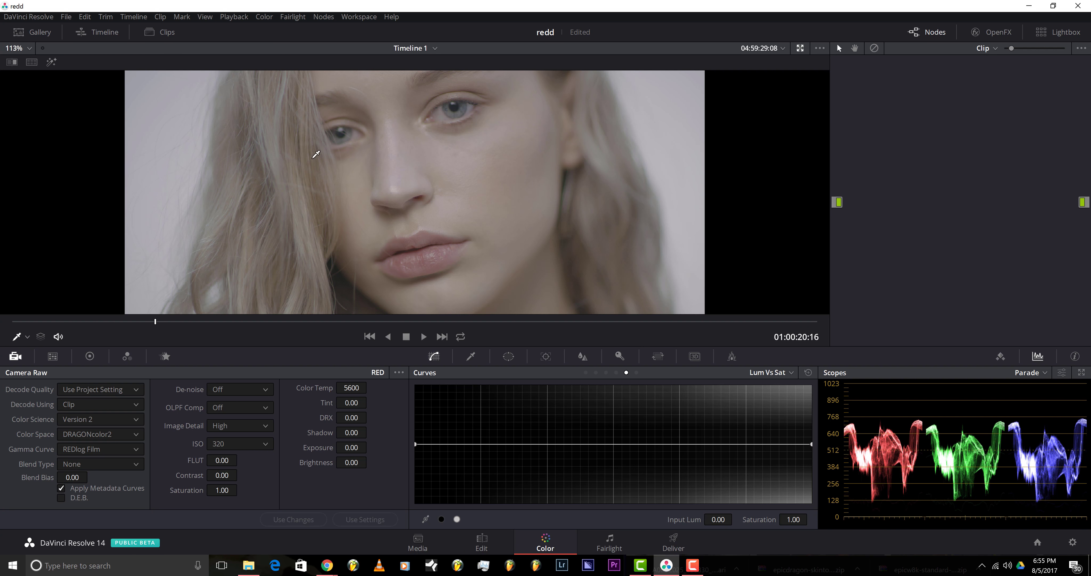
mouse_move(311, 365)
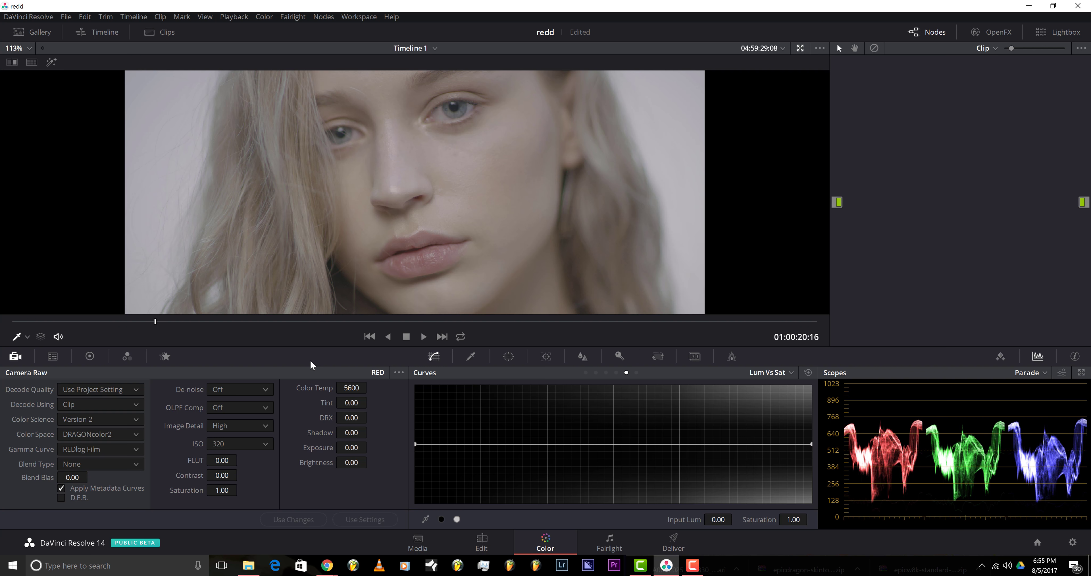
mouse_move(136, 388)
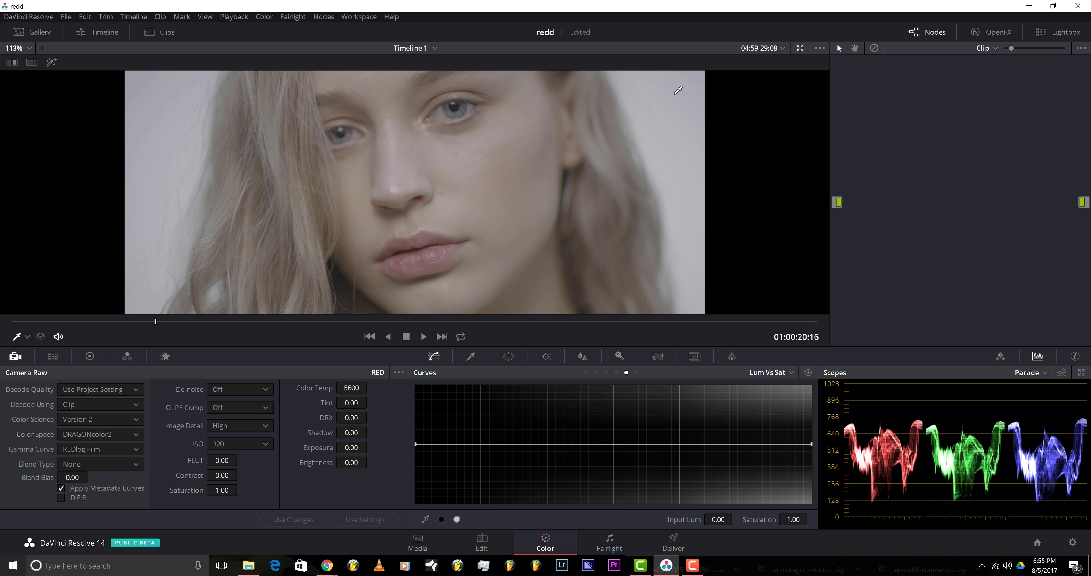
mouse_move(397, 149)
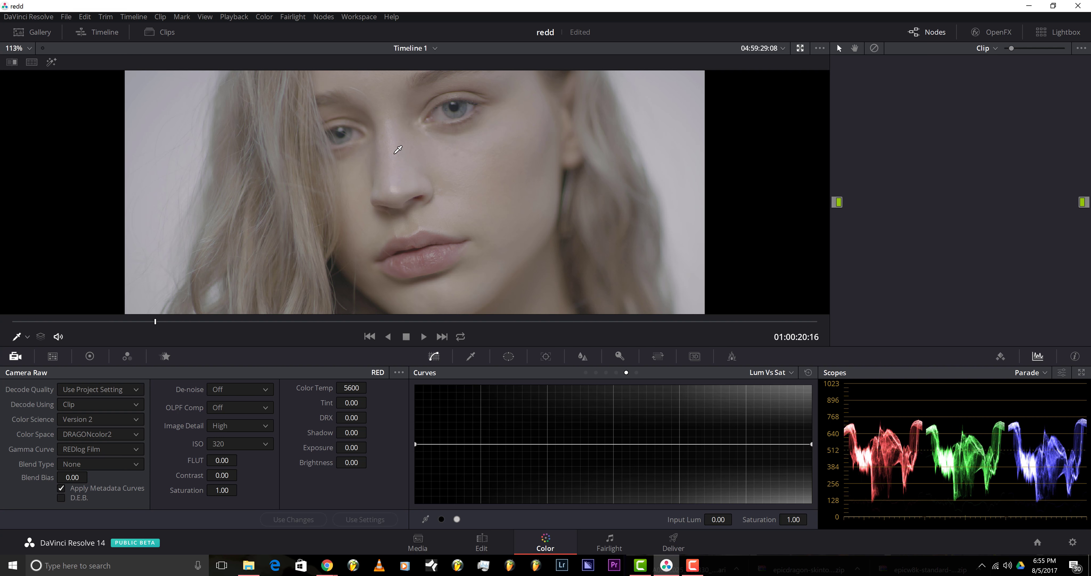
mouse_move(417, 148)
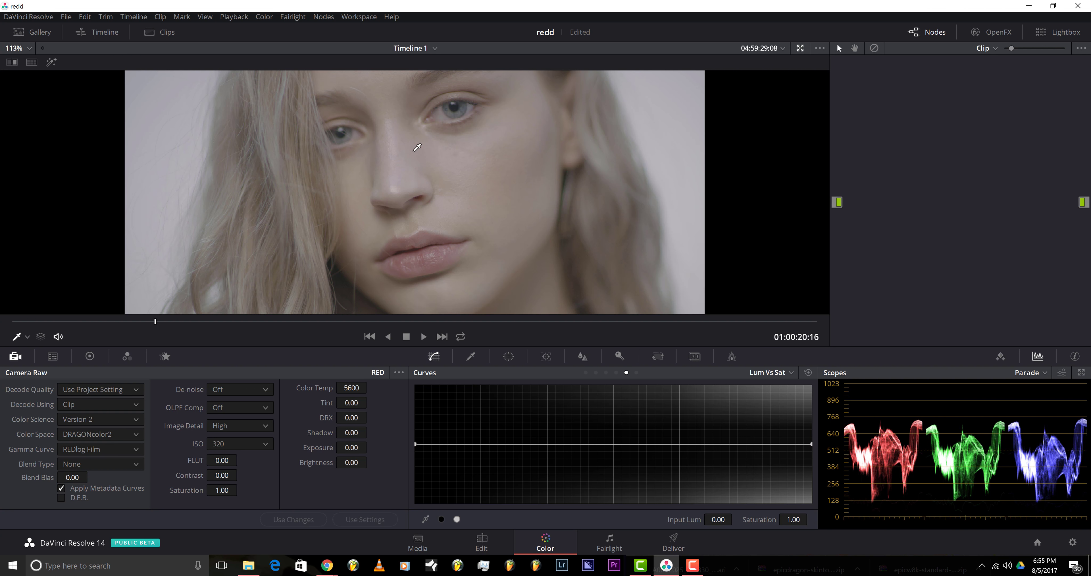
mouse_move(411, 192)
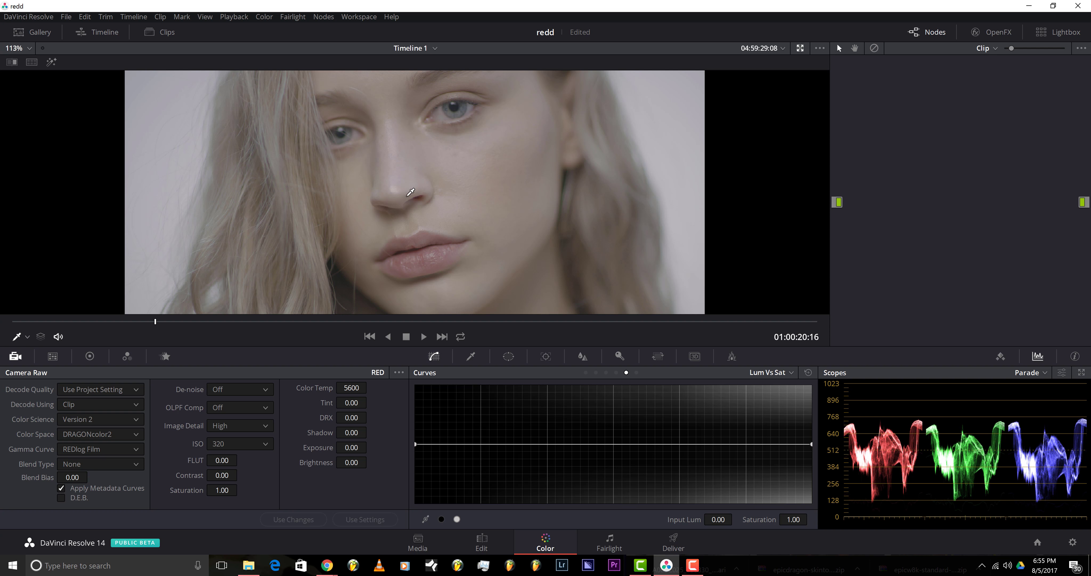
mouse_move(126, 395)
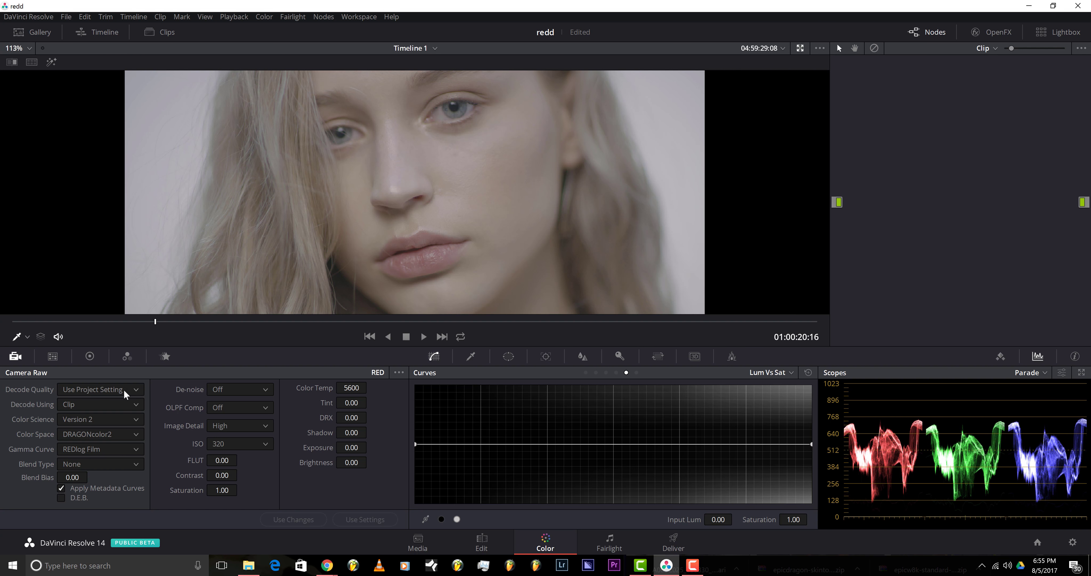
mouse_move(244, 371)
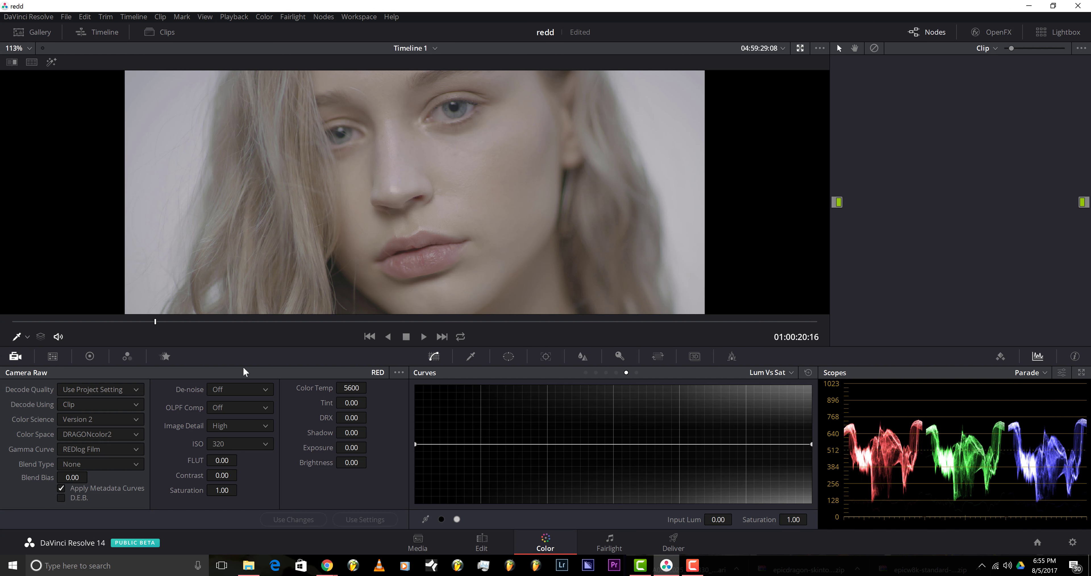
mouse_move(204, 449)
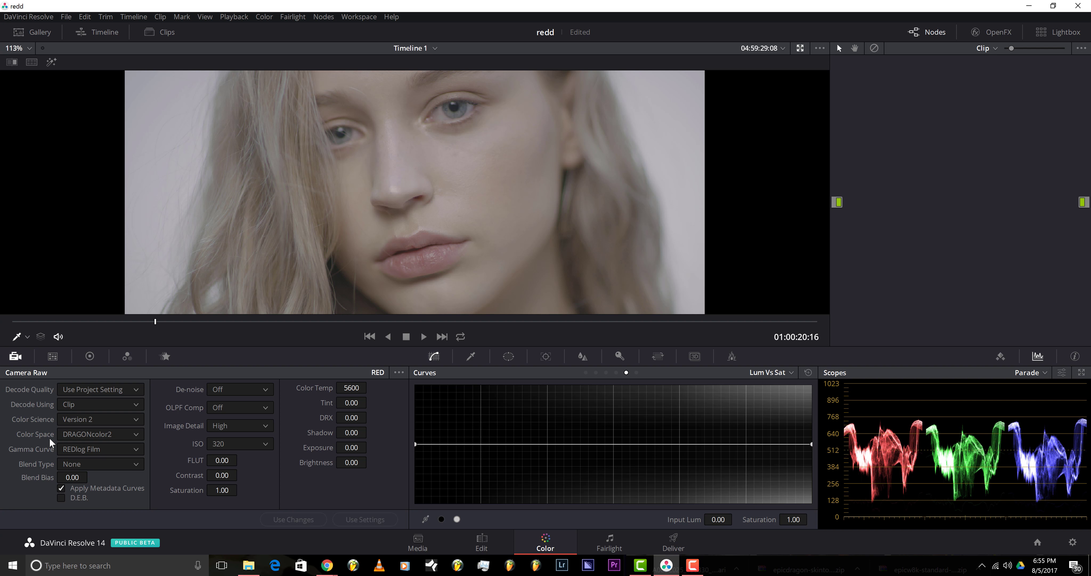
mouse_move(90, 388)
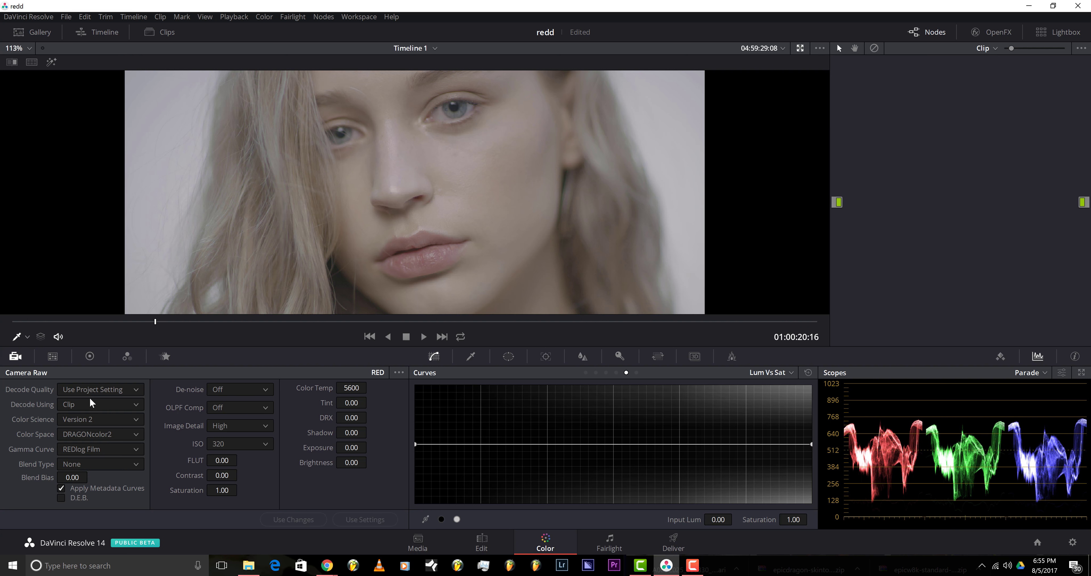
mouse_move(89, 403)
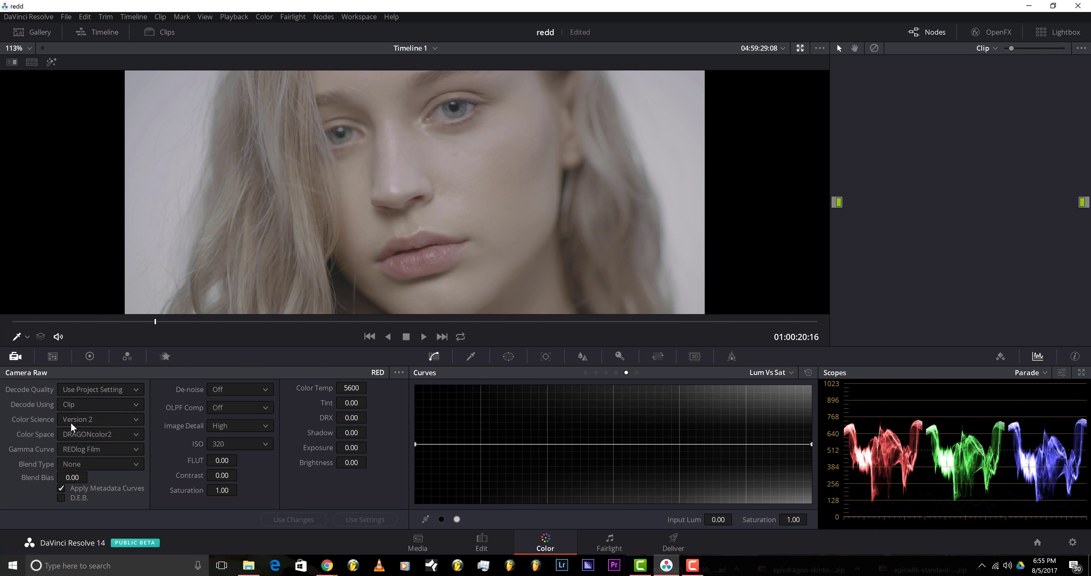
mouse_move(72, 439)
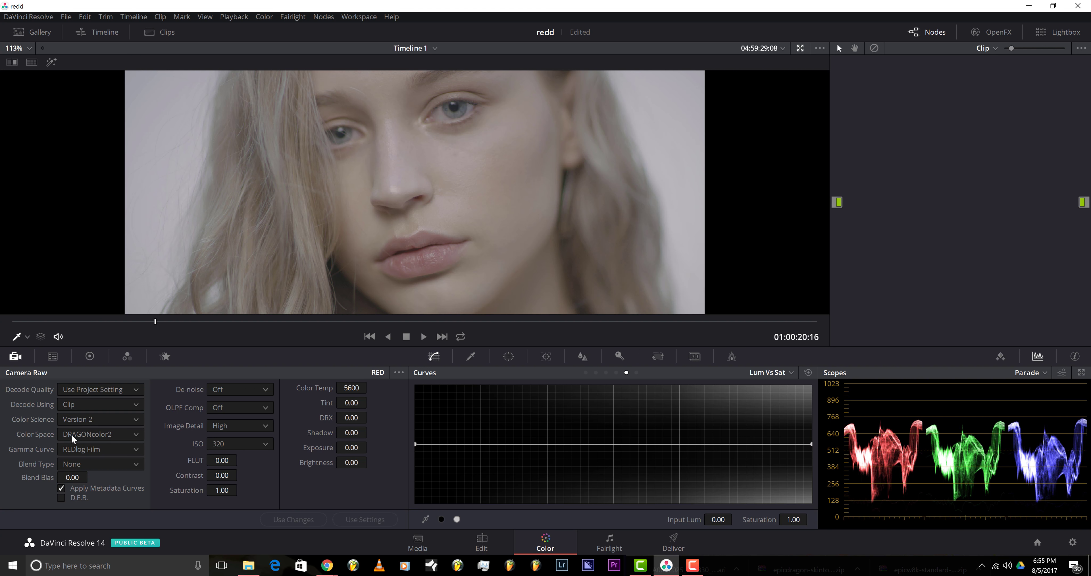
mouse_move(118, 458)
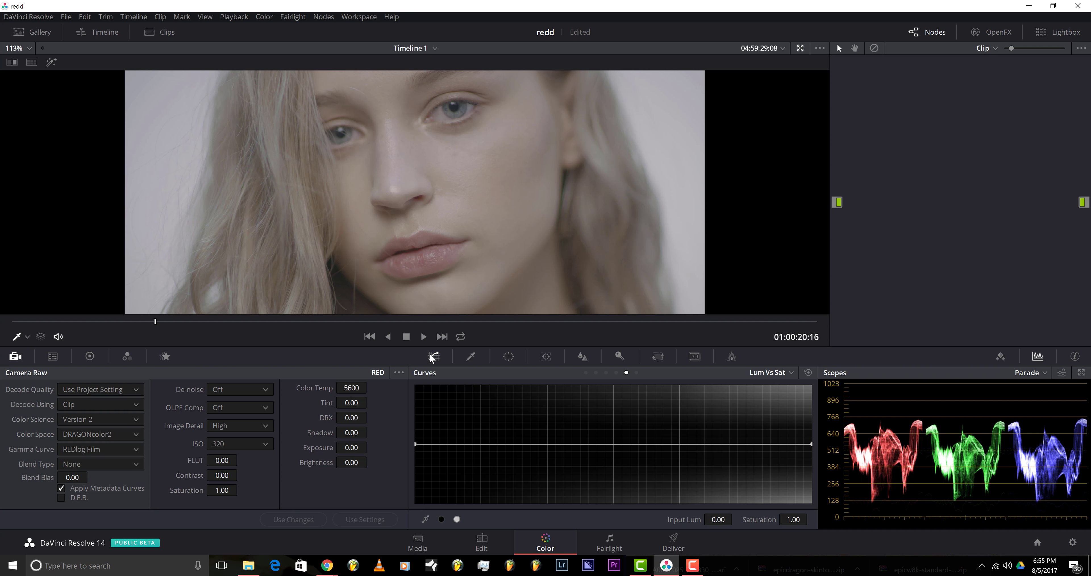
mouse_move(90, 361)
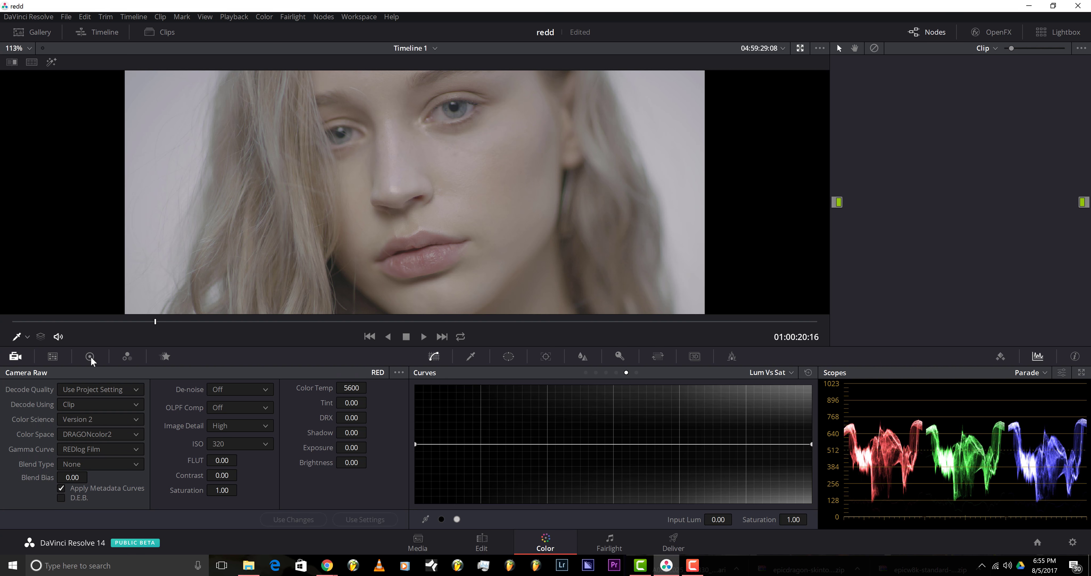
Step: Label node 02 'sat' and raise its saturation to 79.60 on the primary wheels
click(90, 355)
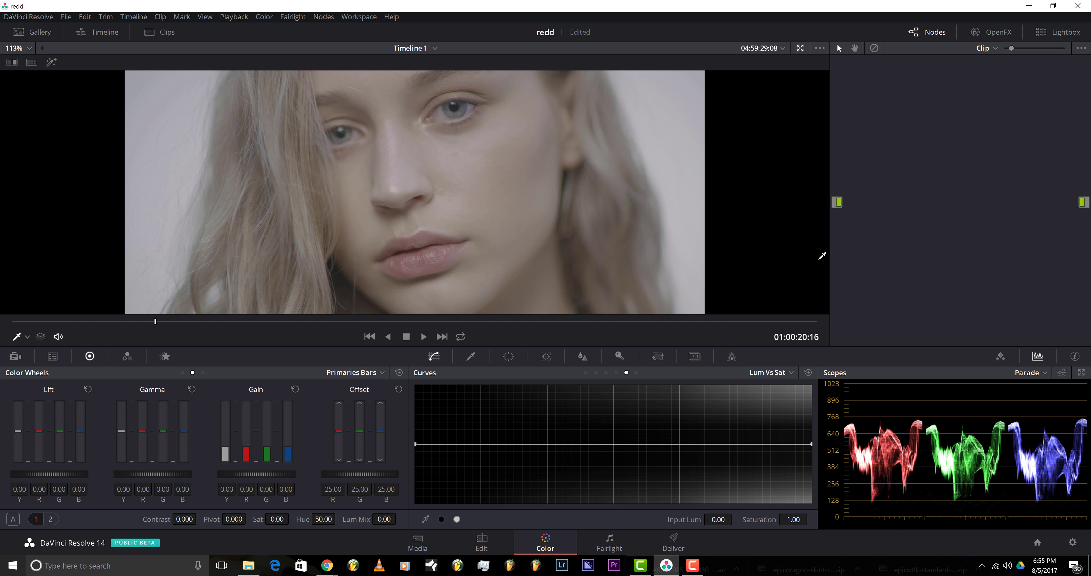
mouse_move(835, 276)
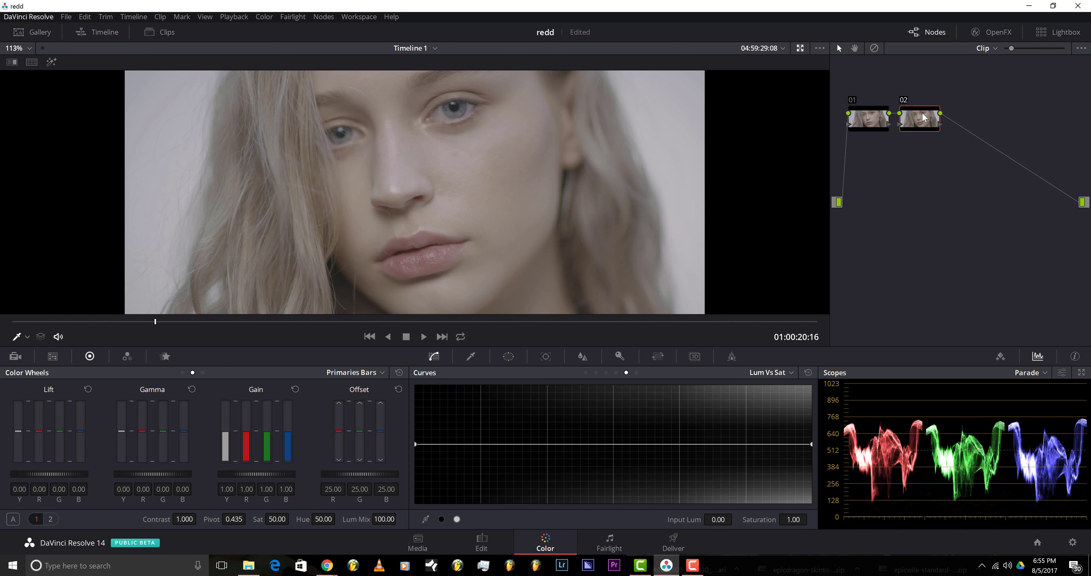
mouse_move(907, 124)
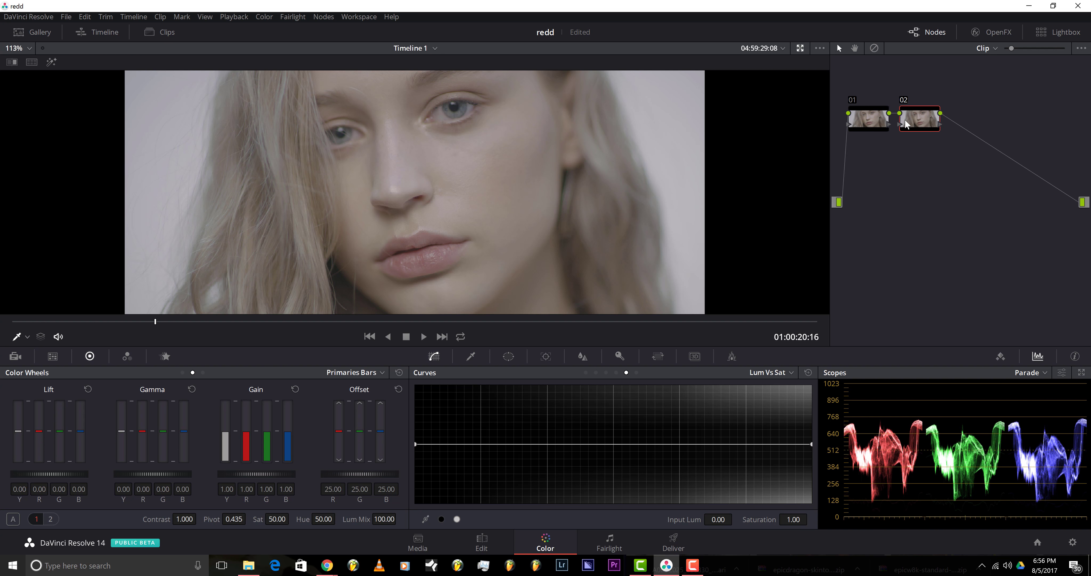
right_click(918, 118)
text( sat)
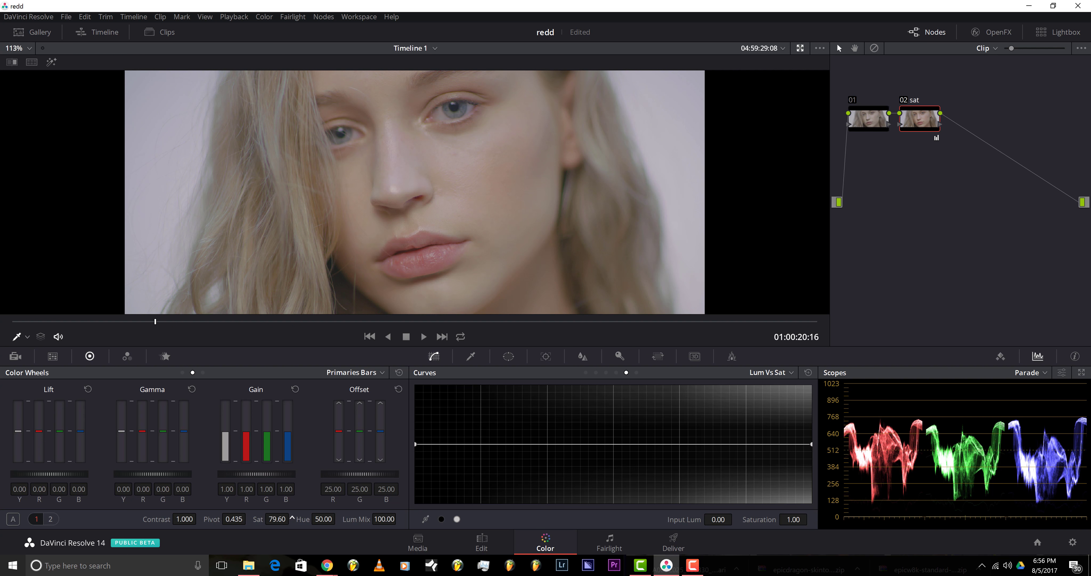
mouse_move(424, 408)
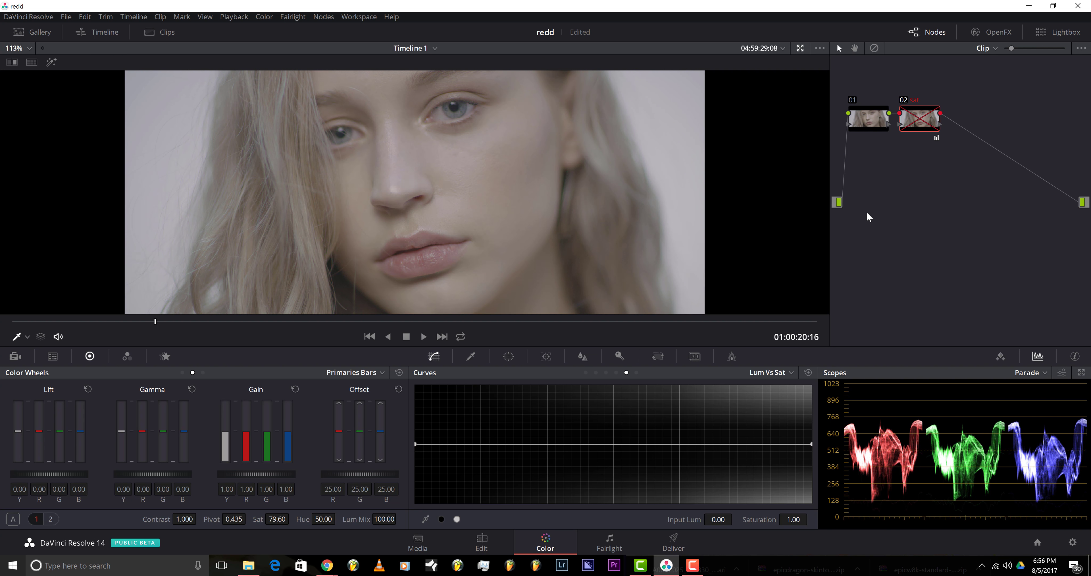
Step: Add node 03 labelled 'white' and lower its offset to R 21.40, G 24.80, B 23.00
click(918, 118)
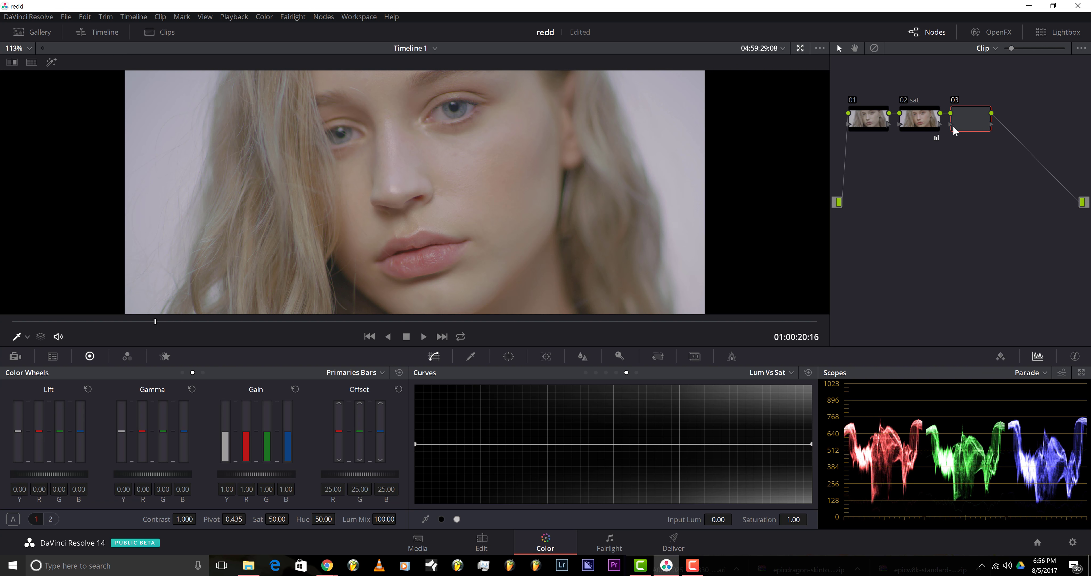
click(970, 118)
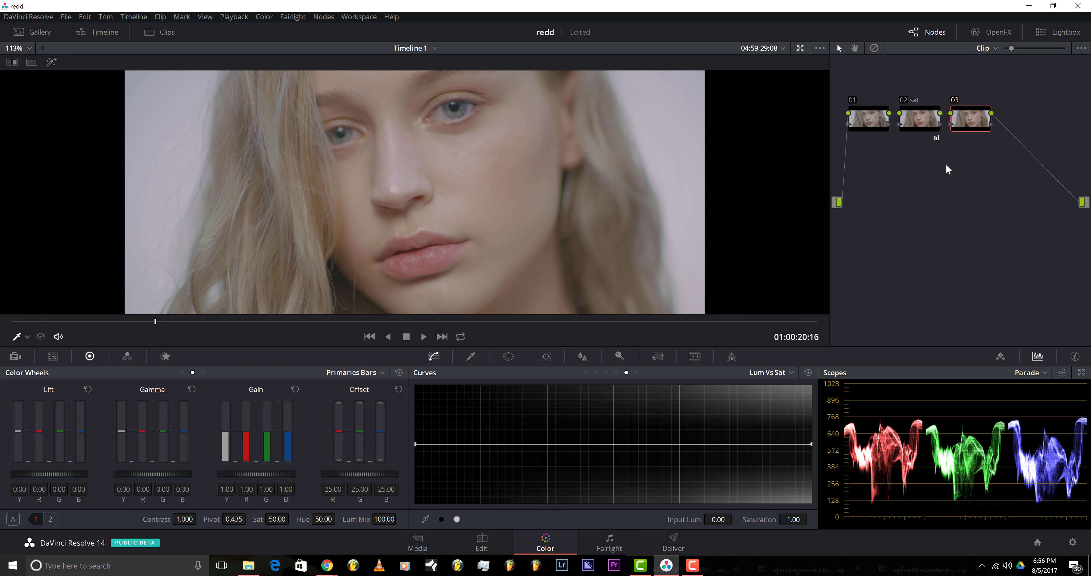
right_click(969, 118)
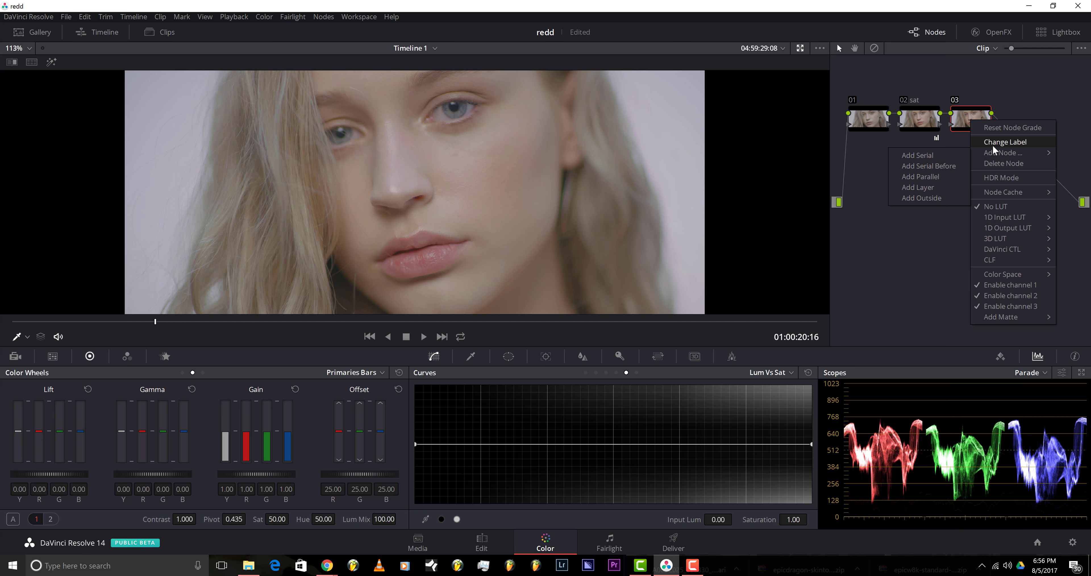
click(1005, 142)
text(white)
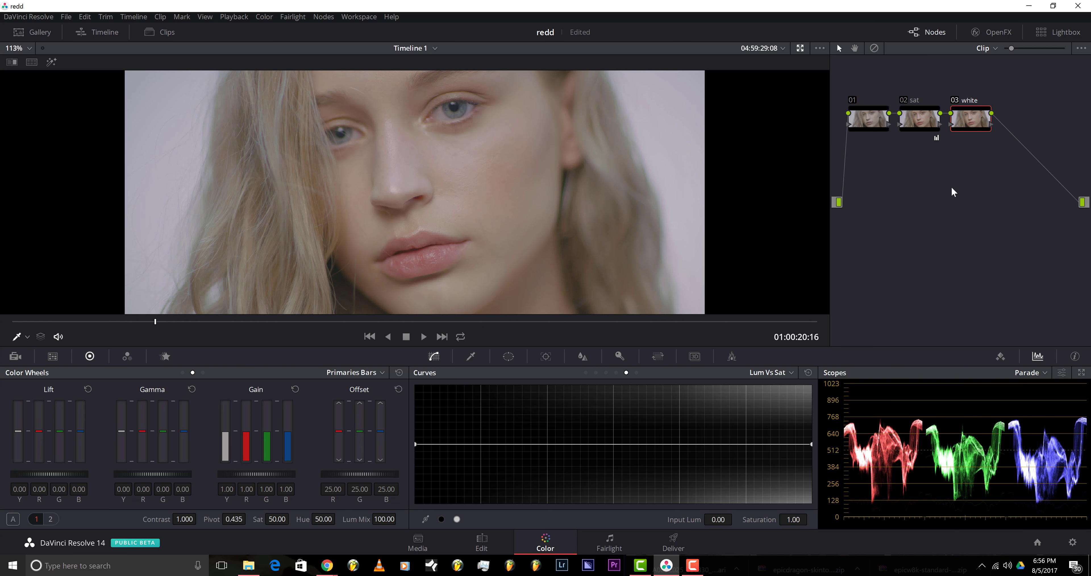
mouse_move(915, 265)
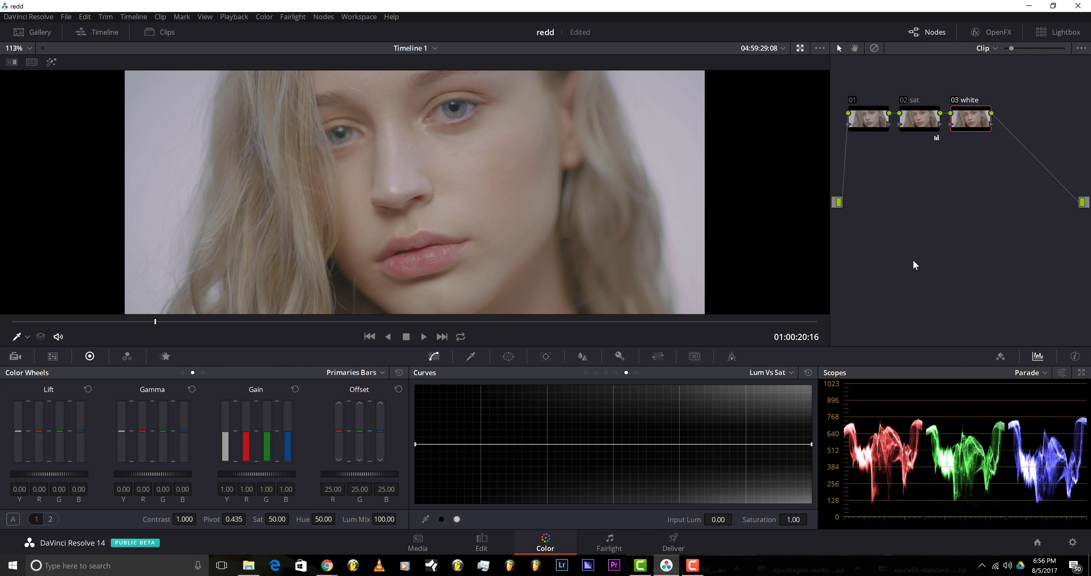
mouse_move(476, 228)
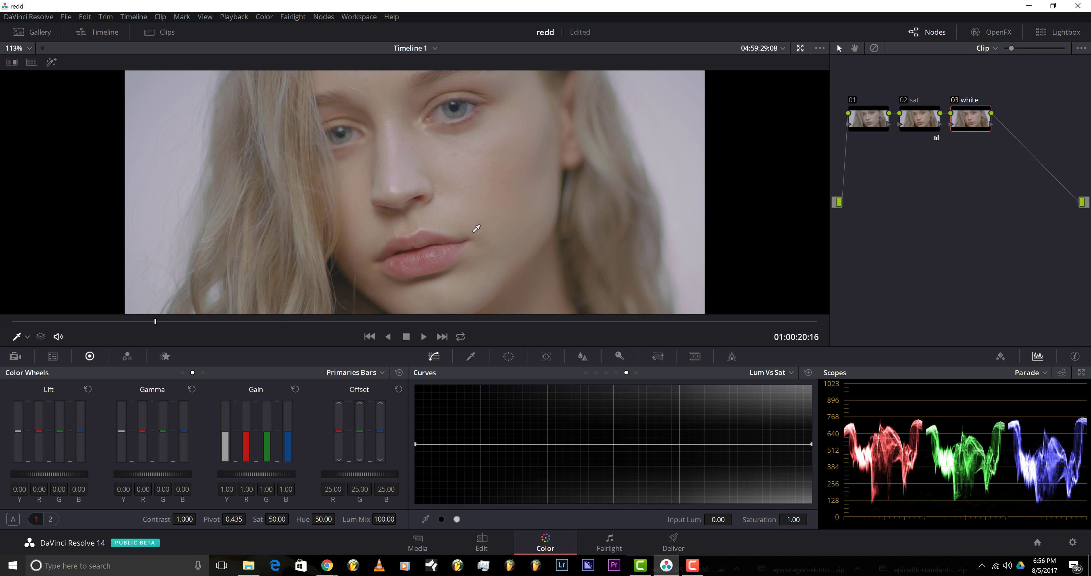
mouse_move(669, 103)
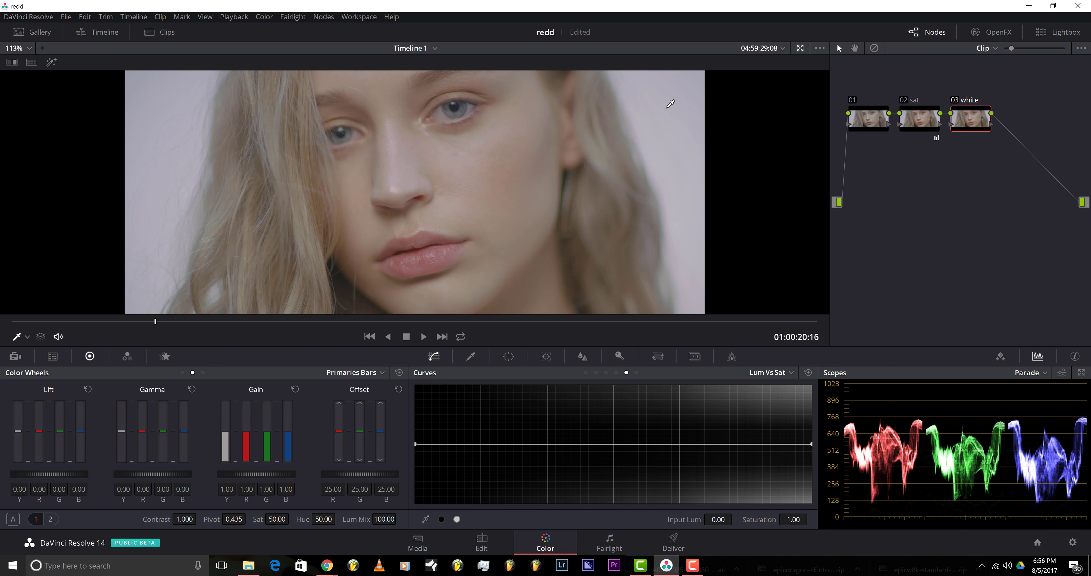
mouse_move(680, 139)
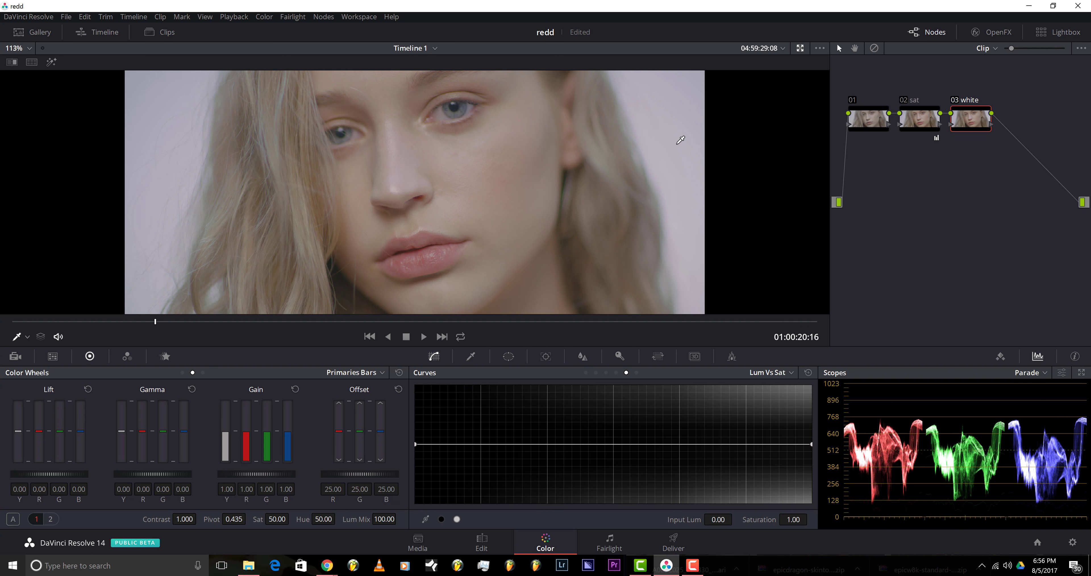
mouse_move(183, 110)
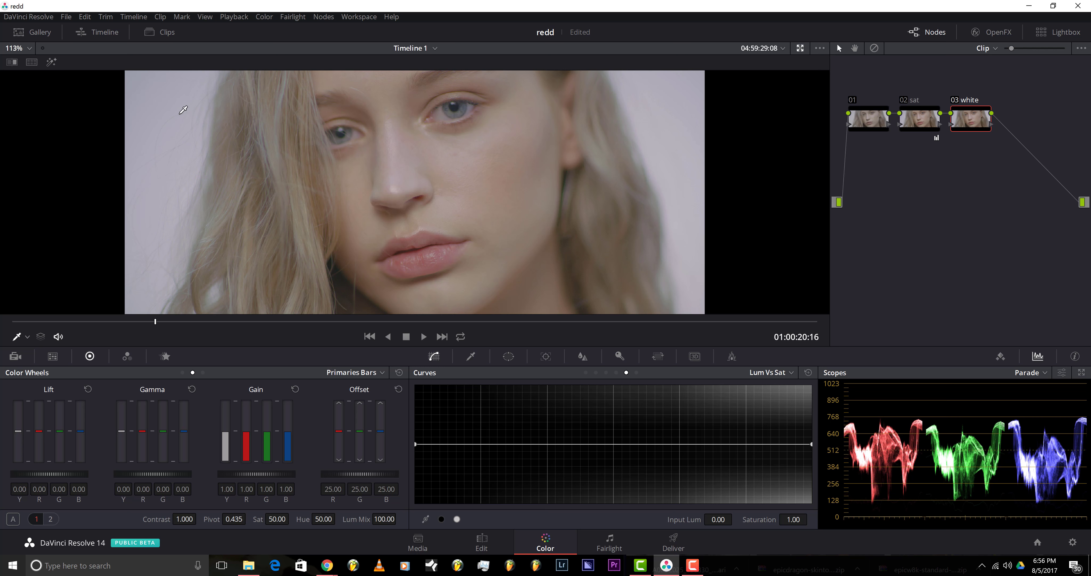
mouse_move(441, 110)
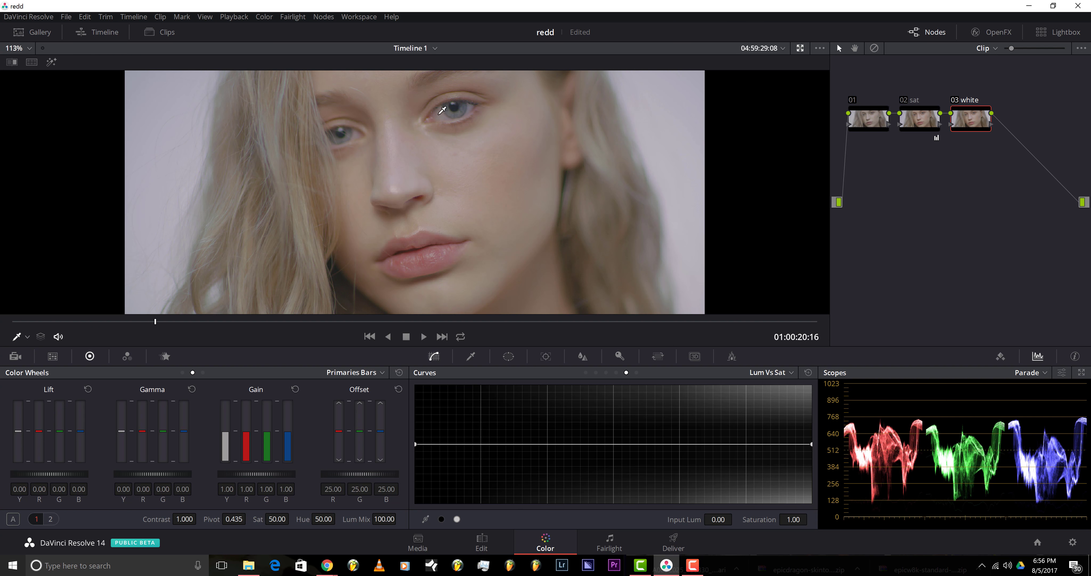
mouse_move(458, 114)
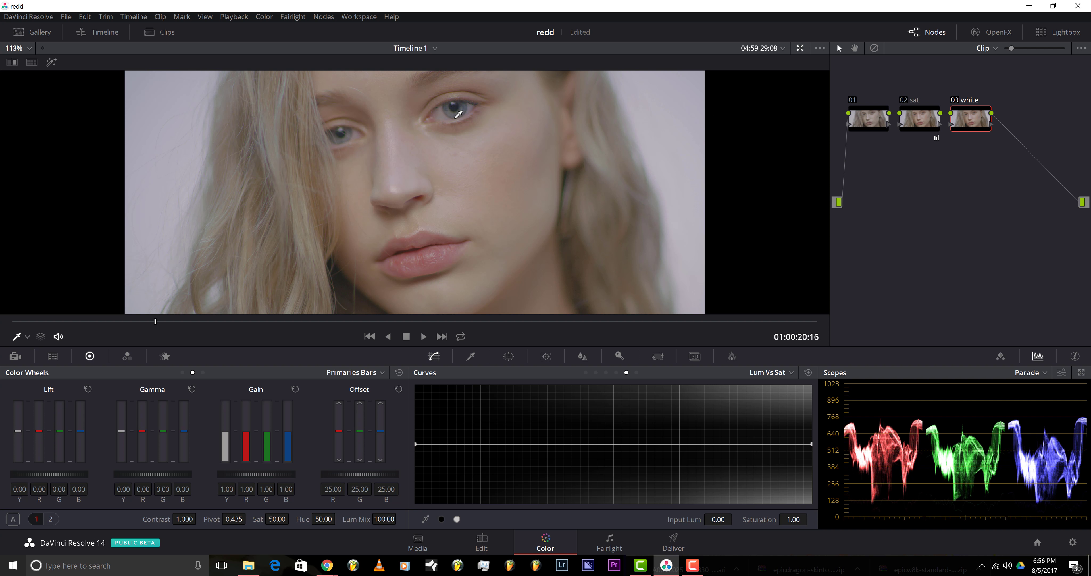
mouse_move(452, 110)
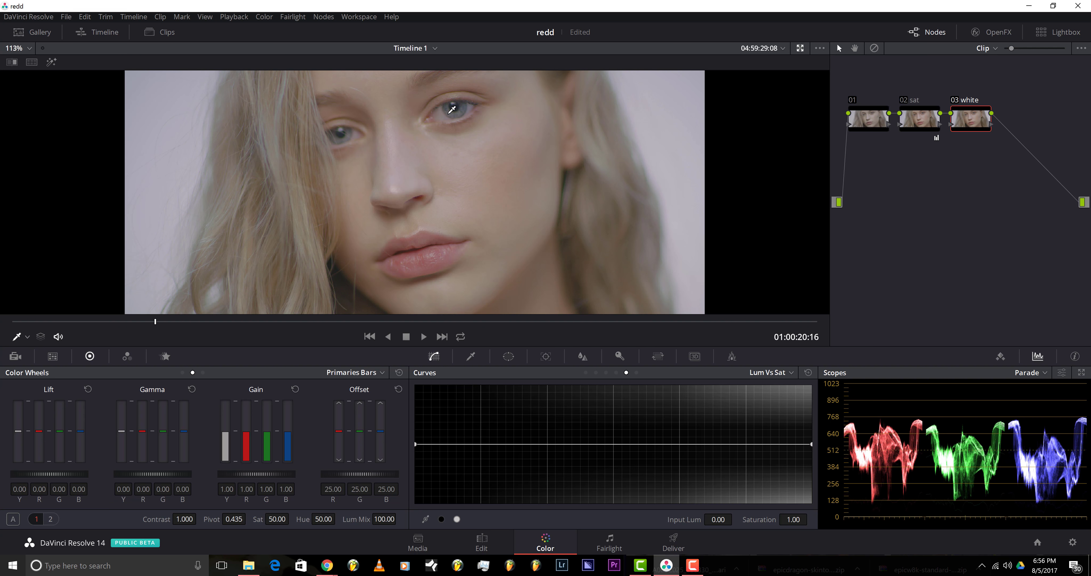
mouse_move(664, 131)
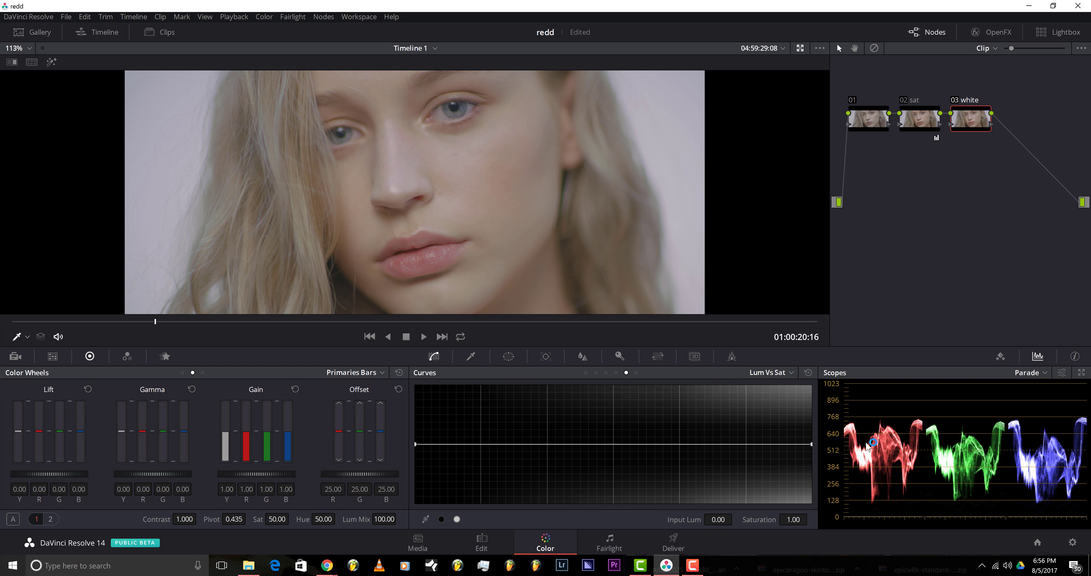
mouse_move(317, 465)
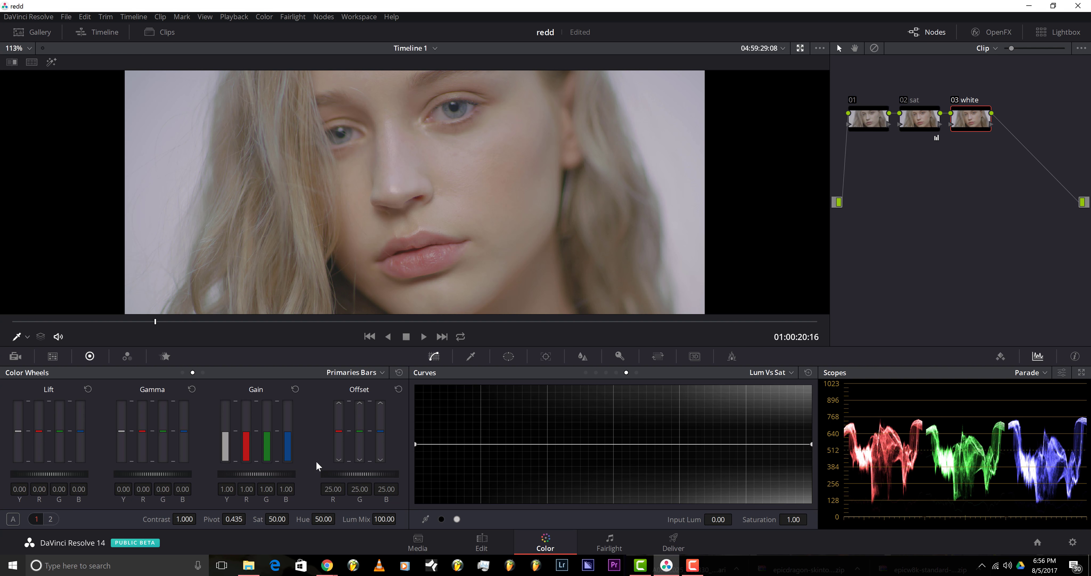
mouse_move(360, 435)
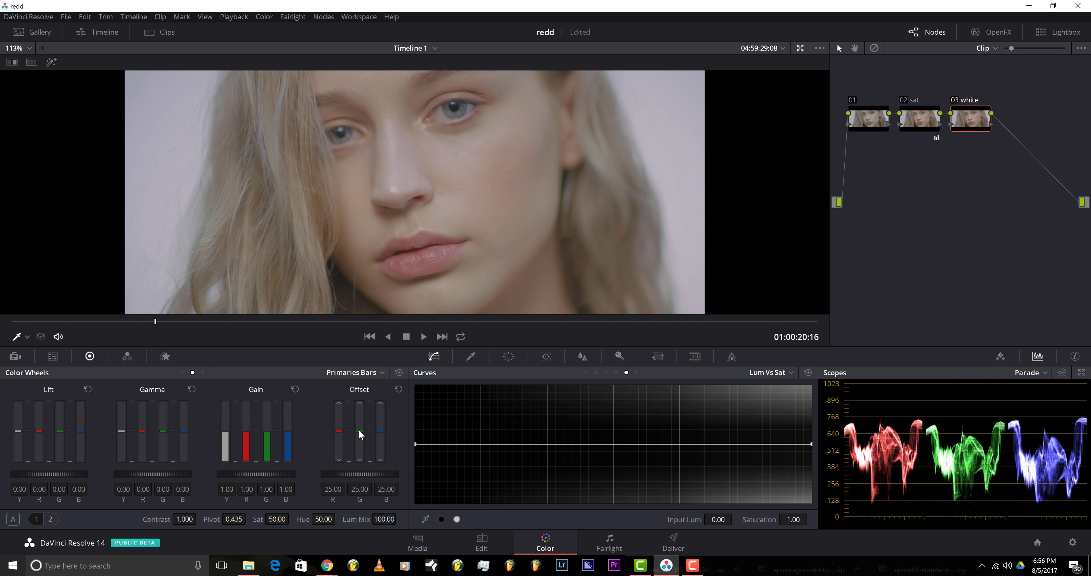
mouse_move(338, 433)
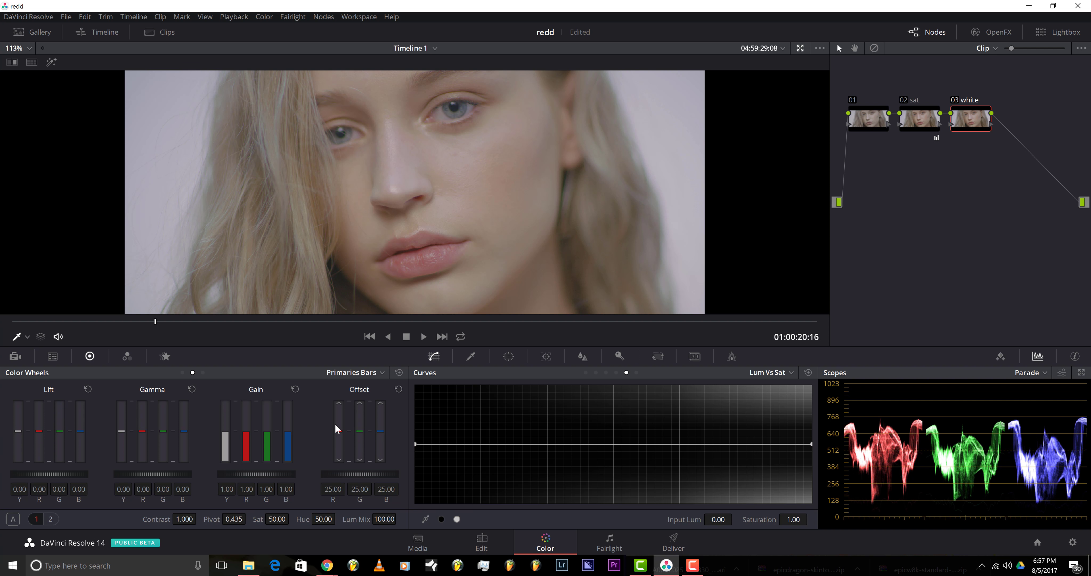
mouse_move(335, 439)
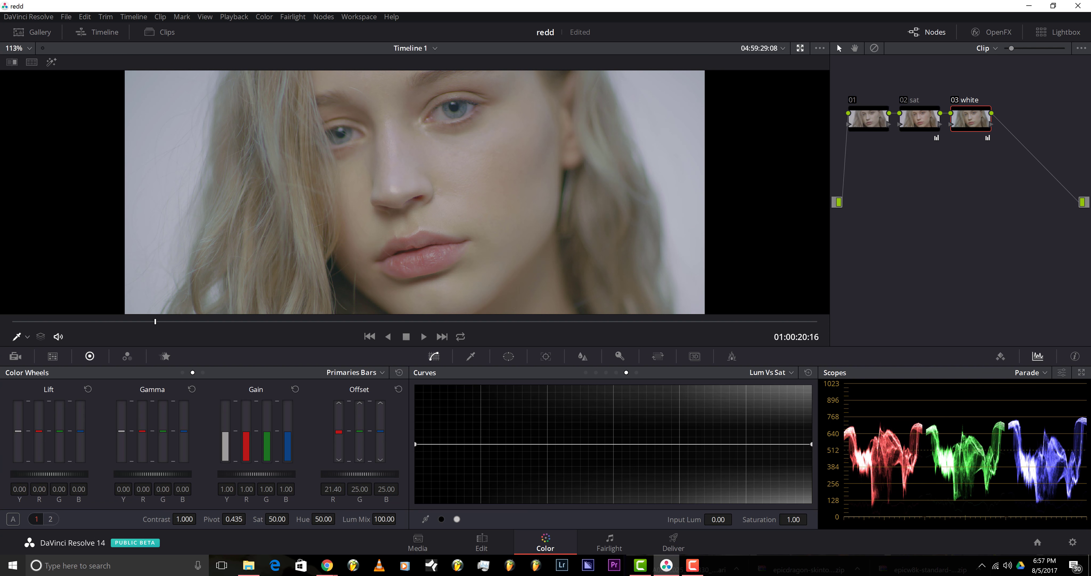
mouse_move(355, 437)
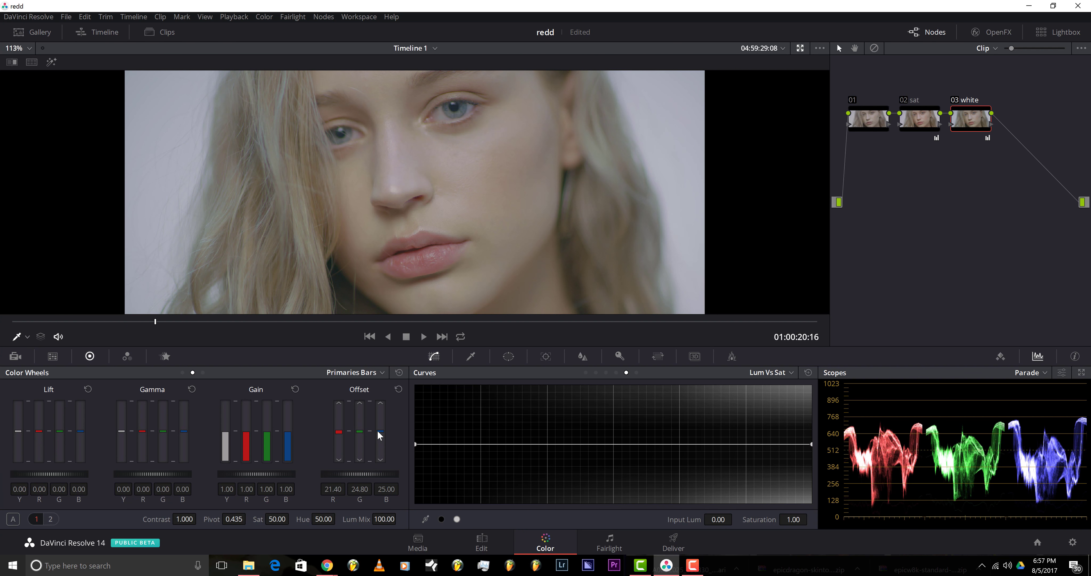
drag(378, 418, 378, 436)
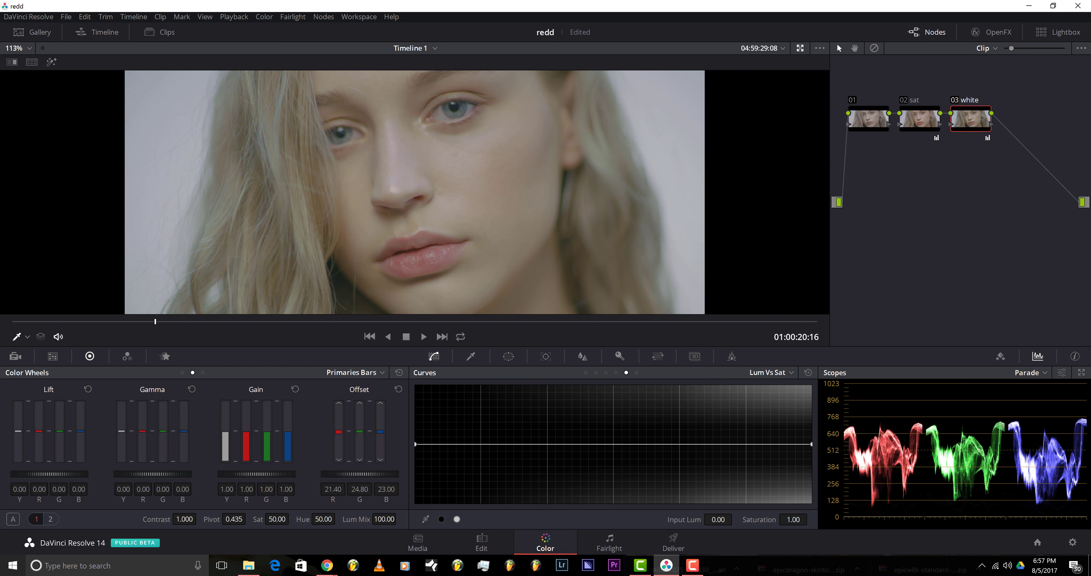
mouse_move(1065, 218)
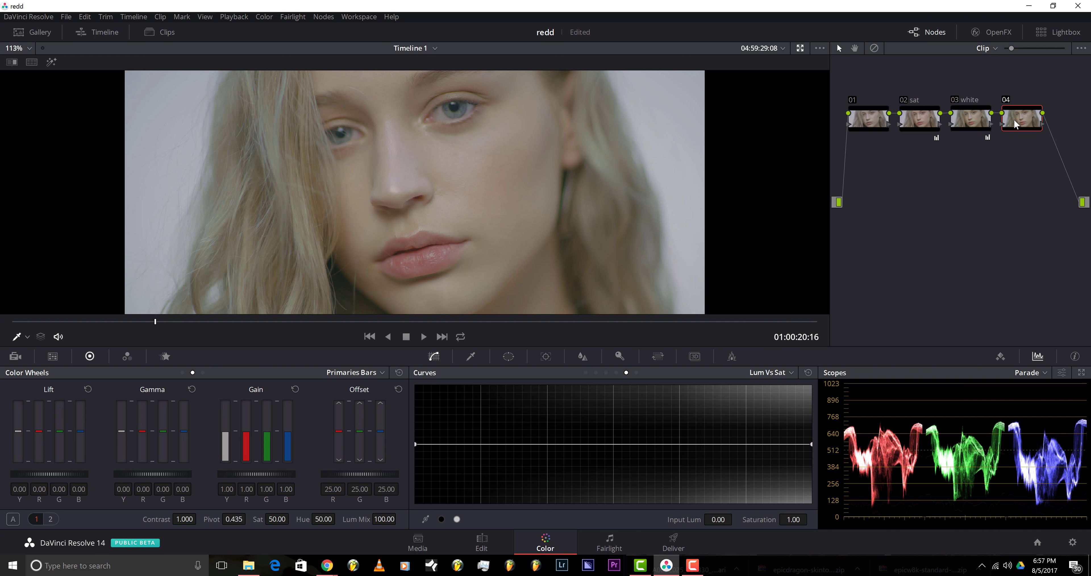
Step: Label node 04 'contrast'
right_click(1021, 118)
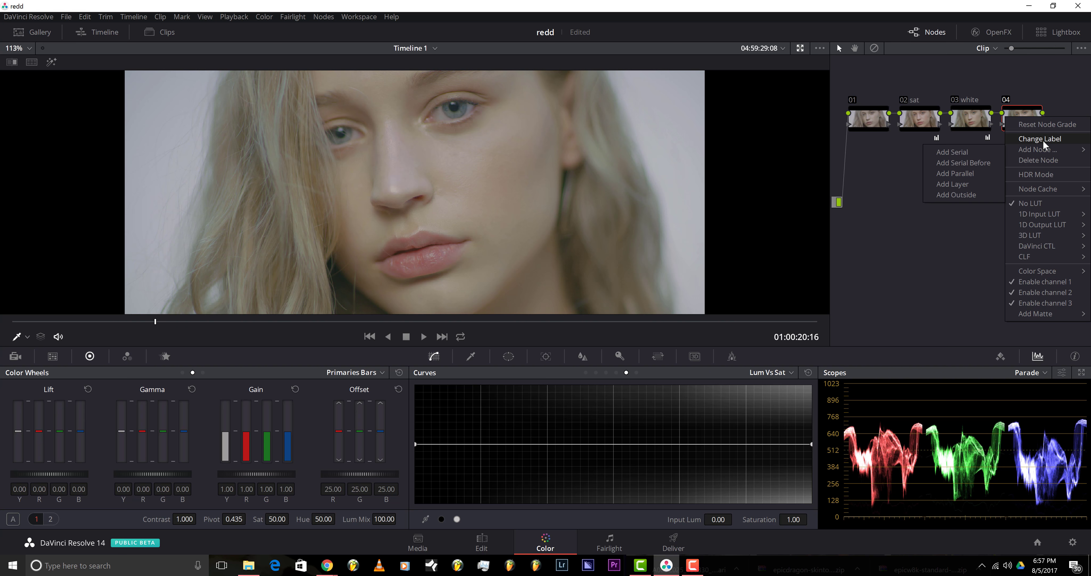
click(1039, 138)
text(contrast)
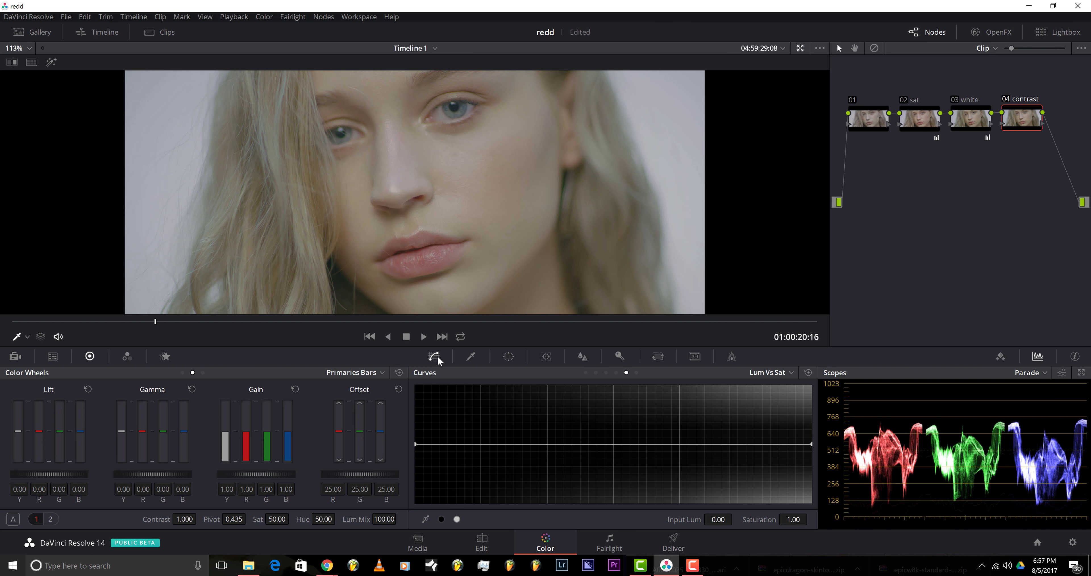
mouse_move(587, 376)
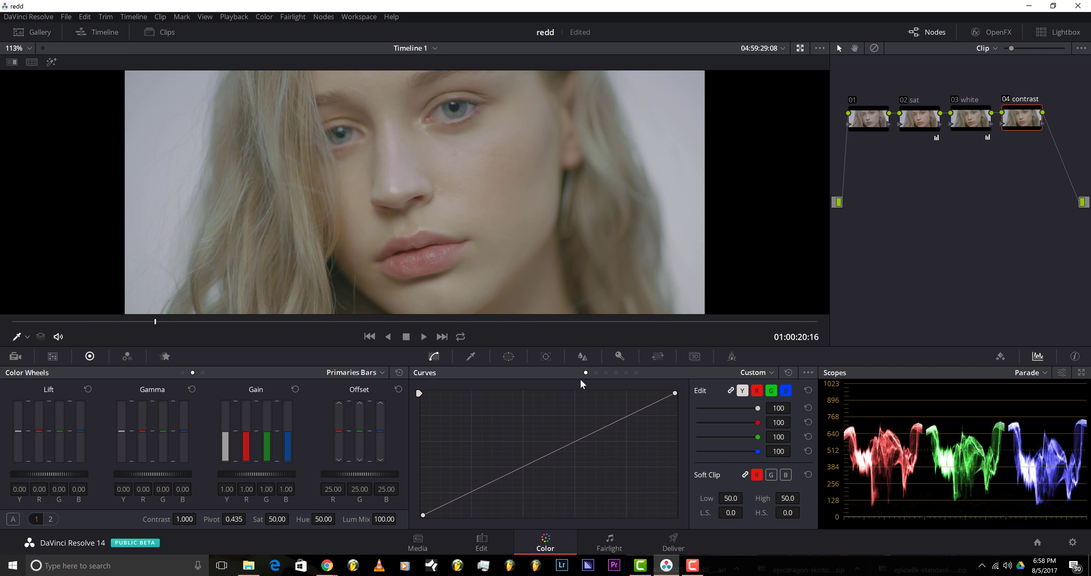
mouse_move(498, 486)
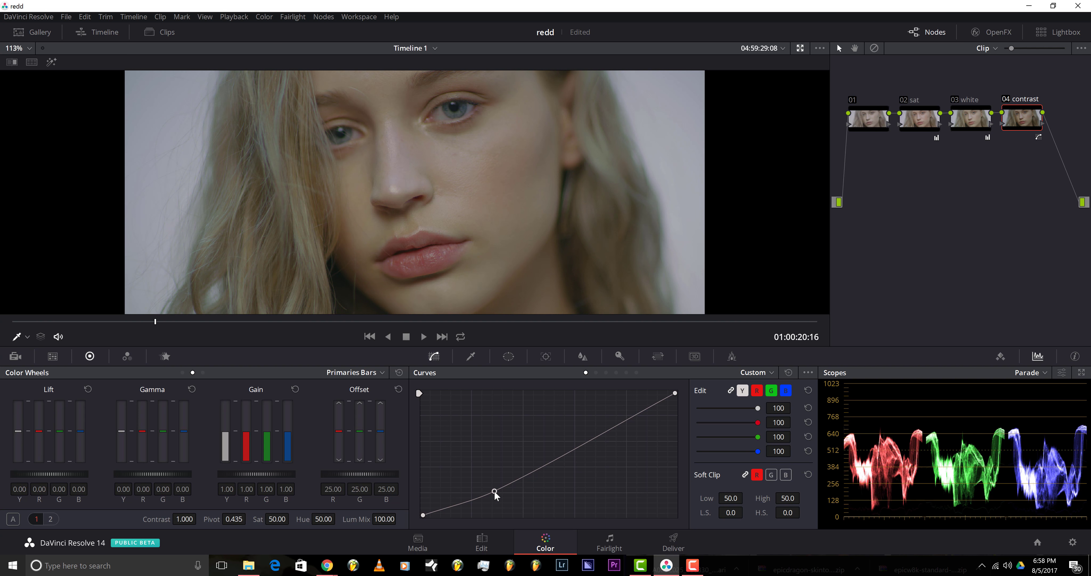
Step: Shape an S-curve on the contrast node, lifting highlights and deepening shadows
drag(494, 491, 600, 420)
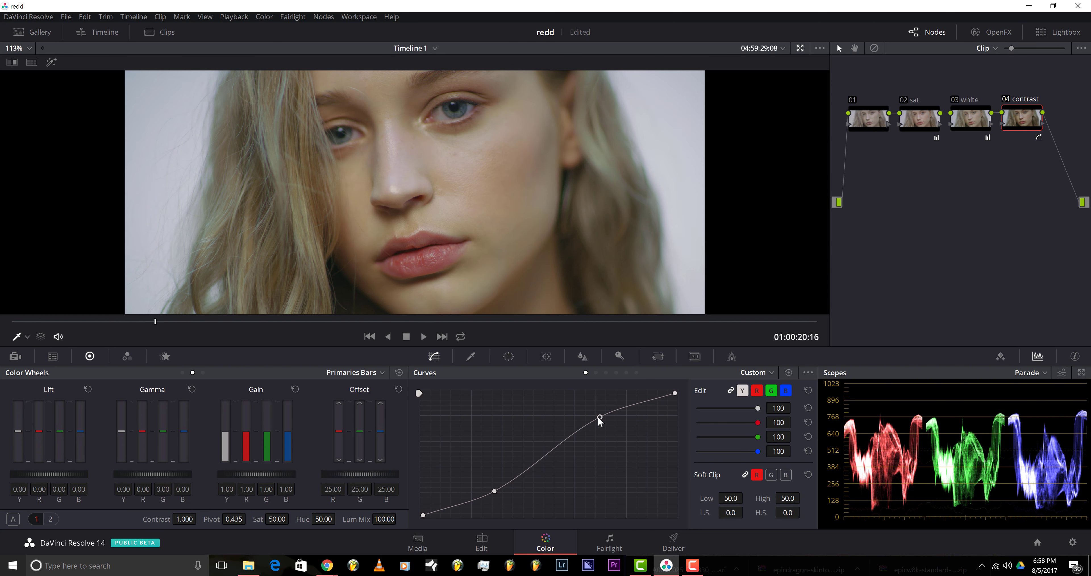
drag(600, 419, 600, 418)
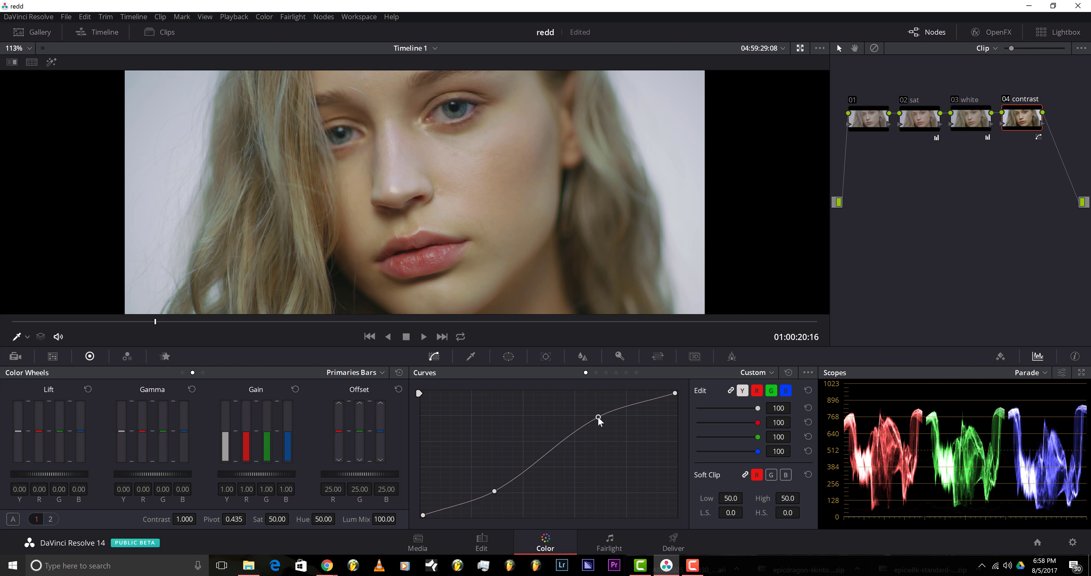
drag(599, 419, 597, 411)
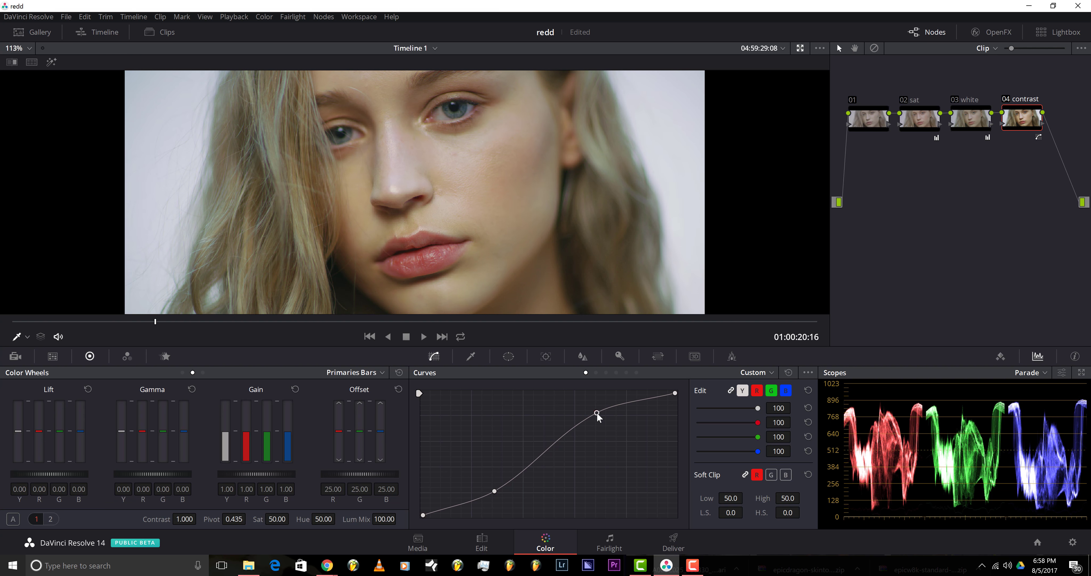
drag(596, 409, 596, 413)
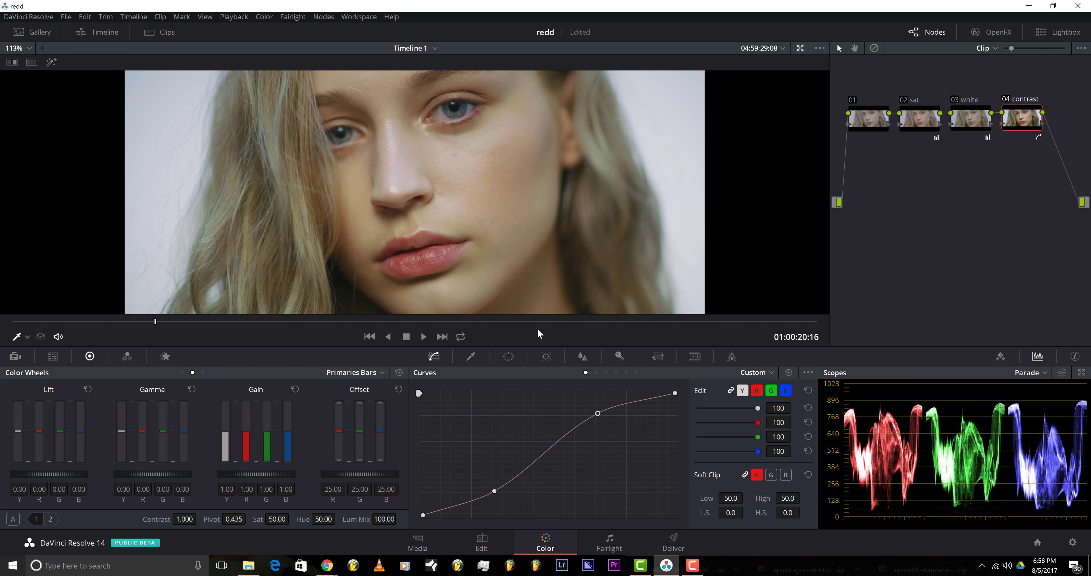
mouse_move(471, 355)
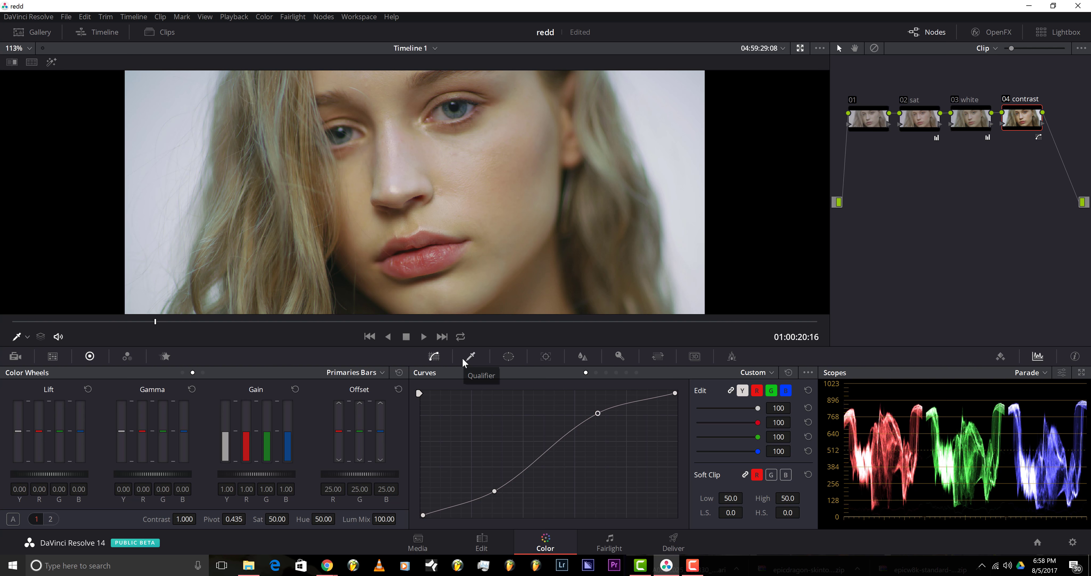
mouse_move(533, 32)
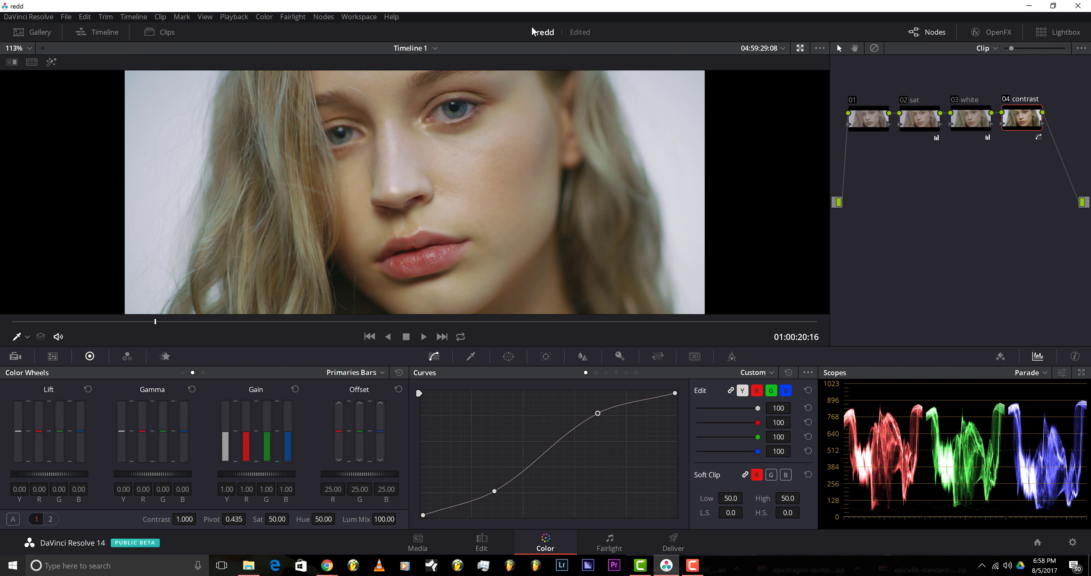
Step: Bypass and re-enable the contrast node to compare its effect
click(1020, 118)
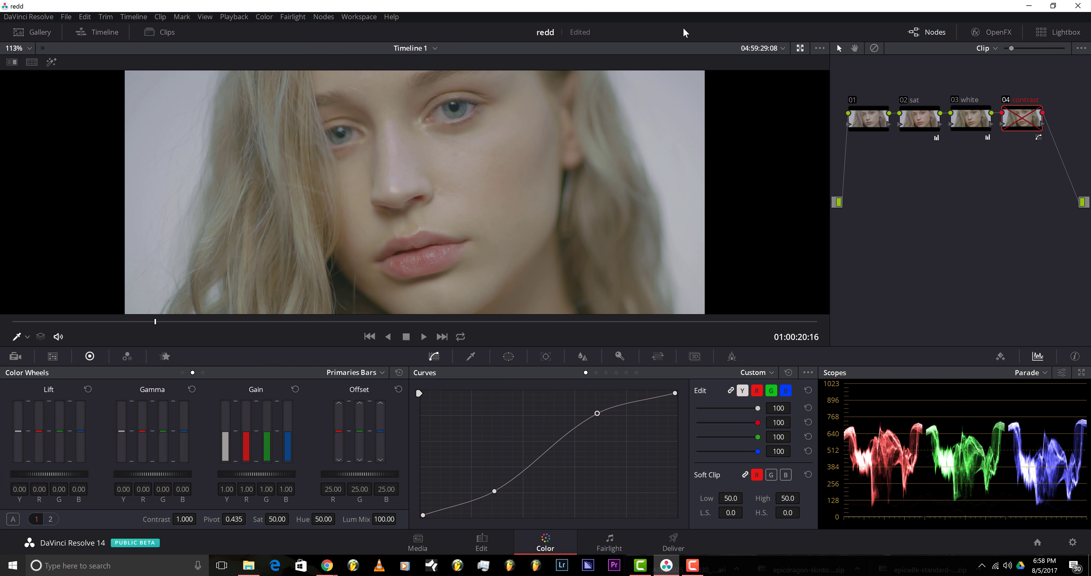
click(1020, 119)
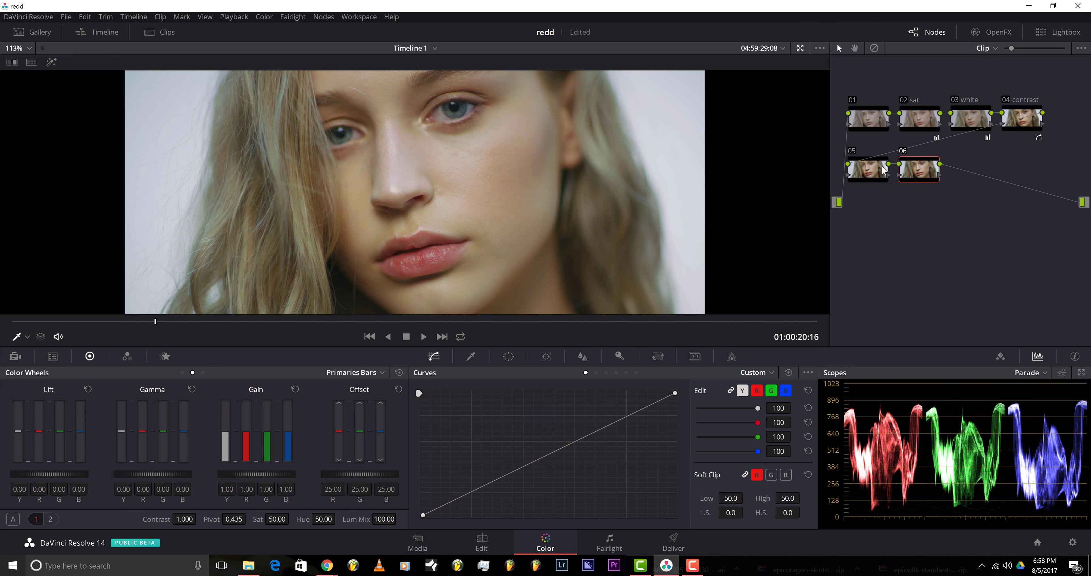
mouse_move(916, 177)
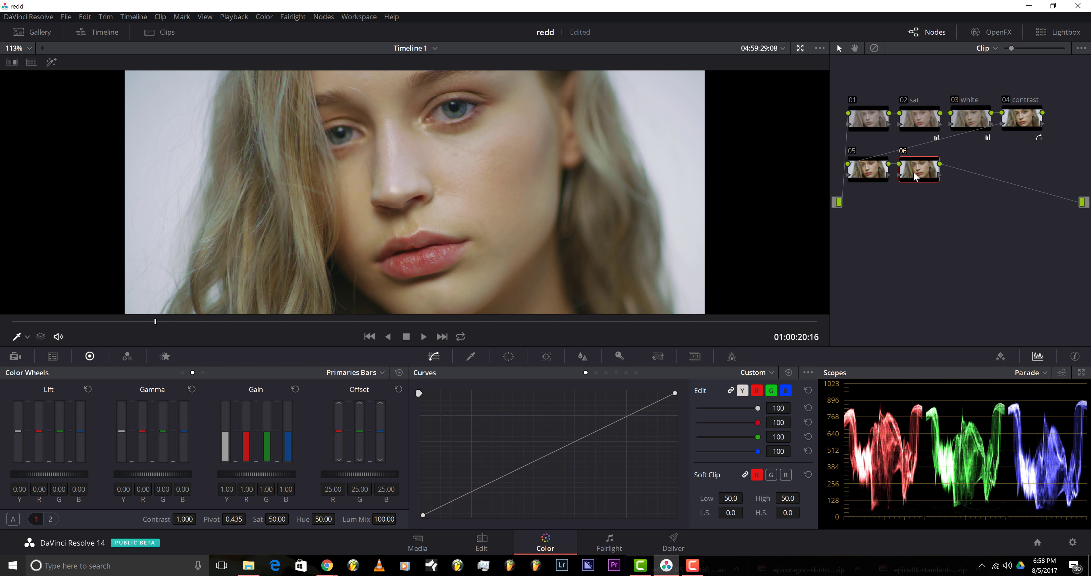
Step: Apply the M31 LOG film 3D LUT to node 06 at 0.740 key output gain
right_click(917, 170)
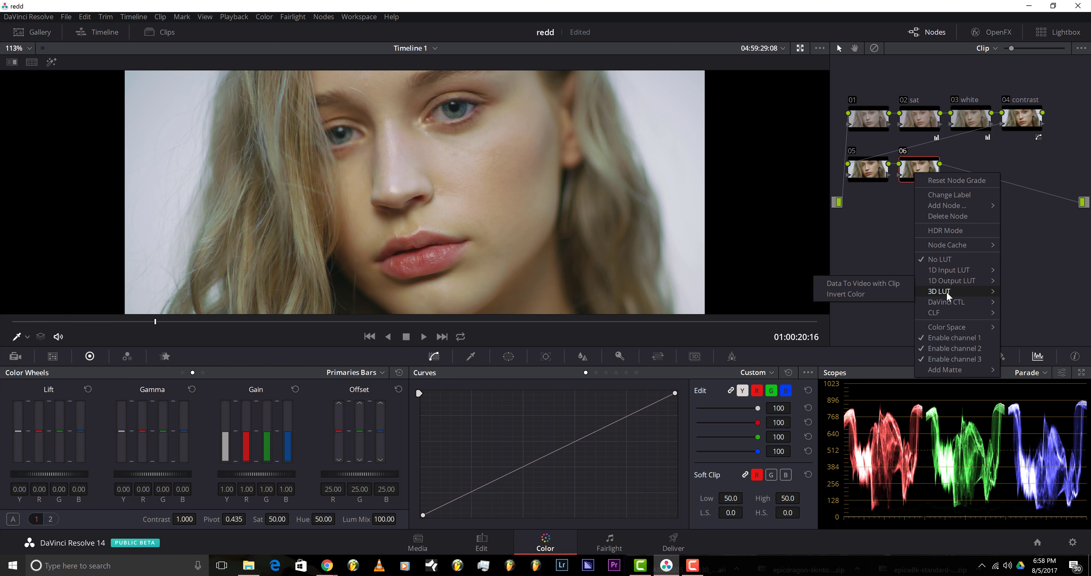
click(939, 291)
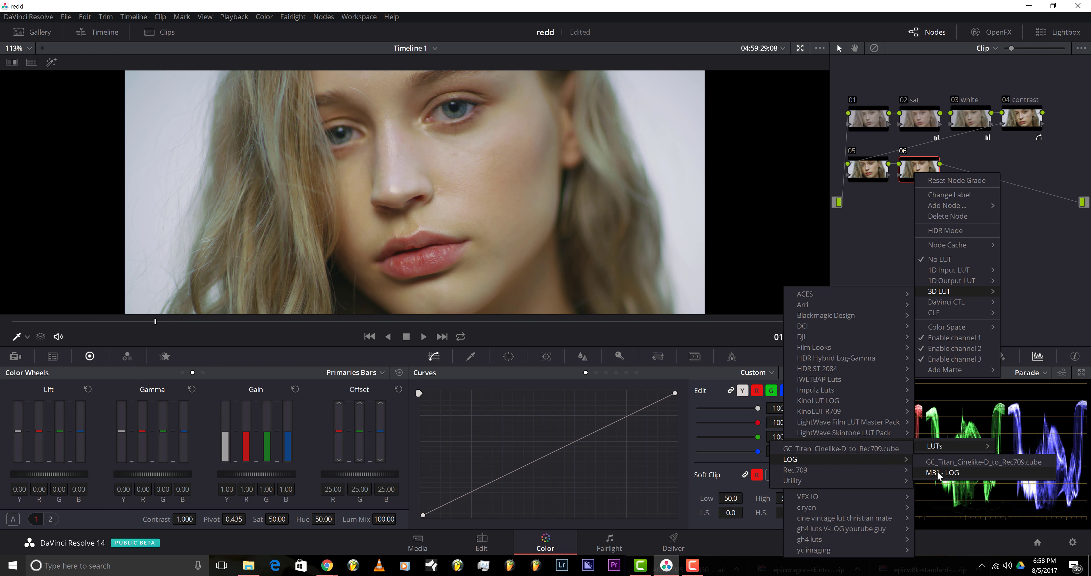
click(942, 472)
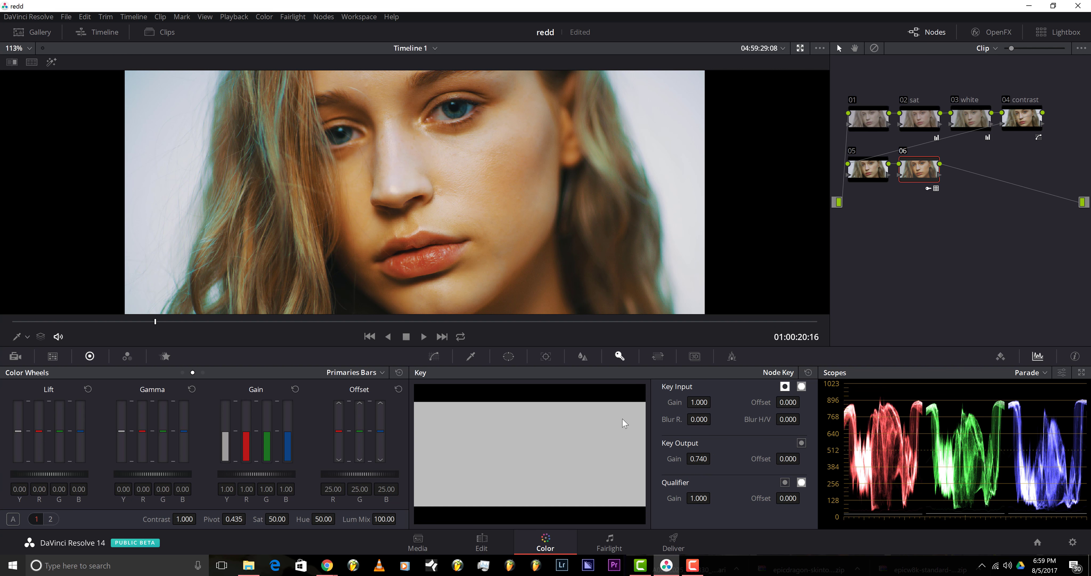
mouse_move(533, 158)
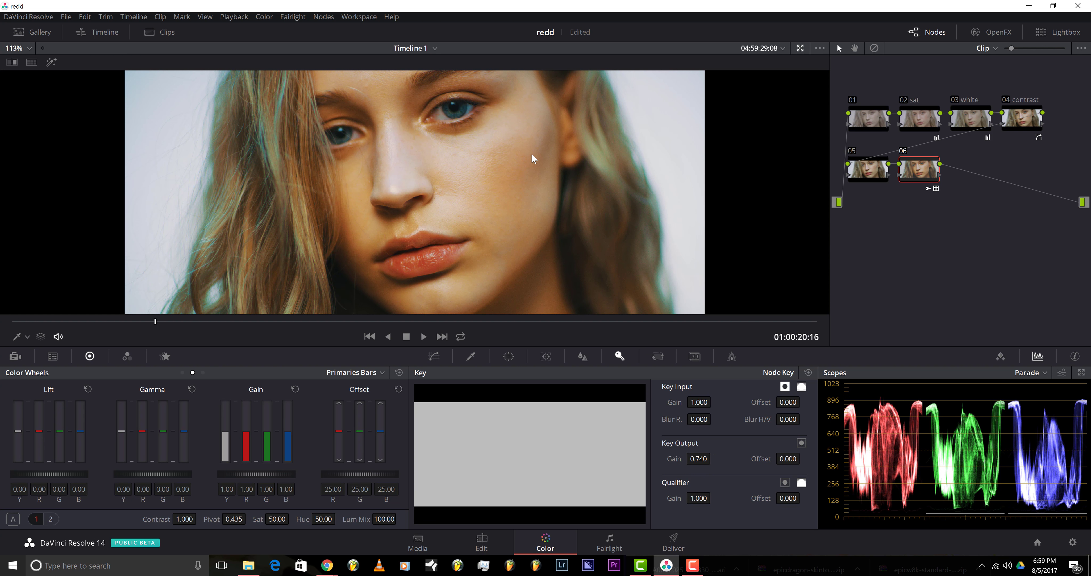
click(868, 171)
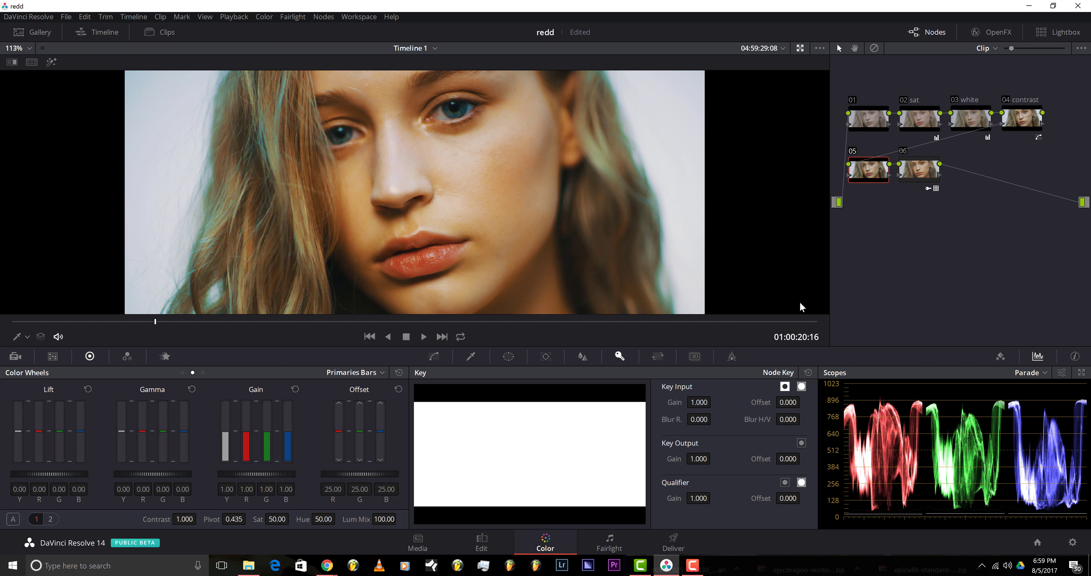
Step: Label node 05 'look' and bring up its primary colour wheels
right_click(868, 171)
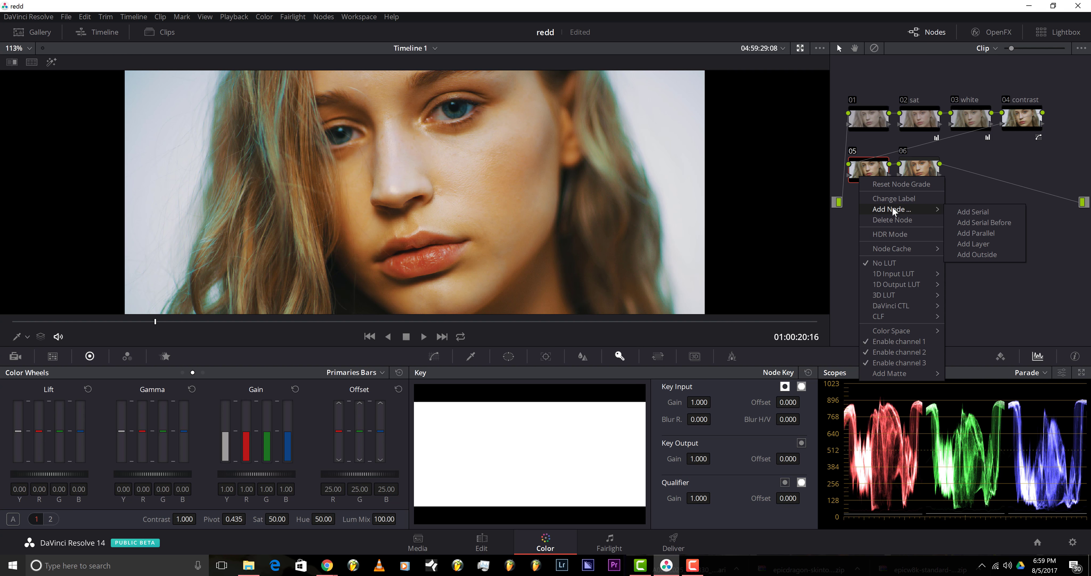
mouse_move(894, 198)
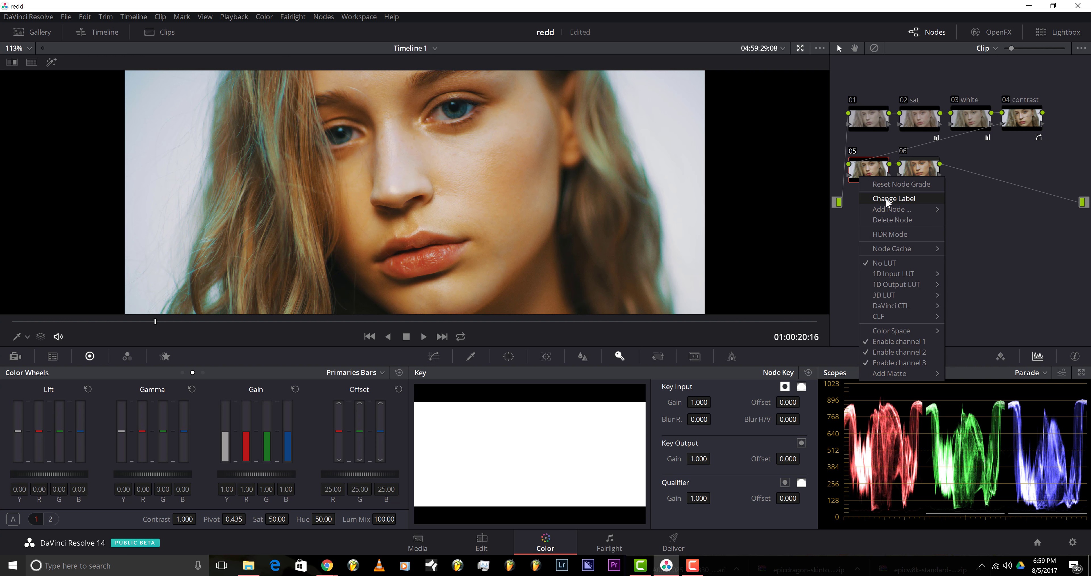
click(893, 198)
text(look)
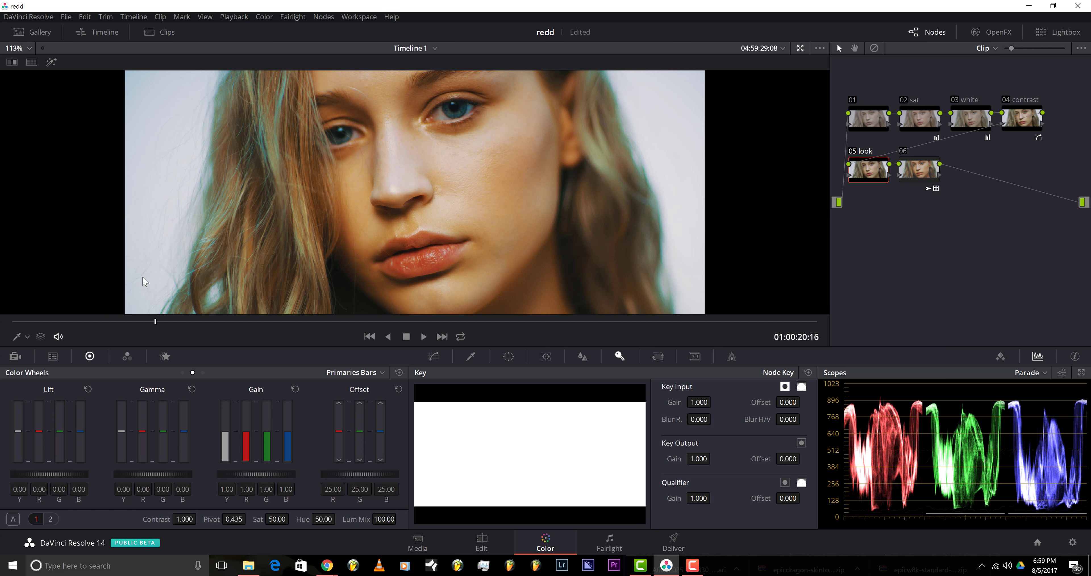
mouse_move(244, 346)
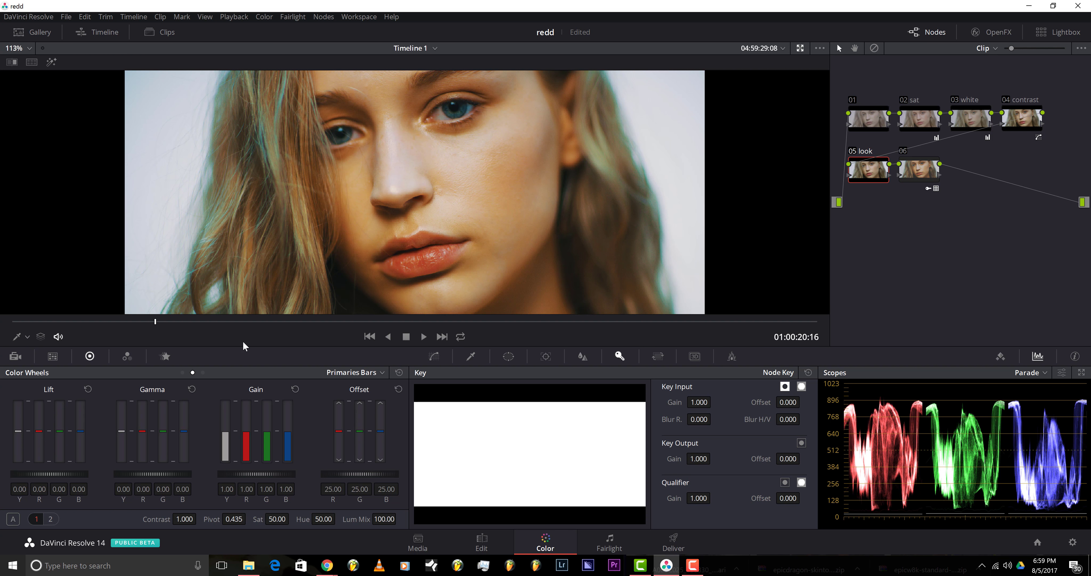
click(353, 372)
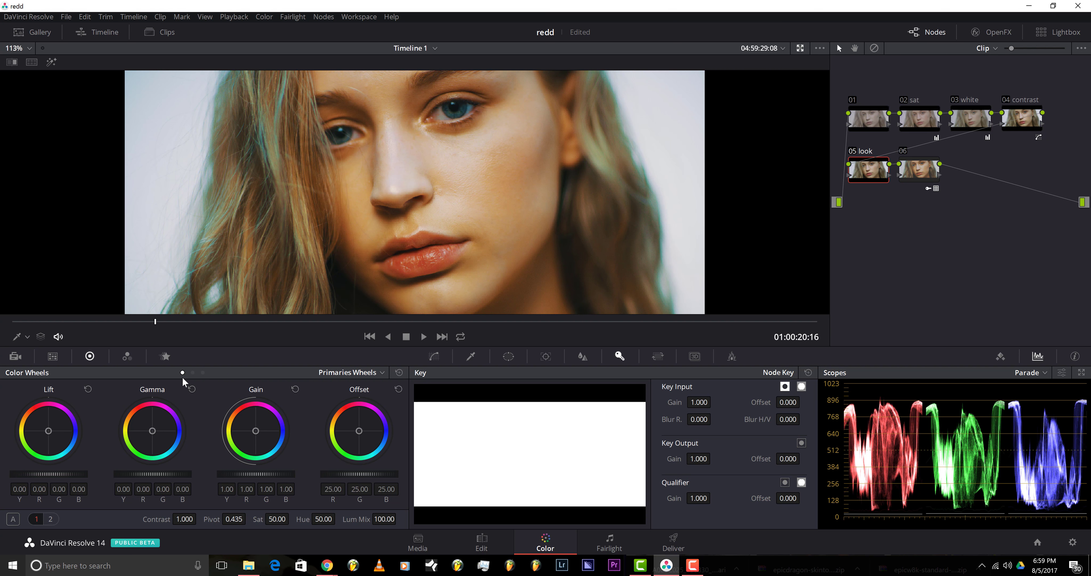
mouse_move(50, 433)
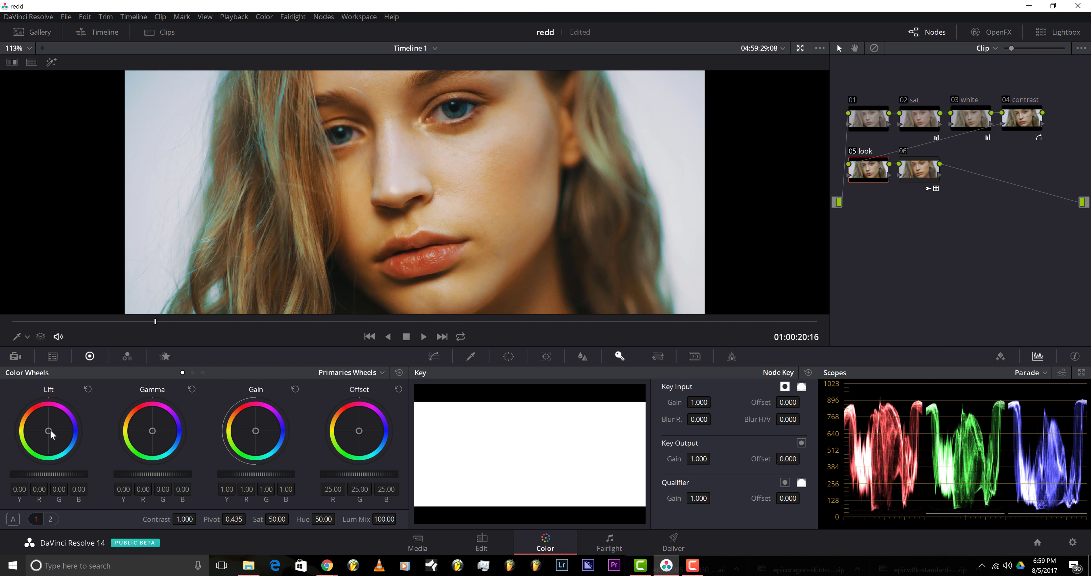
Step: Tint lift toward teal, warm gamma toward orange, and set offset to 24.55/24.61/20.49
drag(50, 430, 47, 431)
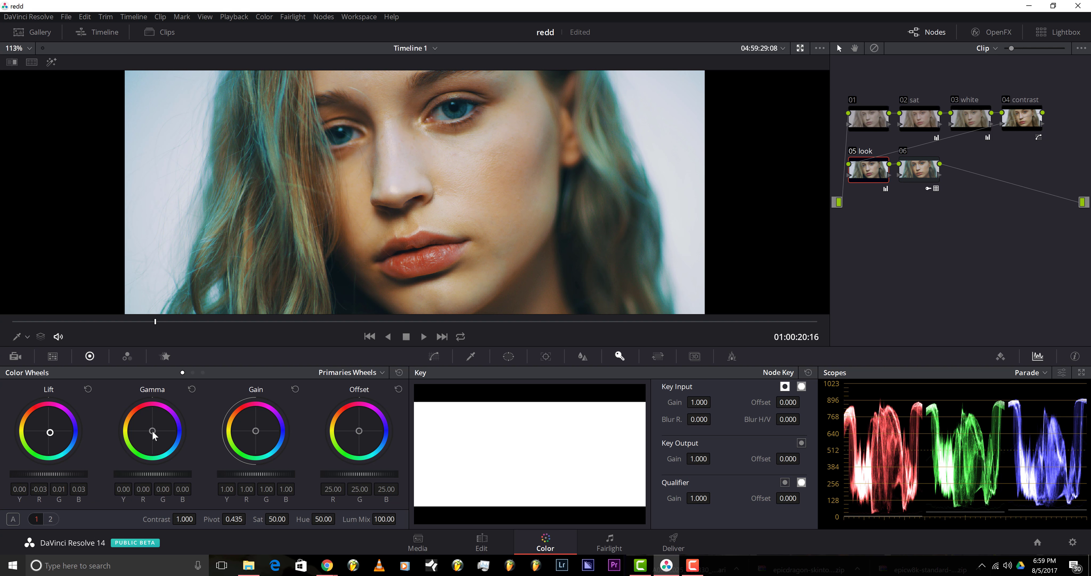
drag(152, 431, 150, 428)
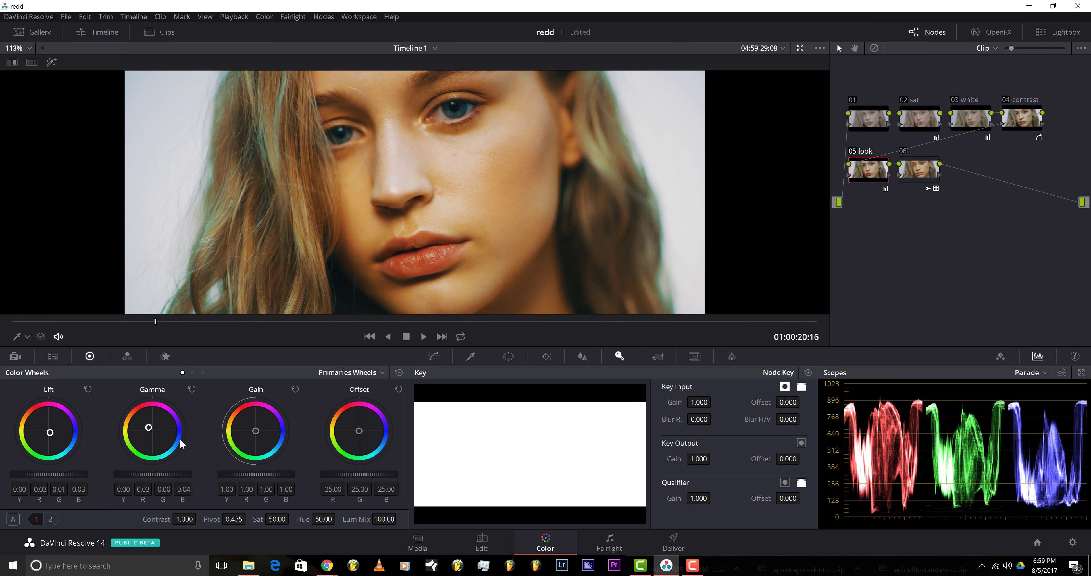
mouse_move(304, 391)
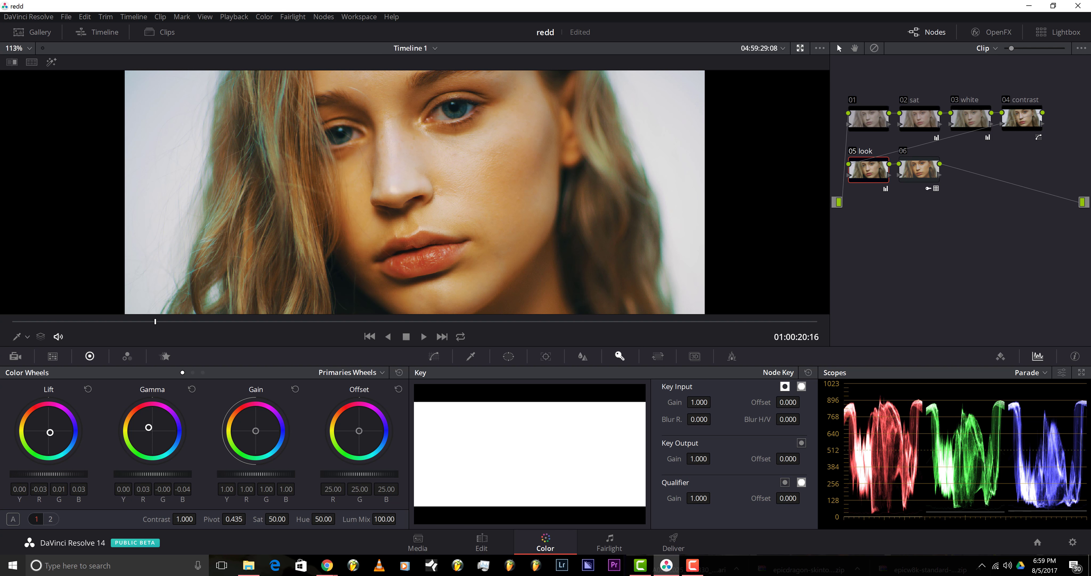
drag(359, 430, 355, 431)
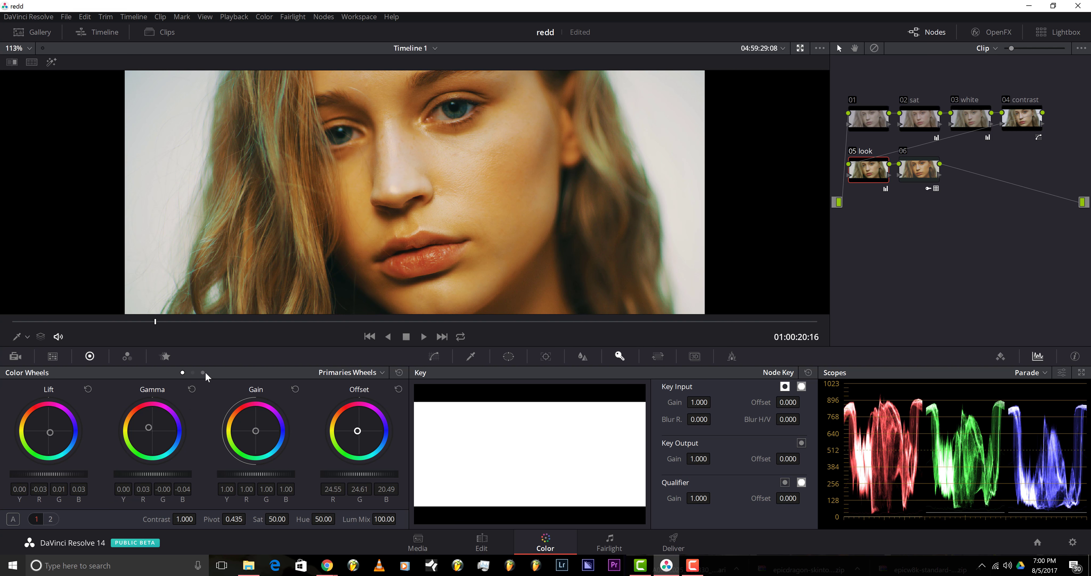
Step: On the Log wheels, cool the shadows, warm the midtones and redden offset to 25.12/24.44/20.11
click(351, 371)
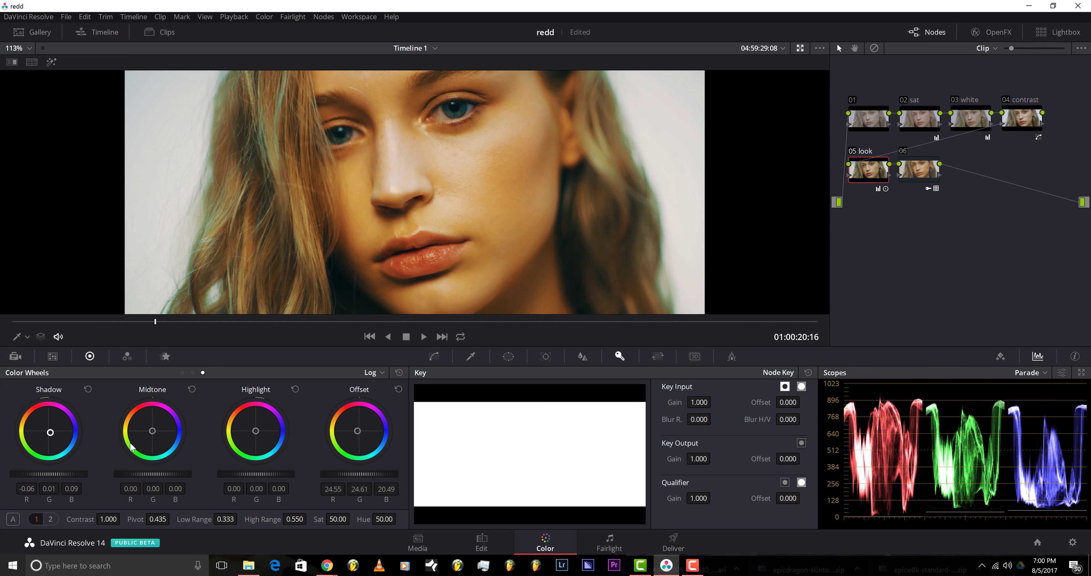
drag(153, 431, 149, 428)
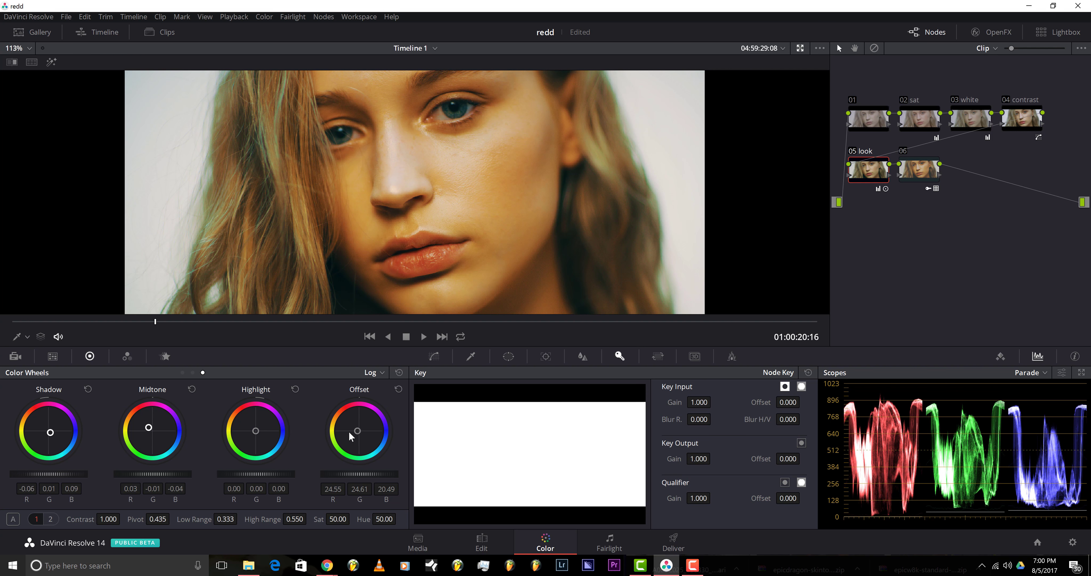
drag(359, 430, 359, 431)
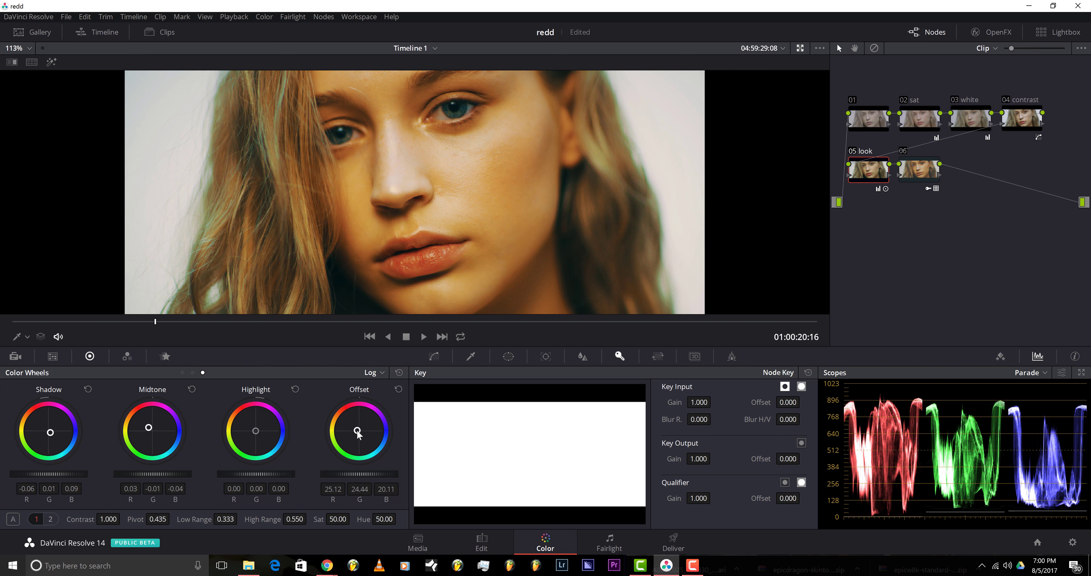
mouse_move(342, 389)
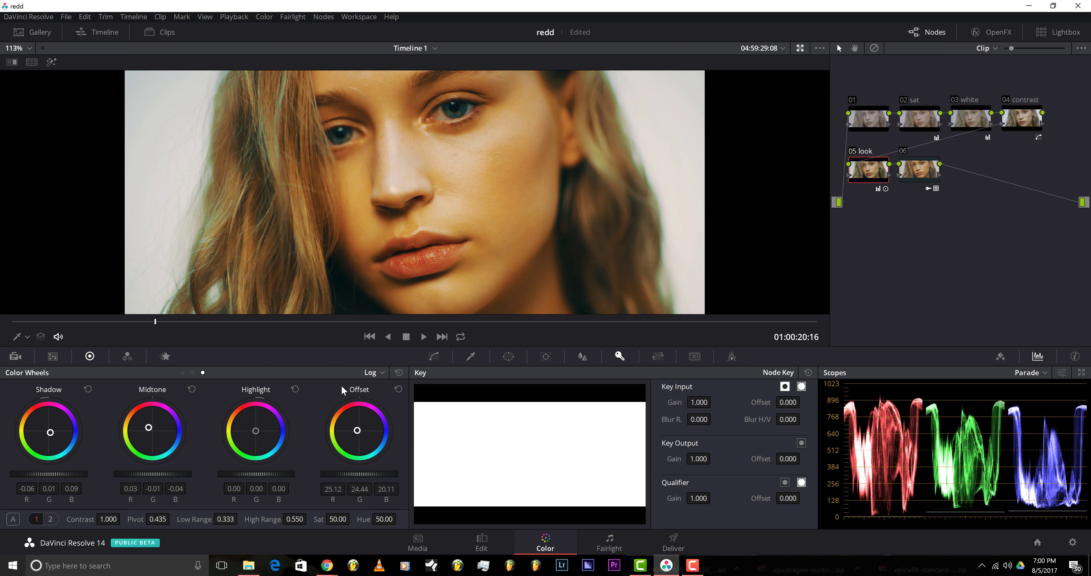
mouse_move(939, 214)
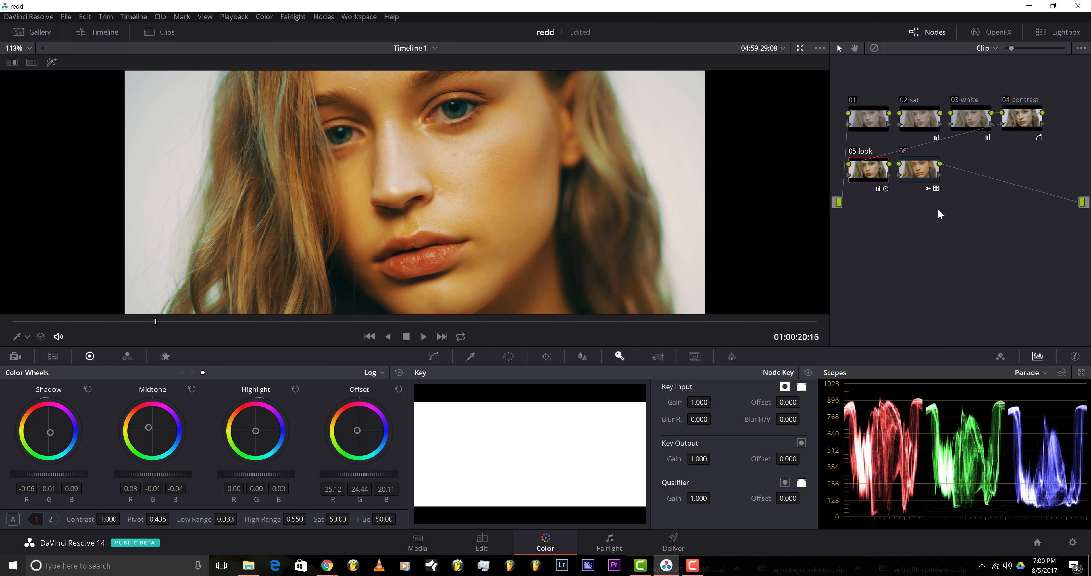
Step: On the white node, lower the green offset bar to give offset 21.40/22.20/23.00
click(919, 171)
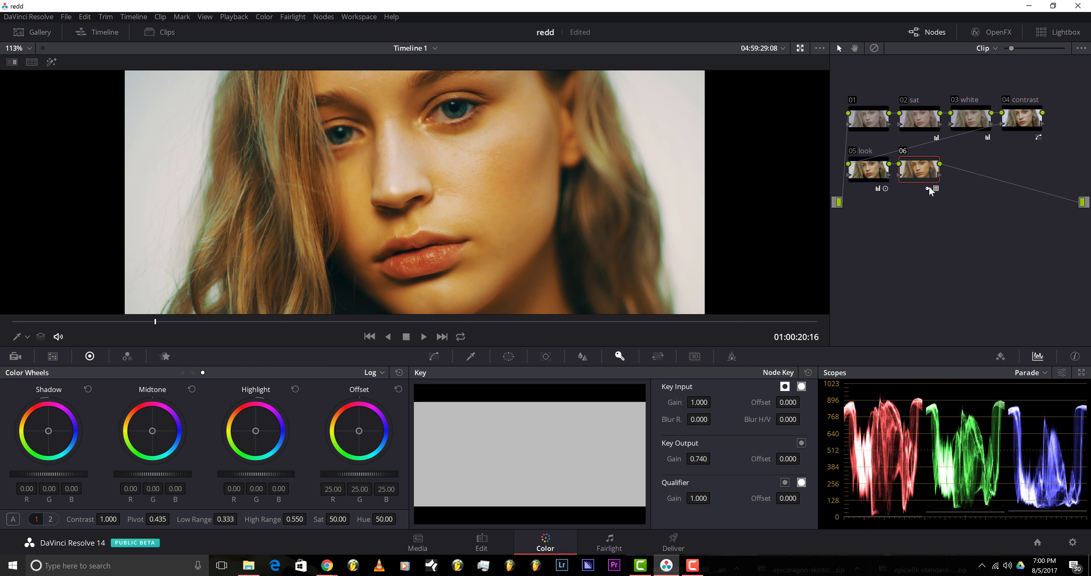
mouse_move(980, 216)
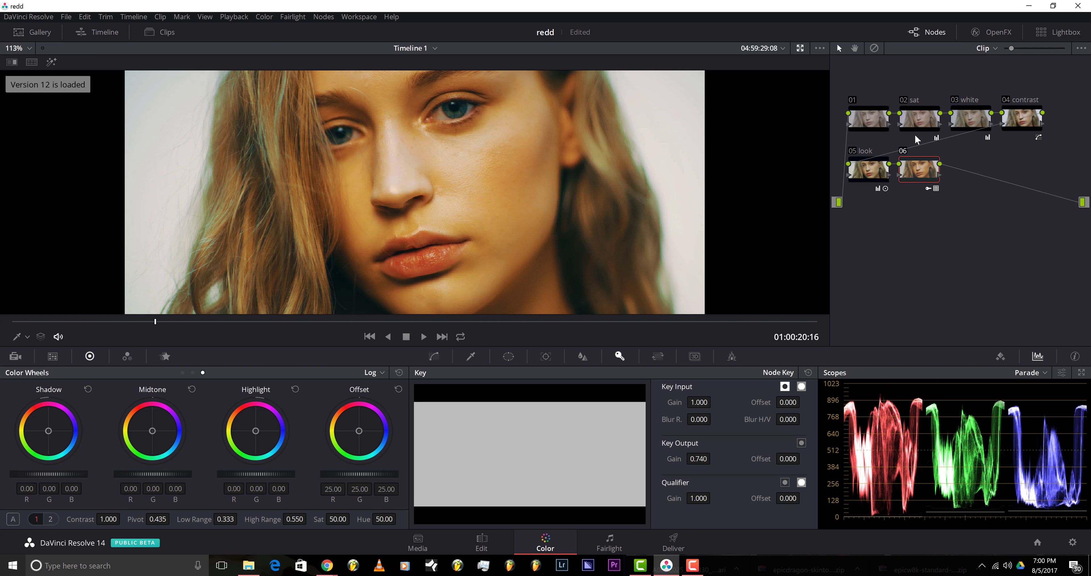
click(918, 118)
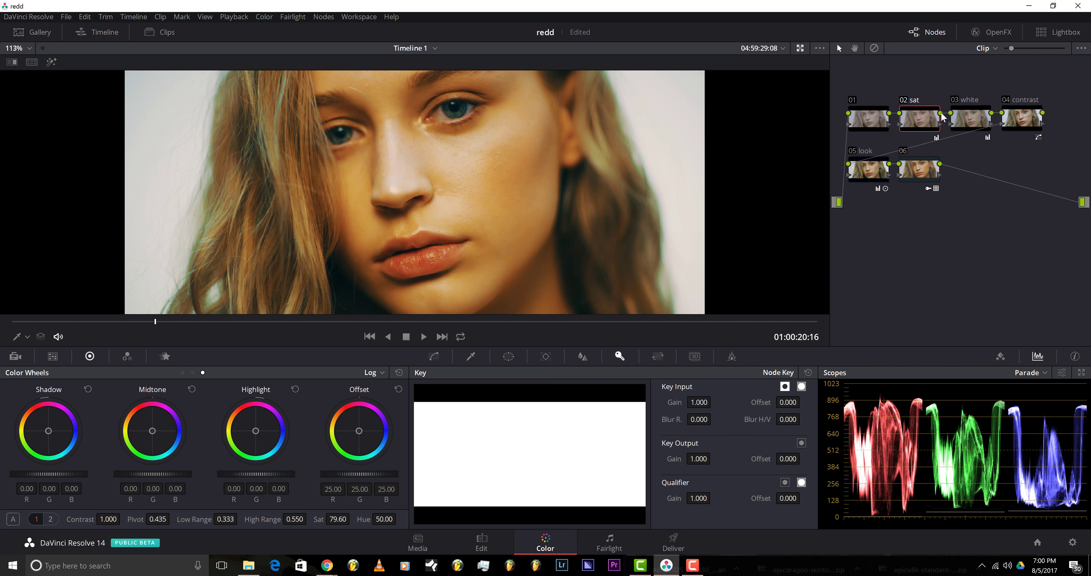
click(969, 118)
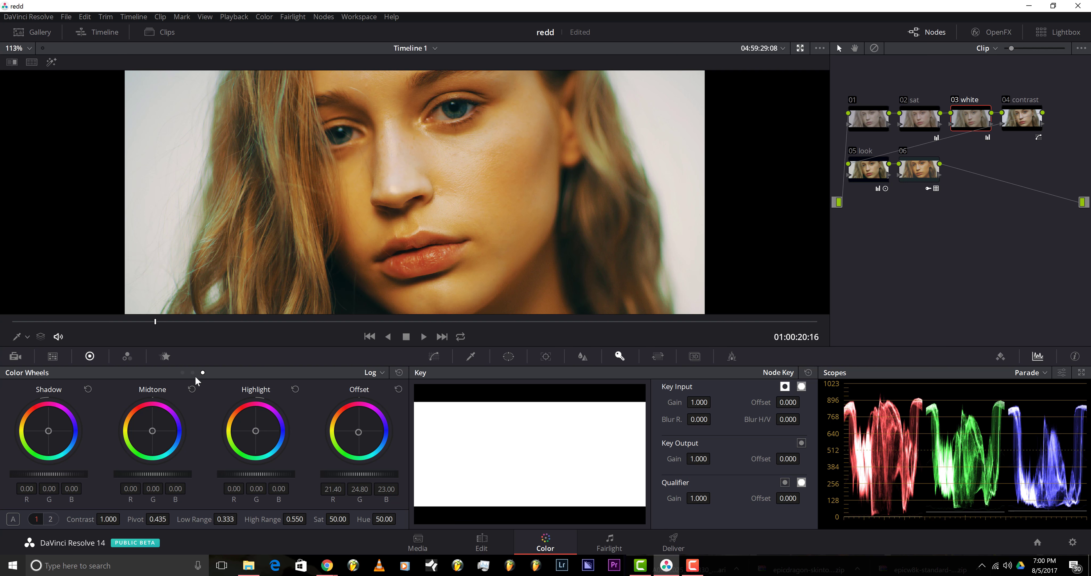
click(371, 372)
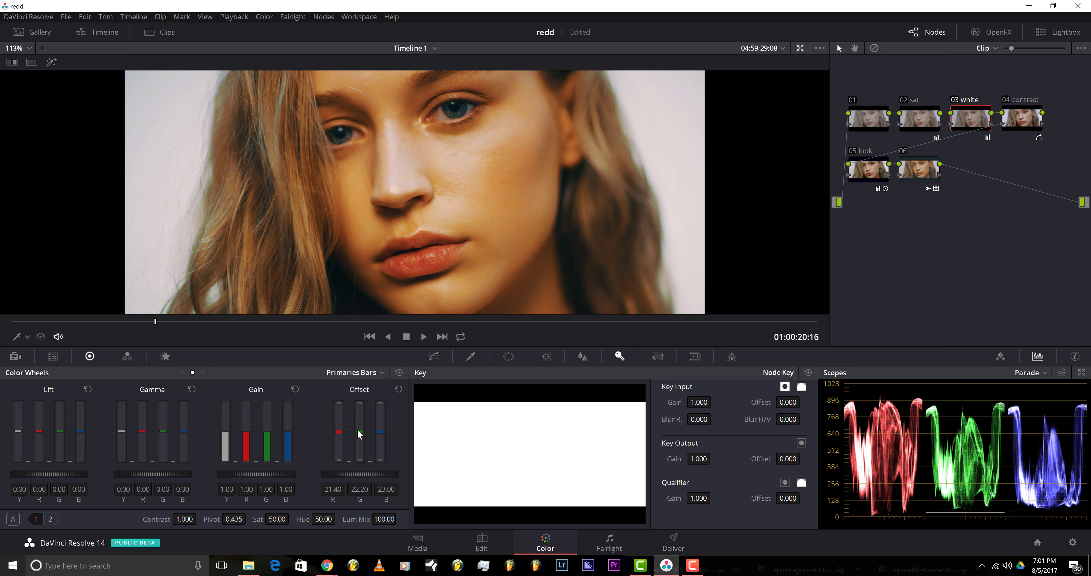
mouse_move(357, 432)
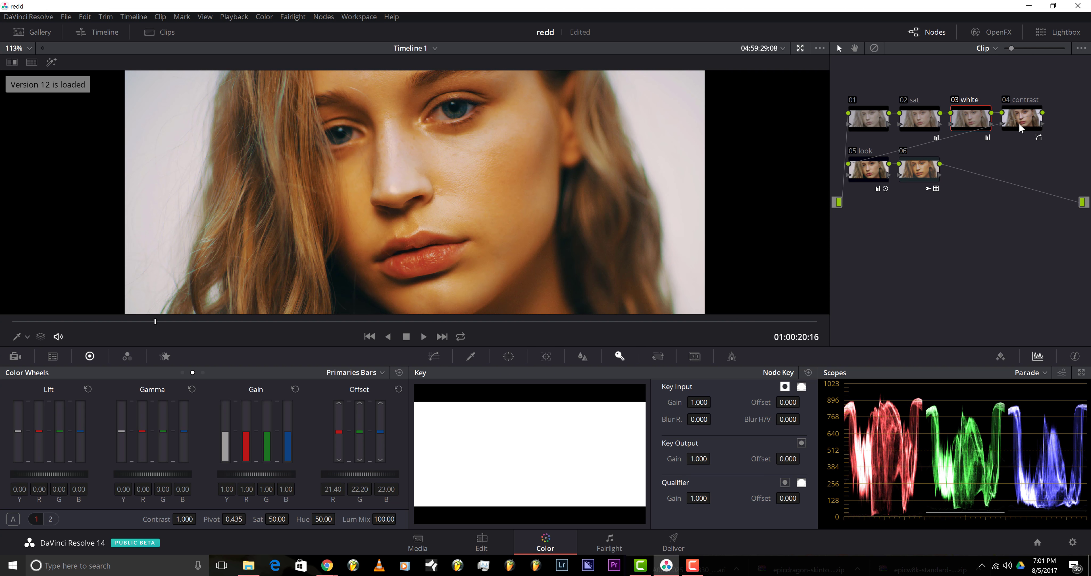
Step: Nudge the contrast node's S-curve highlight point in the Curves palette
click(1021, 118)
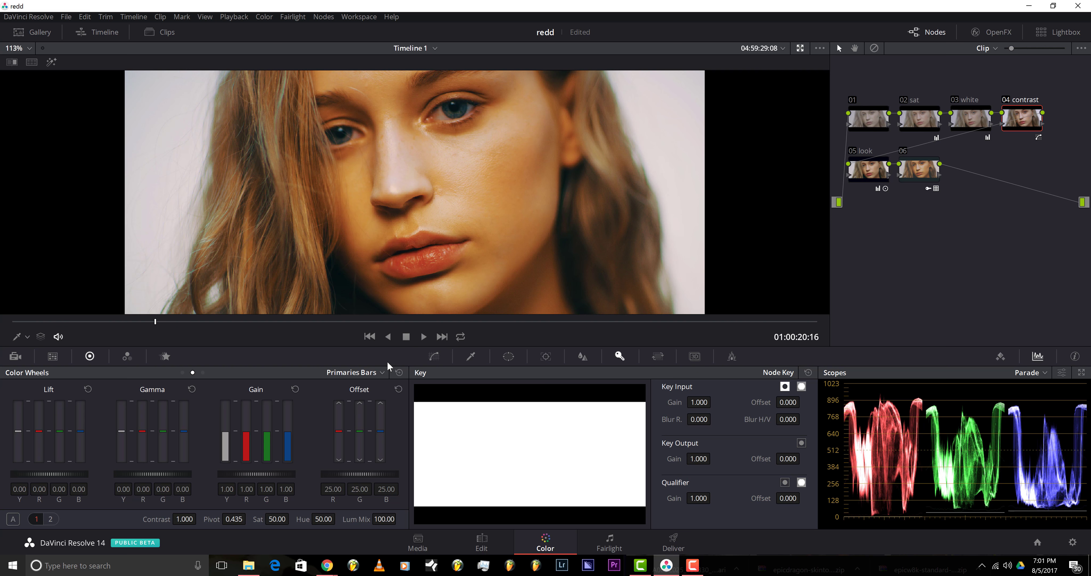
click(434, 356)
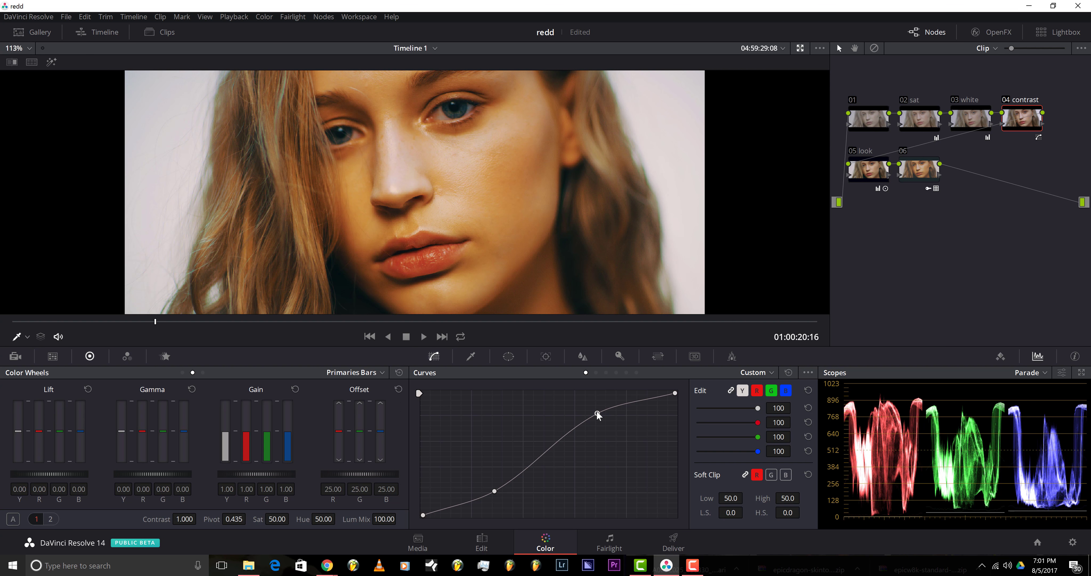
drag(598, 414, 596, 425)
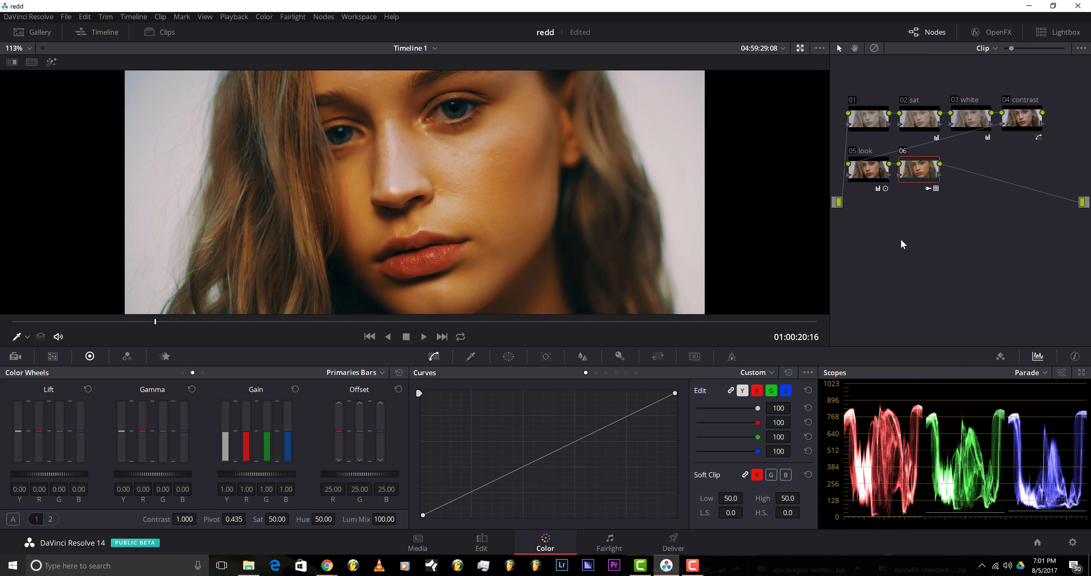
mouse_move(920, 183)
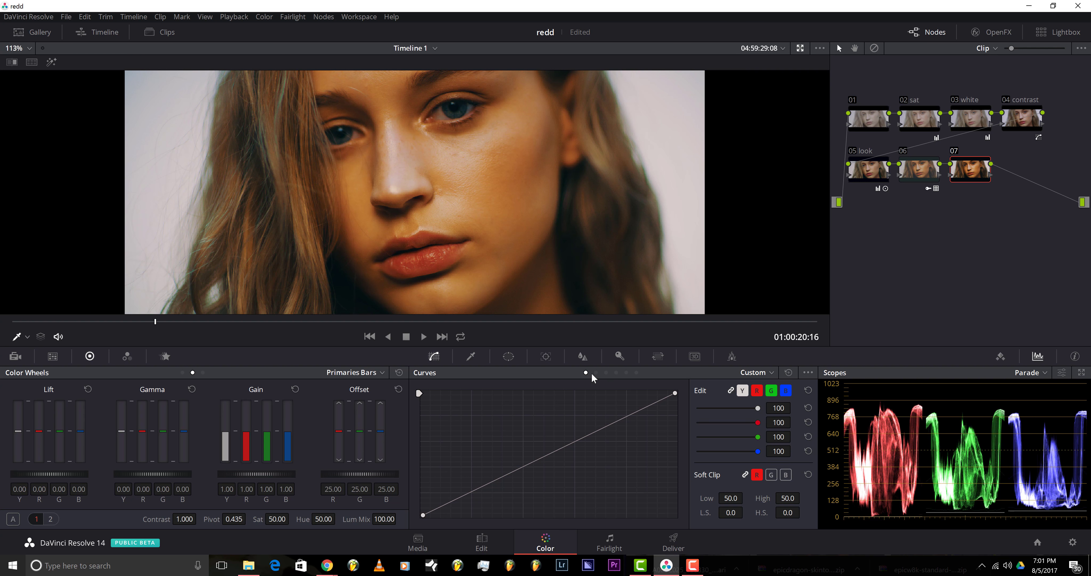
mouse_move(912, 202)
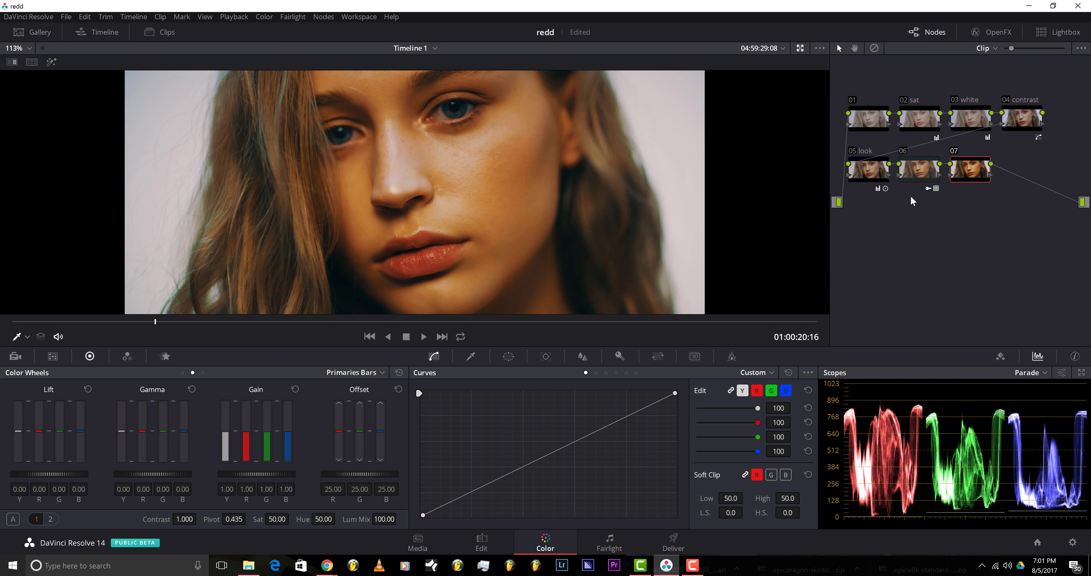
Step: Rename the new node 07 via Change Label, typing 'lips sap' for the lip saturation node
right_click(969, 170)
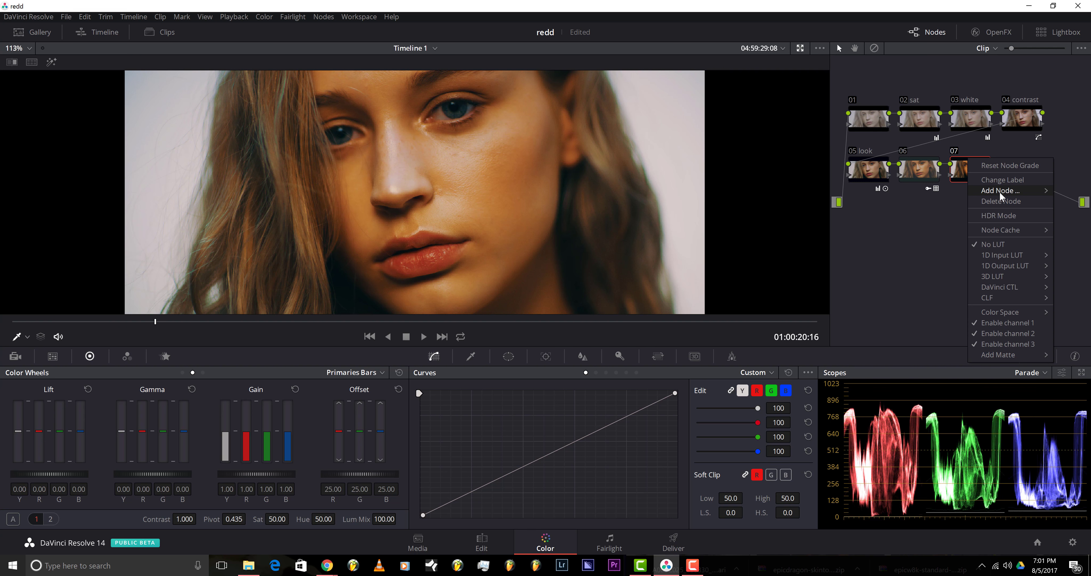
click(999, 212)
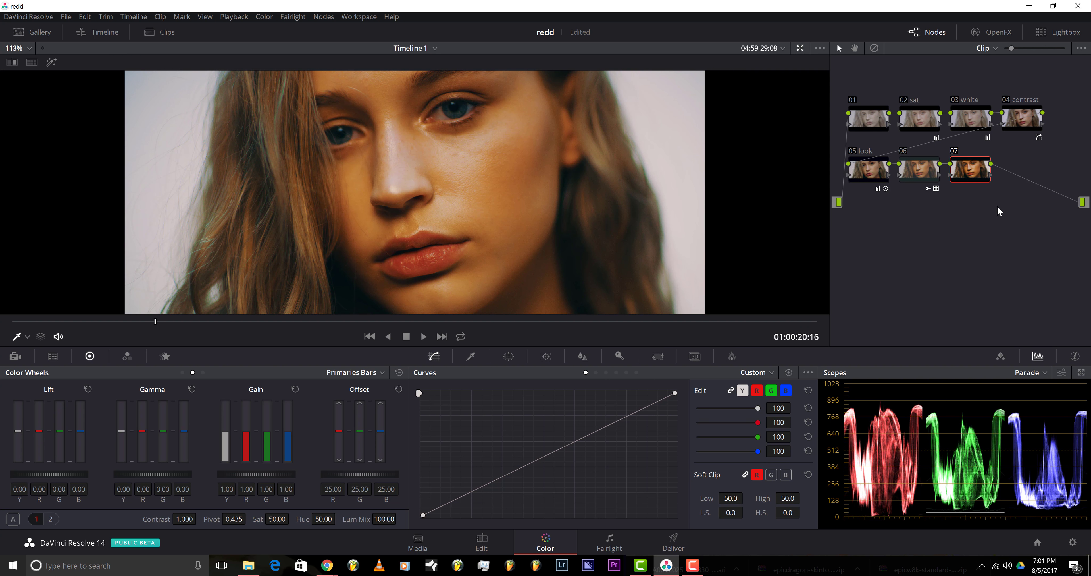
text(lips)
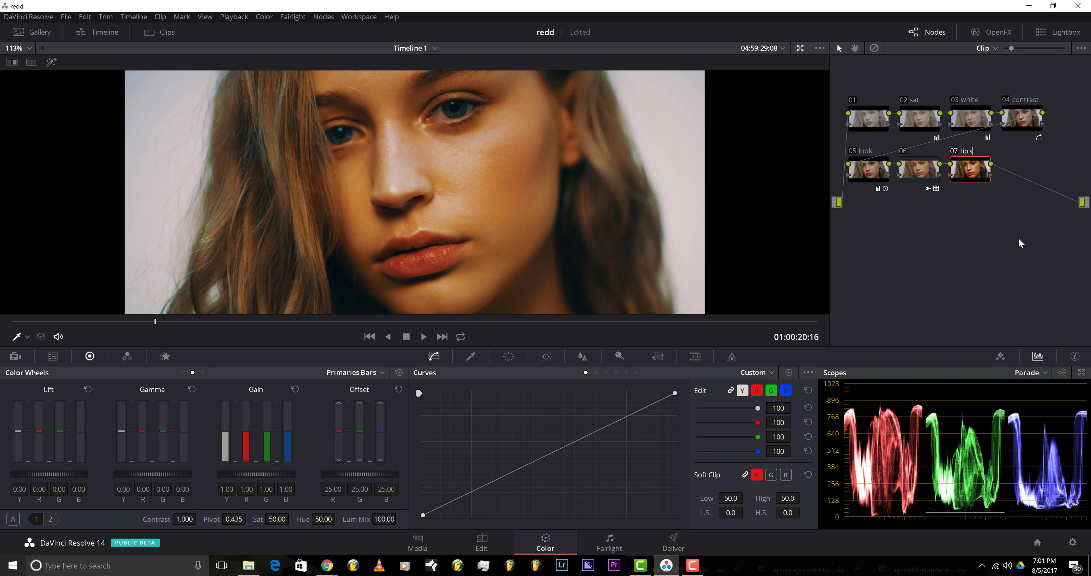
text(sap)
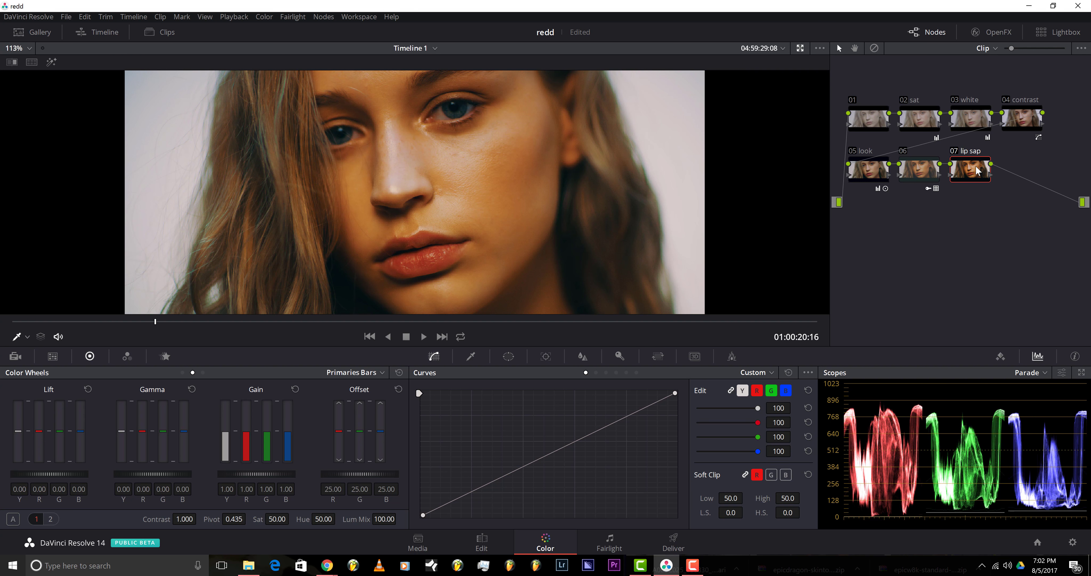
mouse_move(1002, 194)
text(t)
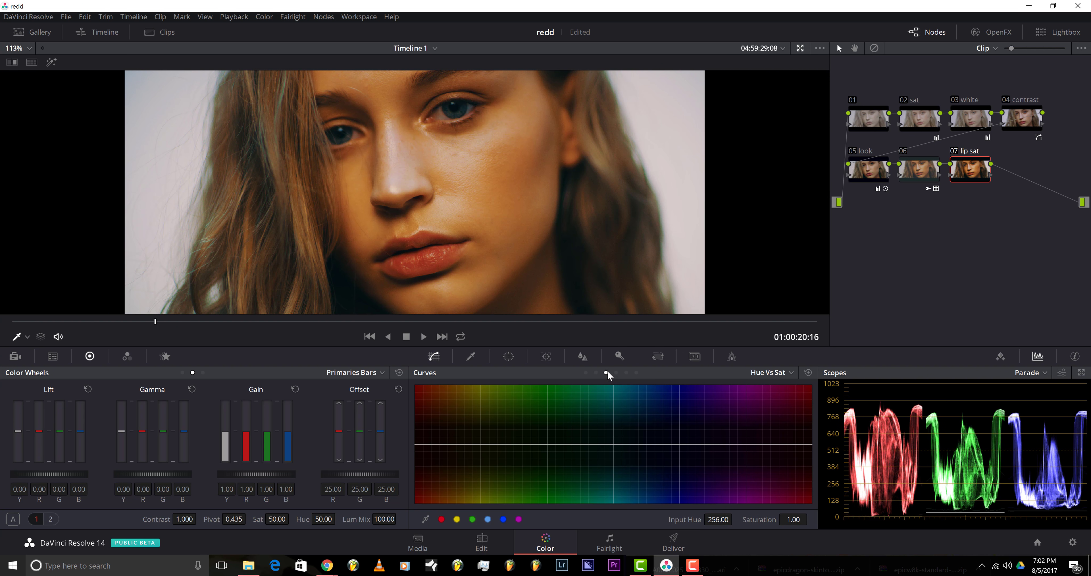
mouse_move(403, 367)
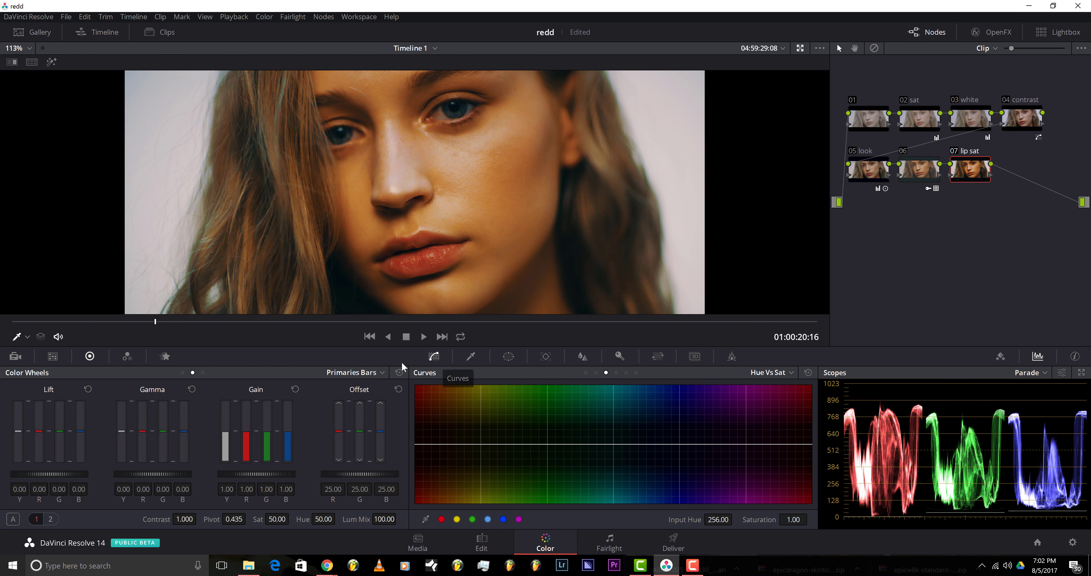
mouse_move(607, 400)
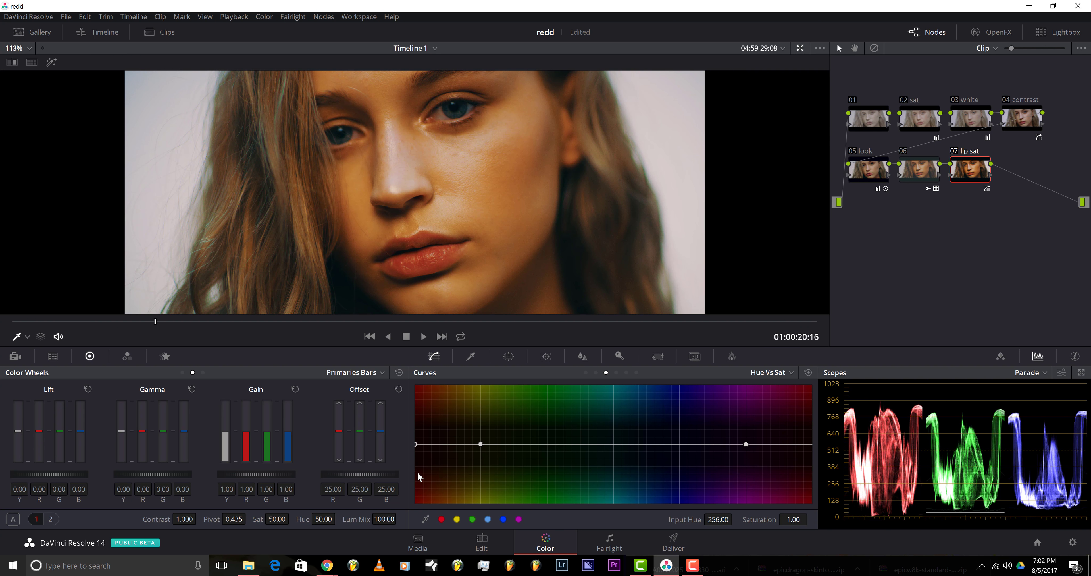
mouse_move(419, 452)
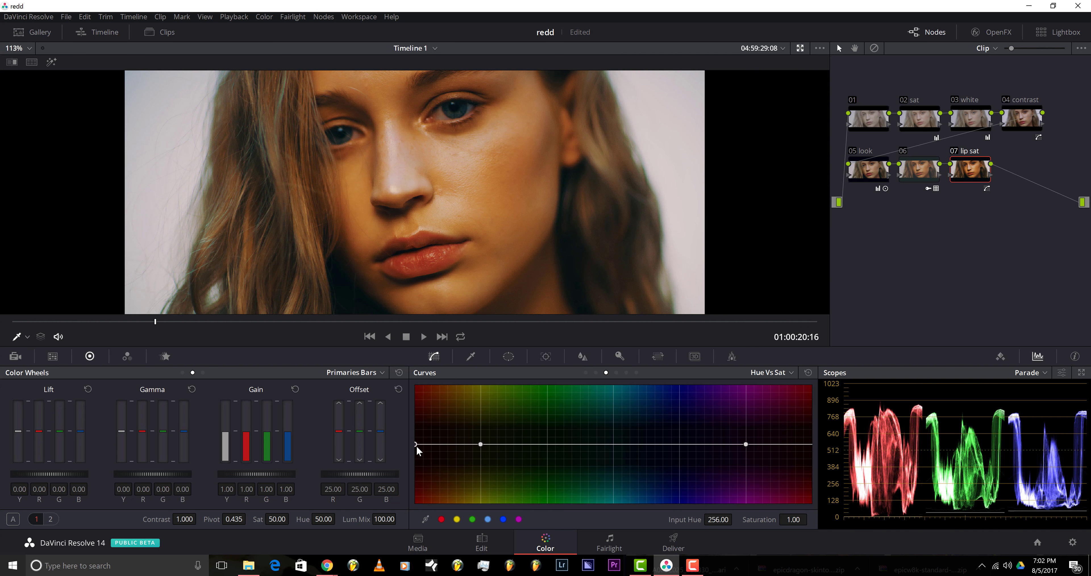
Step: Shape a gentle Hue vs Sat dip in the red hues, bringing lip saturation down to about 0.96
drag(417, 444, 417, 452)
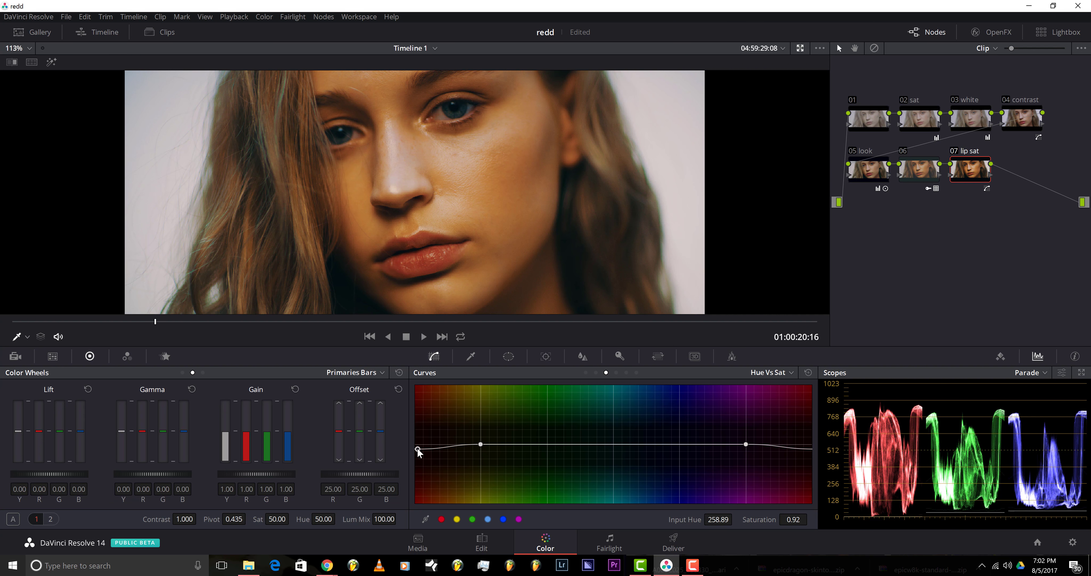
drag(419, 449, 421, 457)
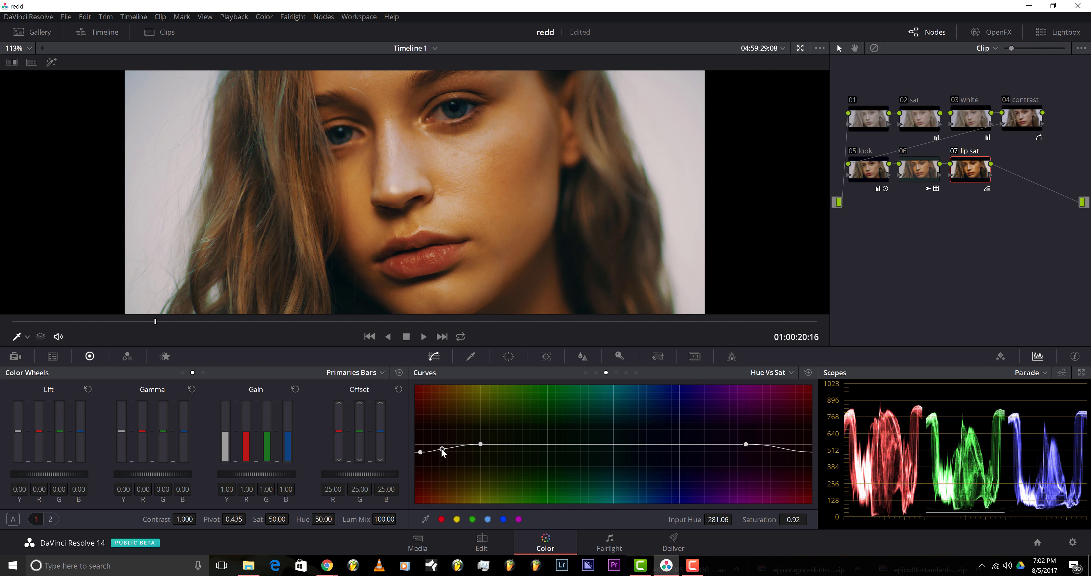
drag(442, 448, 440, 448)
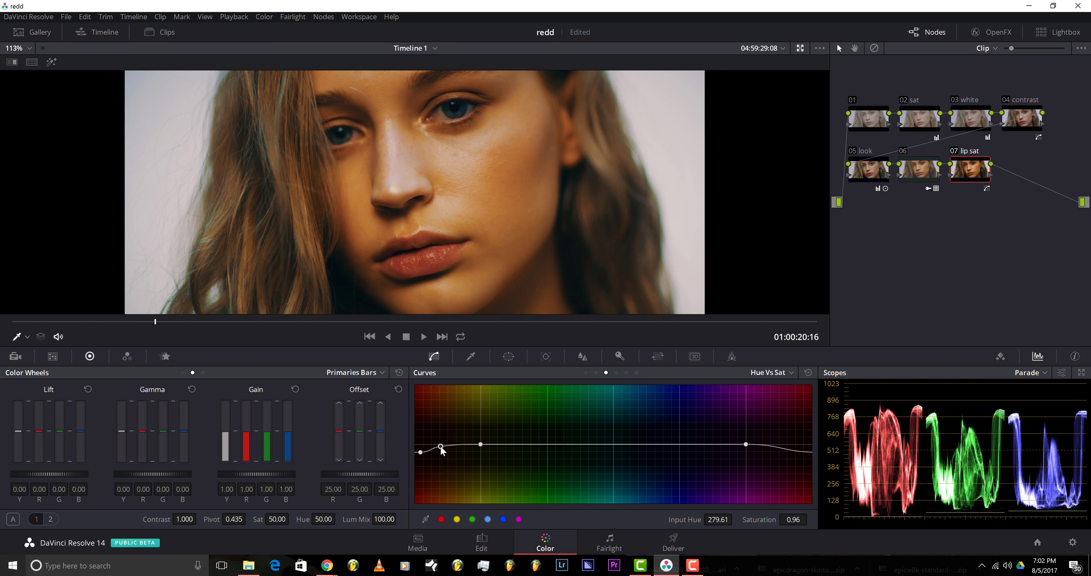
drag(440, 451, 421, 451)
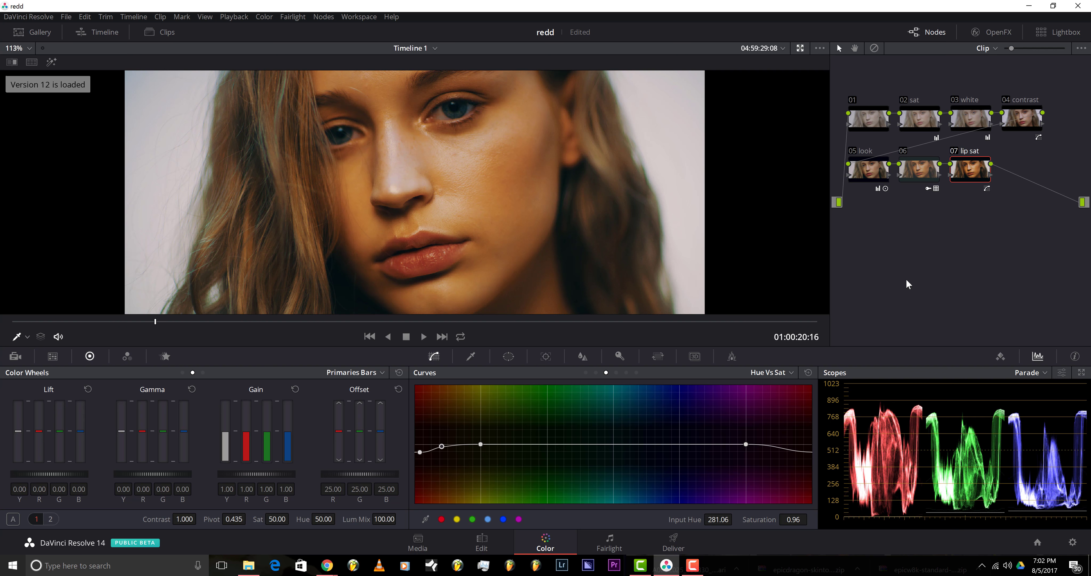
mouse_move(976, 177)
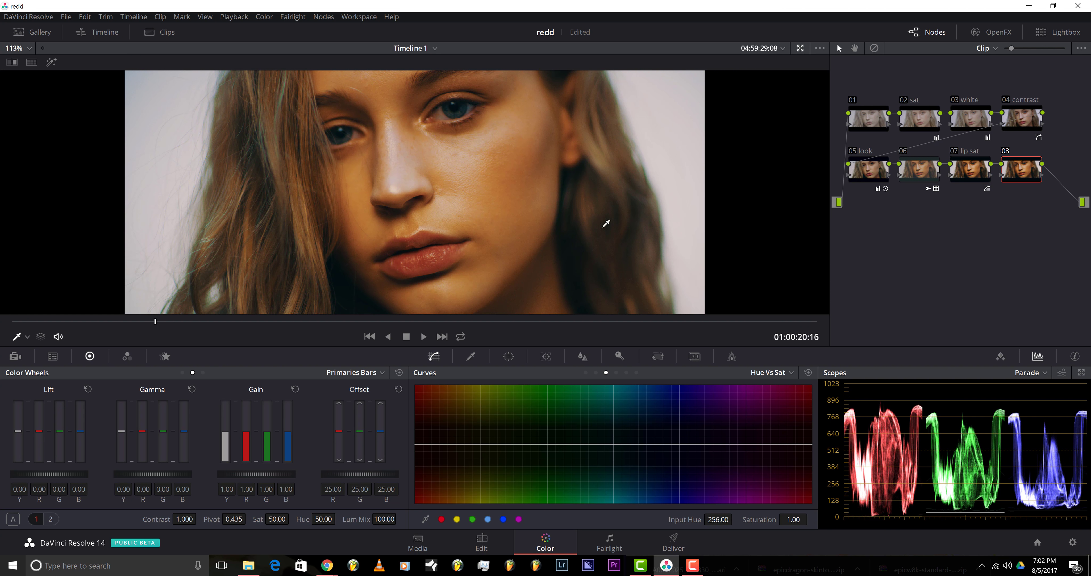
mouse_move(717, 230)
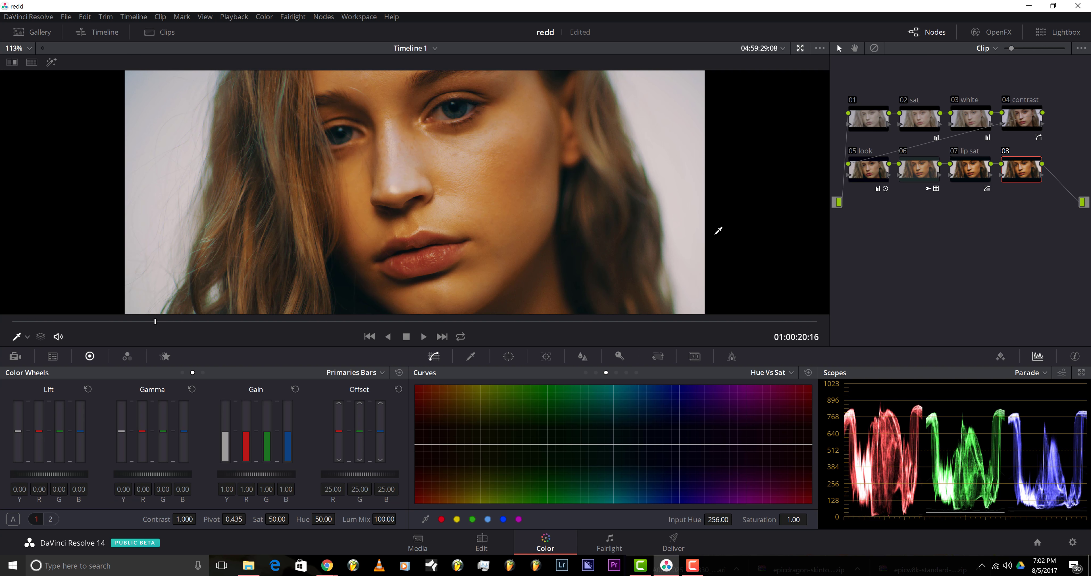
mouse_move(872, 25)
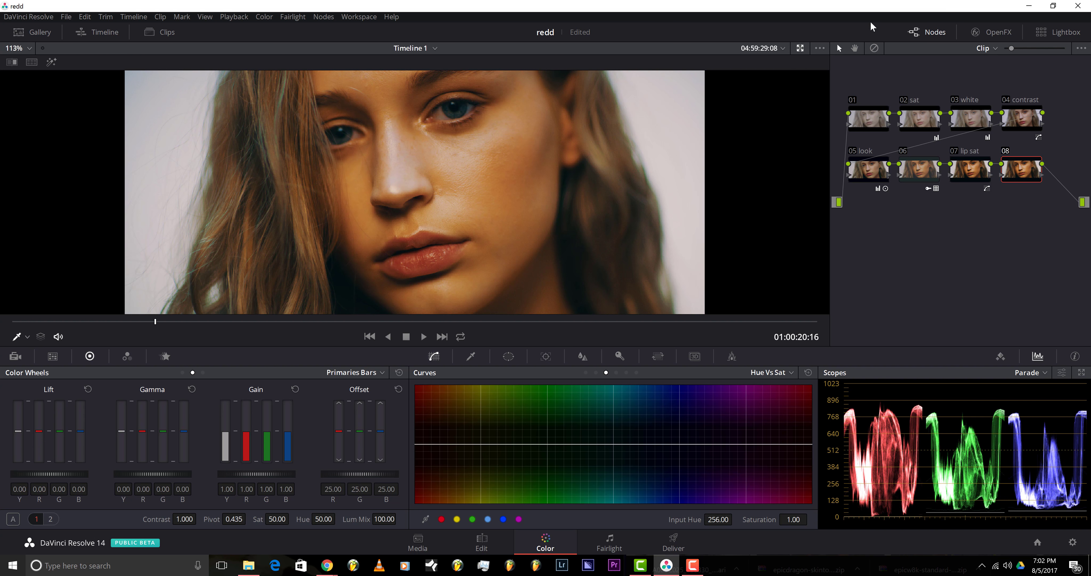
Step: Show the OpenFX library beside the node graph and scroll toward the ResolveFX Texture effects
click(96, 31)
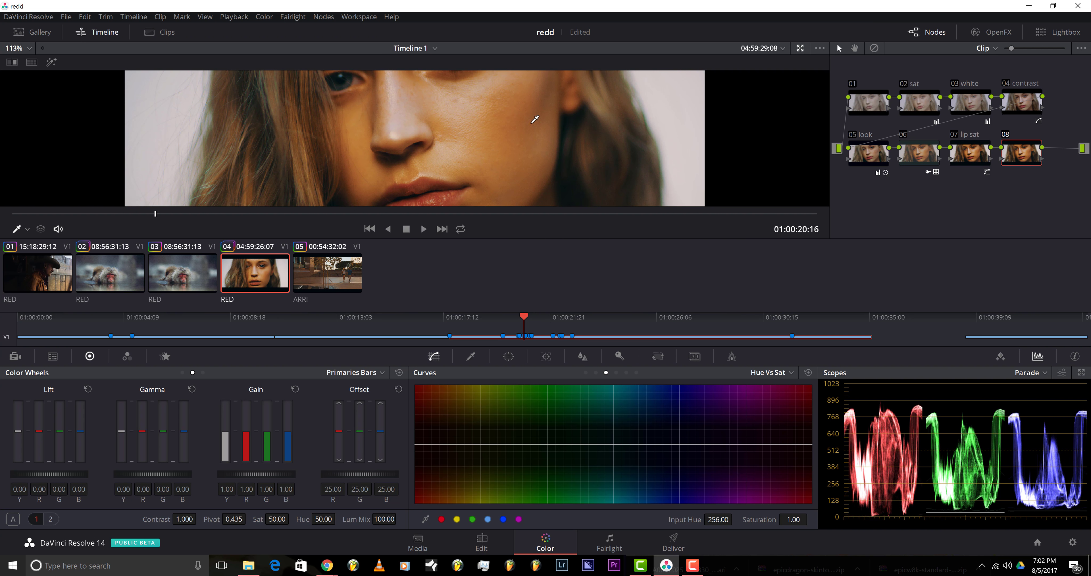
click(1065, 32)
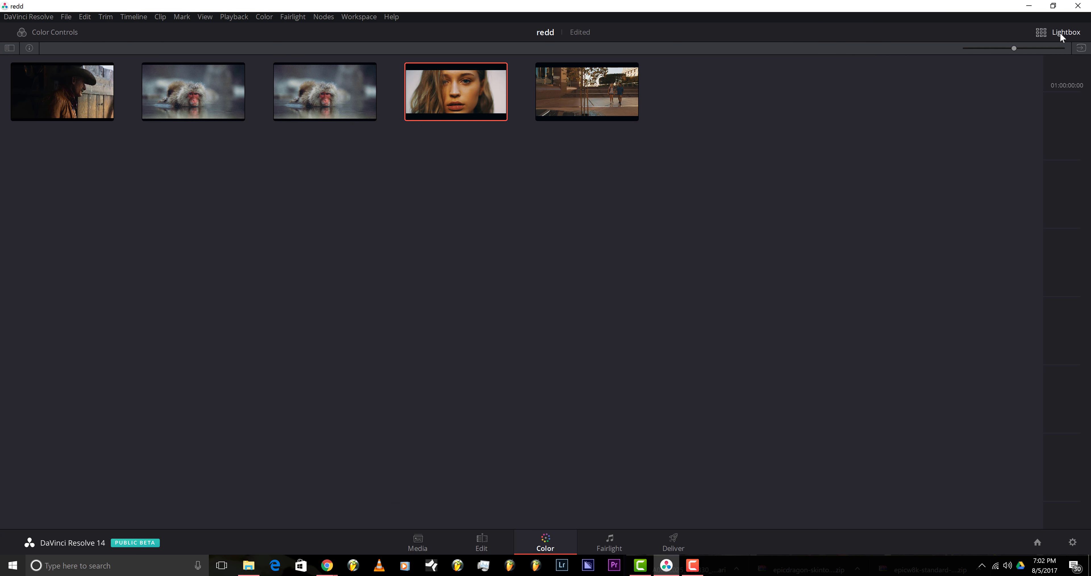
click(1066, 32)
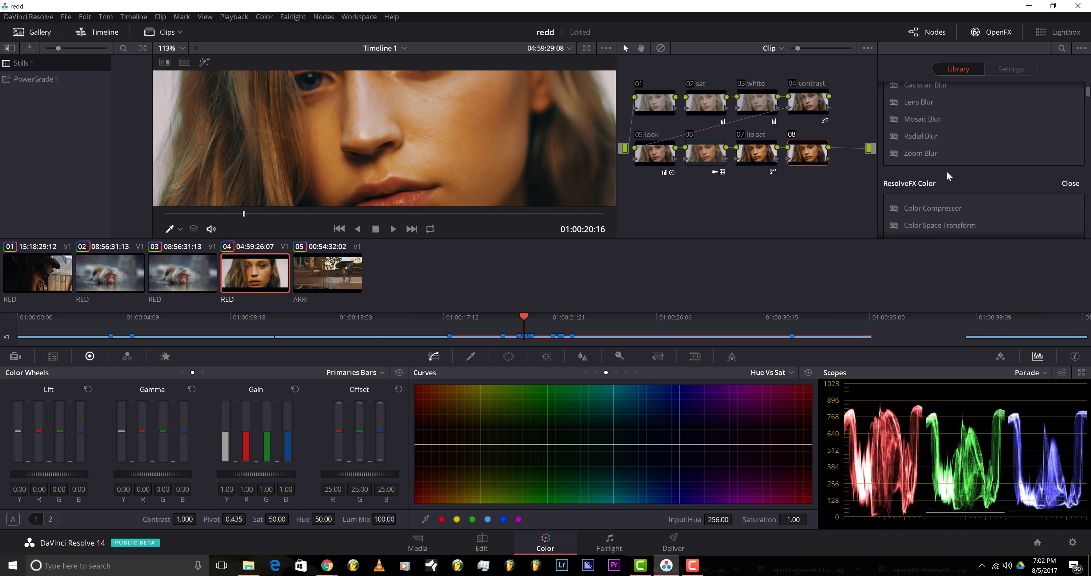
scroll(down, 3)
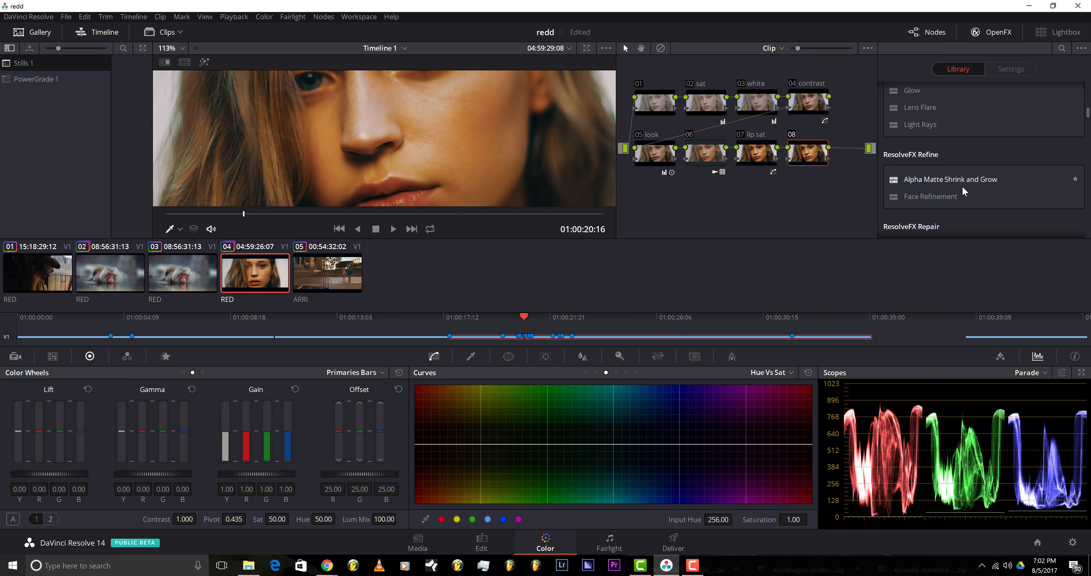
scroll(down, 3)
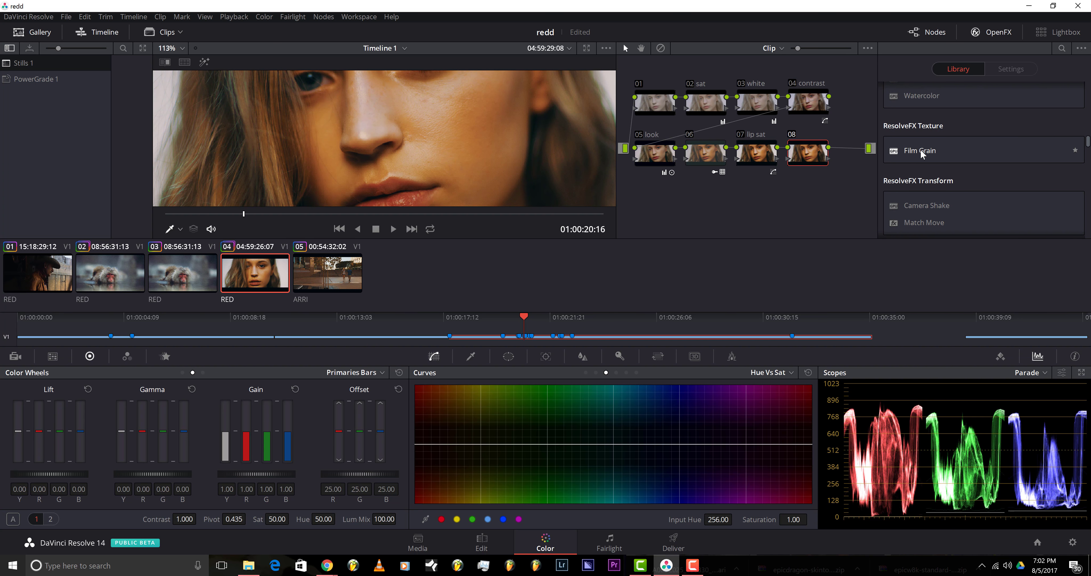
scroll(down, 3)
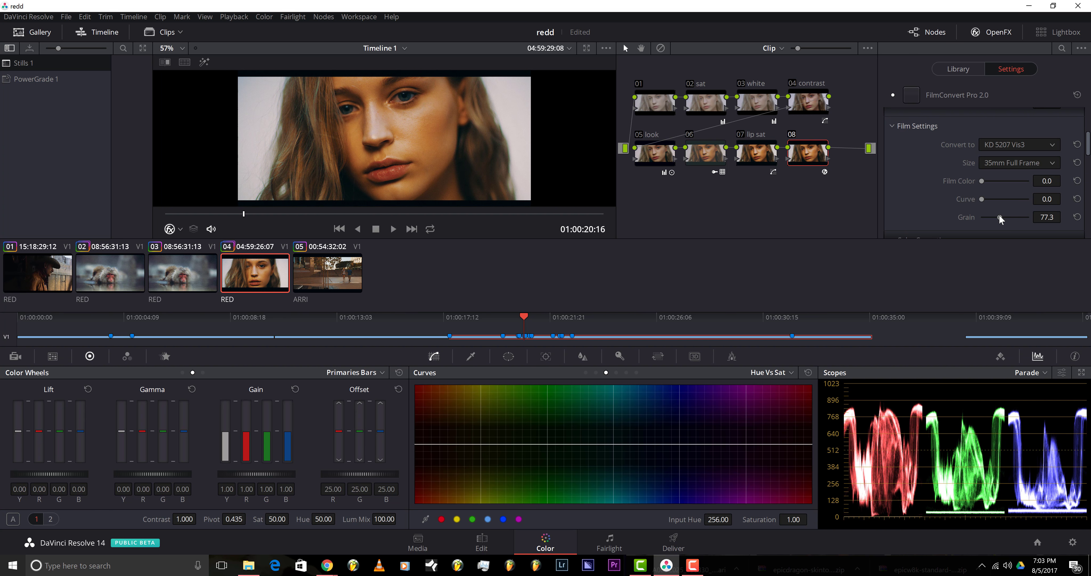
mouse_move(677, 184)
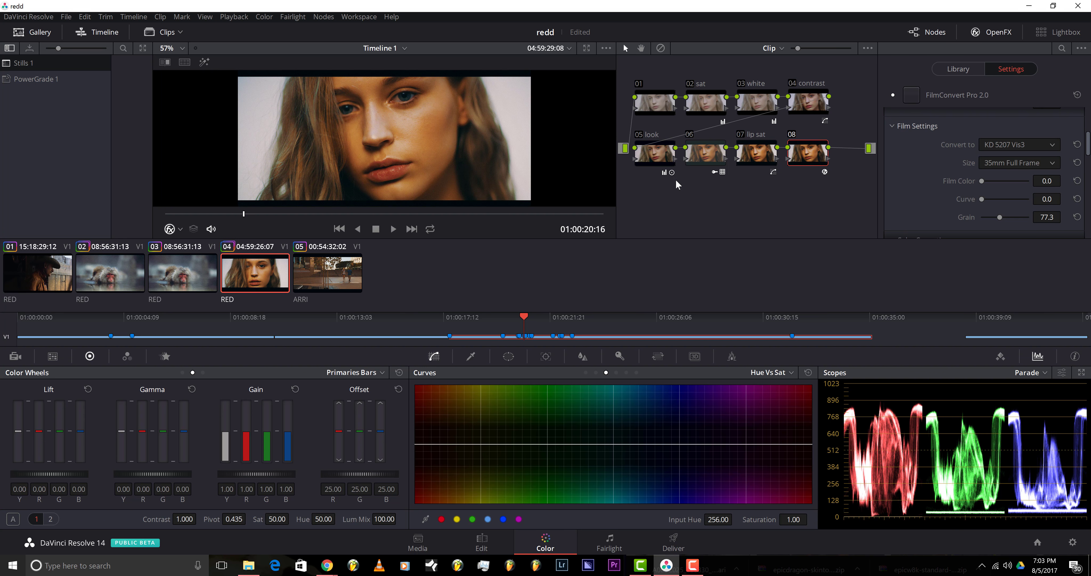
mouse_move(777, 245)
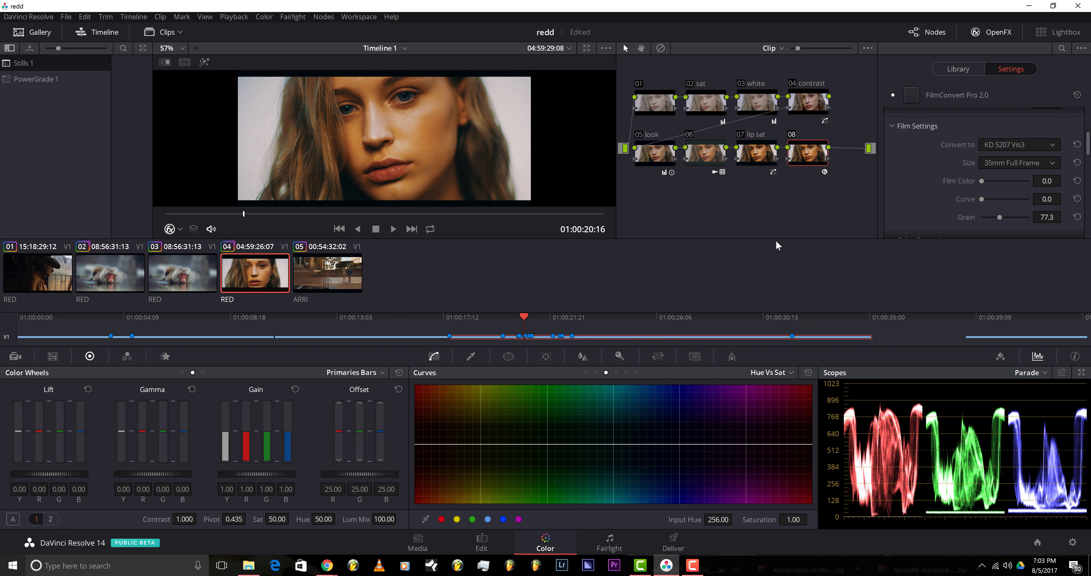
mouse_move(713, 285)
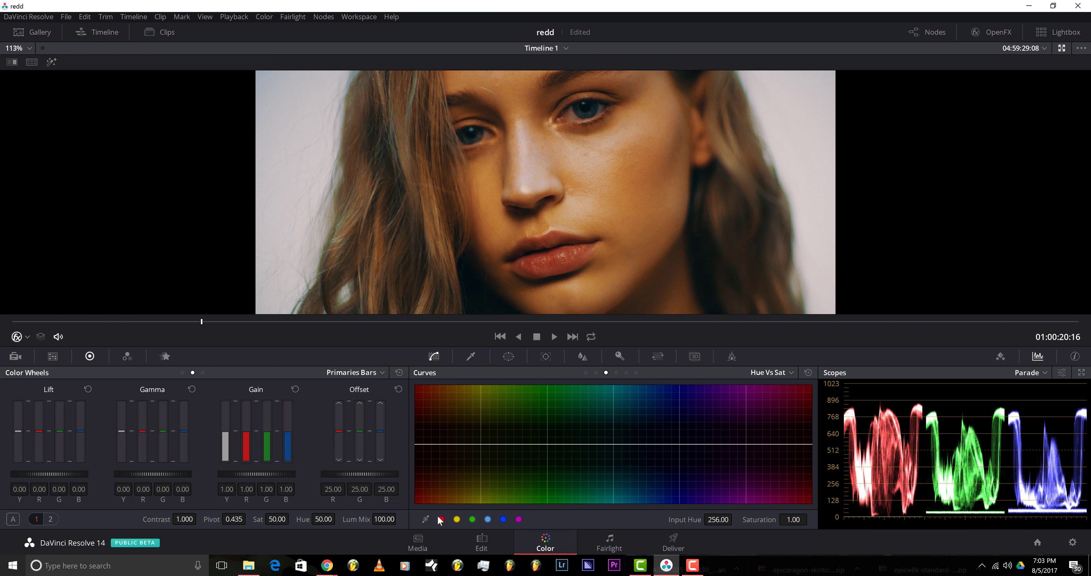
mouse_move(335, 552)
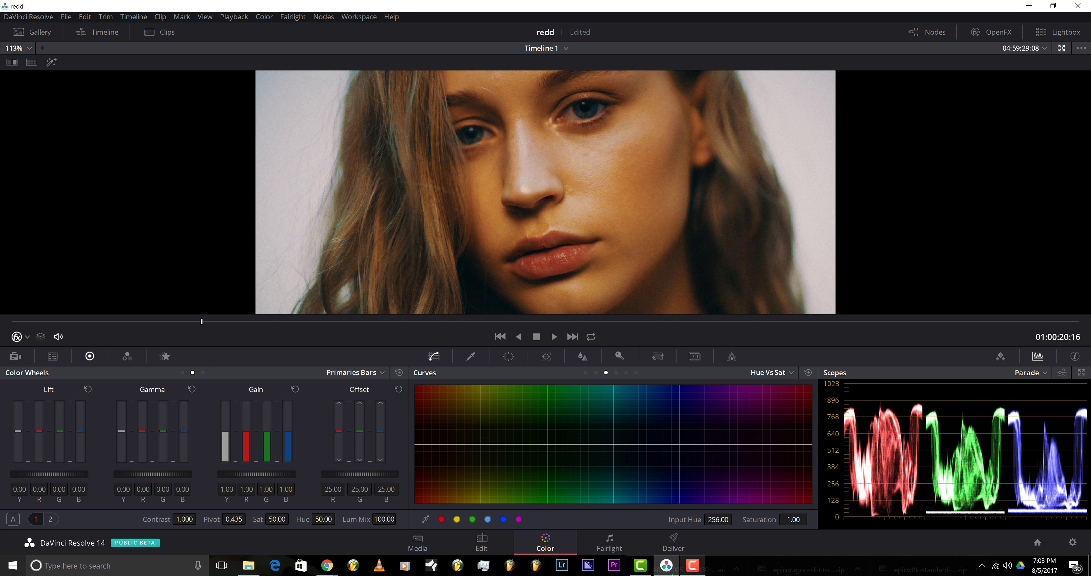
mouse_move(326, 564)
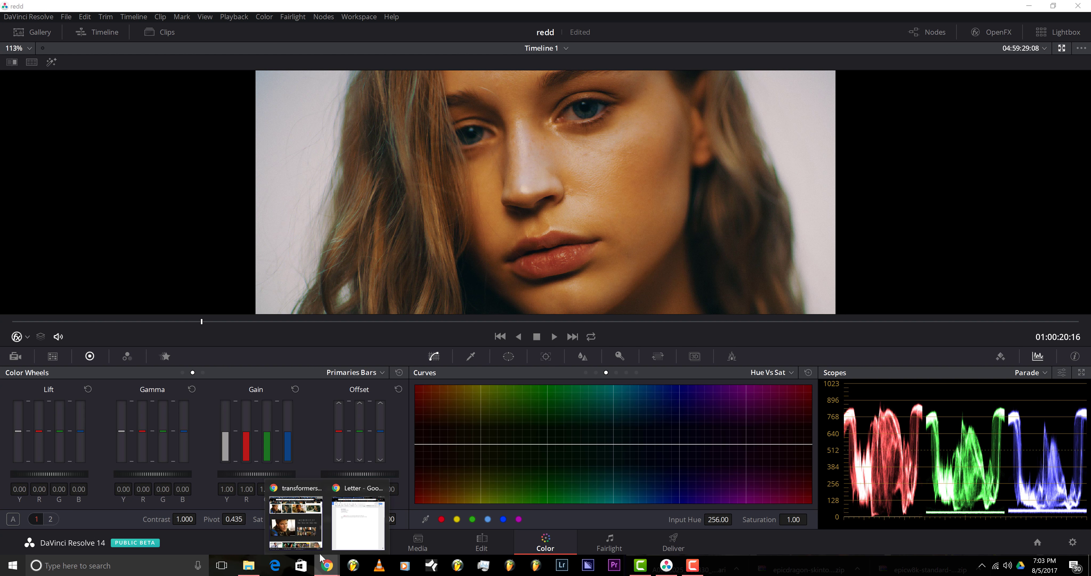
click(295, 521)
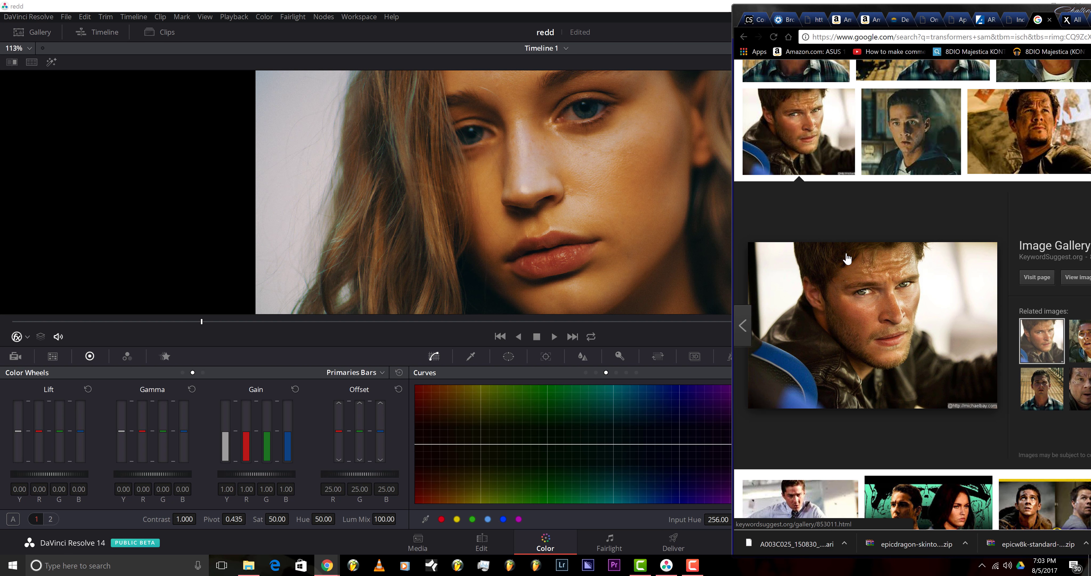
mouse_move(585, 232)
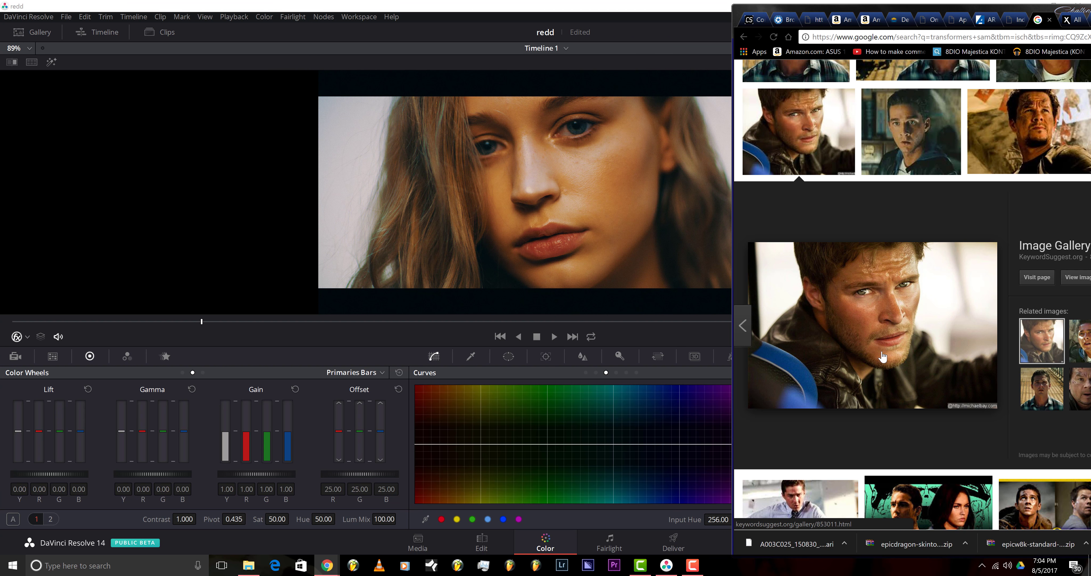
mouse_move(933, 343)
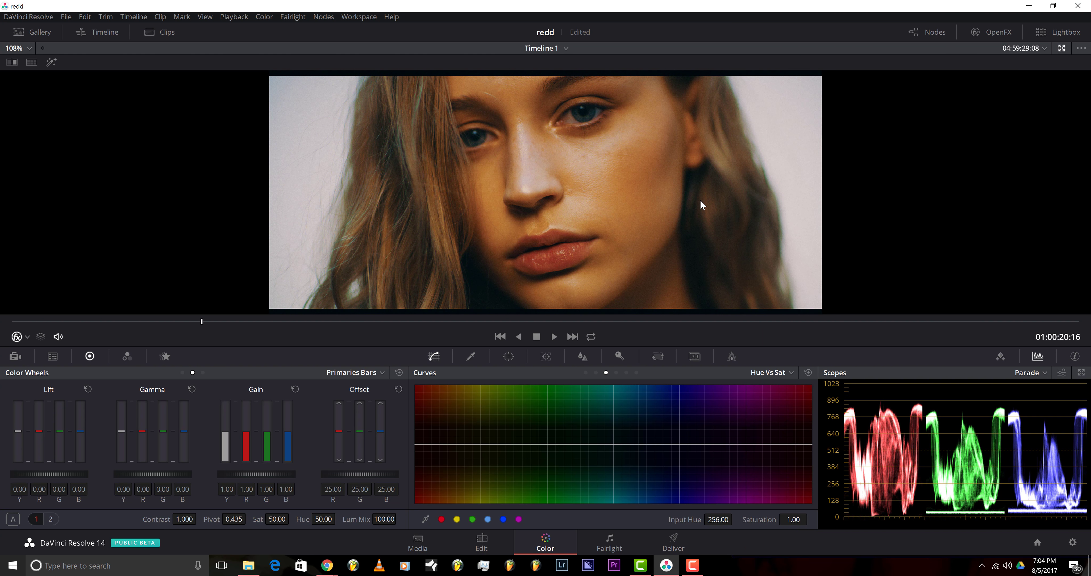
mouse_move(666, 220)
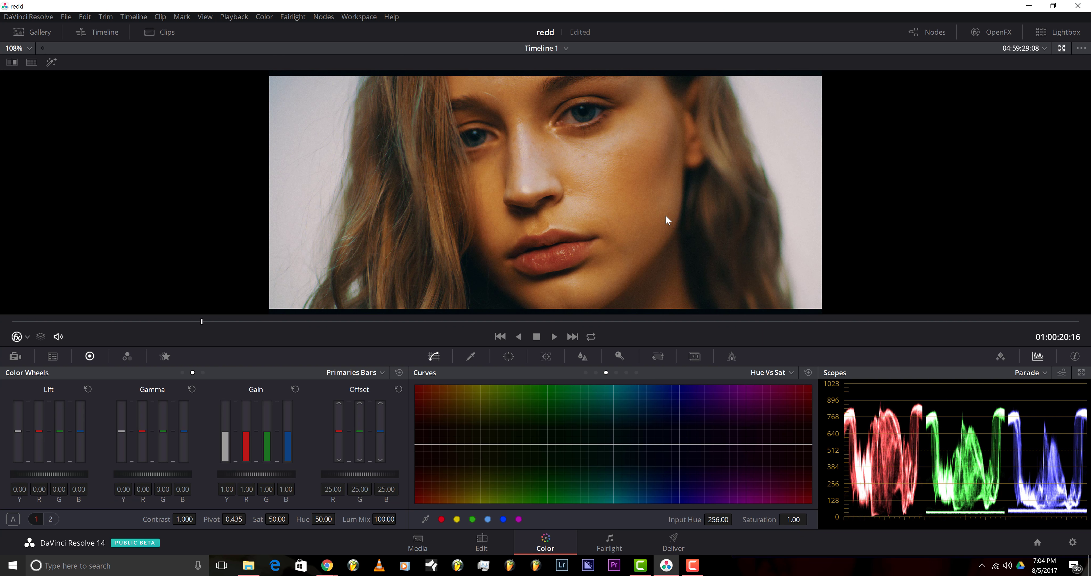
mouse_move(559, 278)
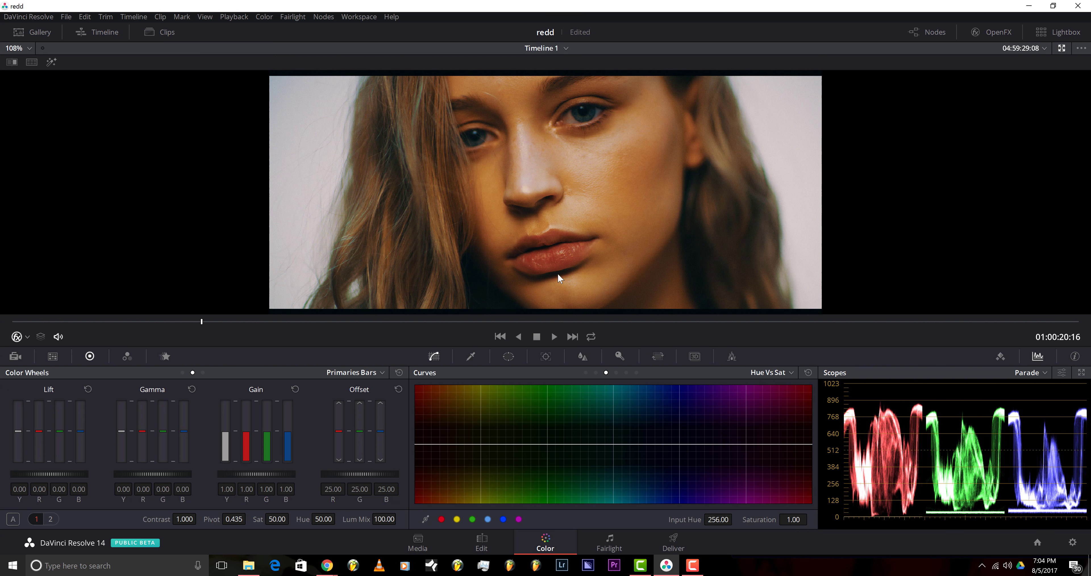
mouse_move(500, 257)
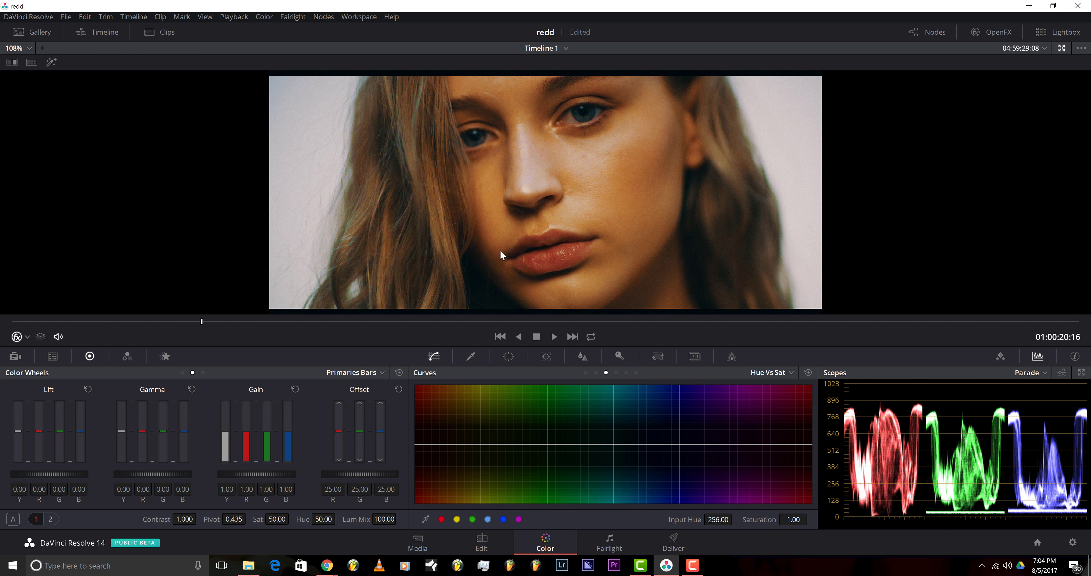
Step: Scroll the Color Wheels panel into view for adjusting the Offset wheel
scroll(up, 3)
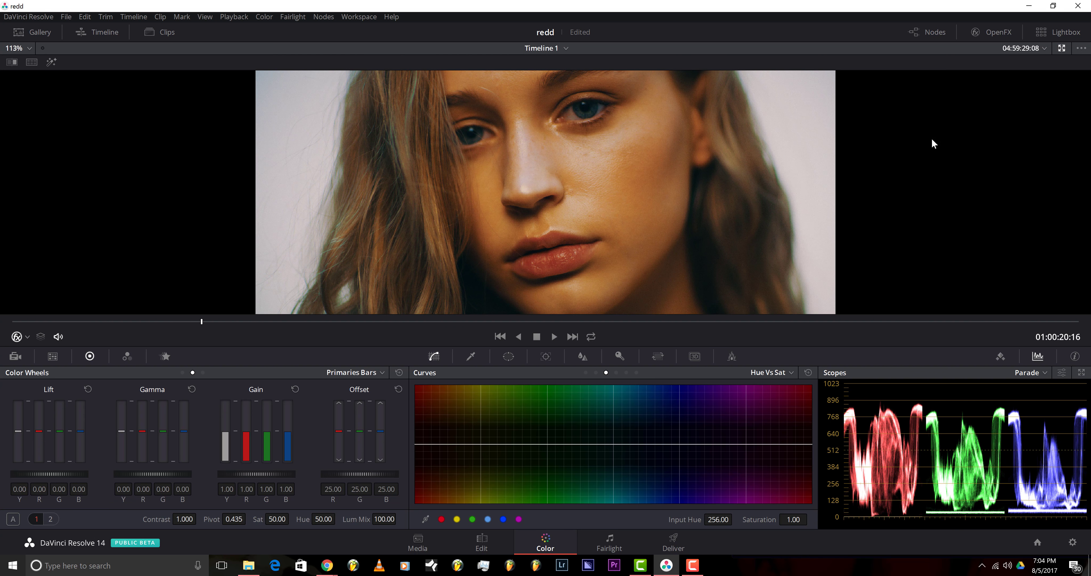
mouse_move(515, 202)
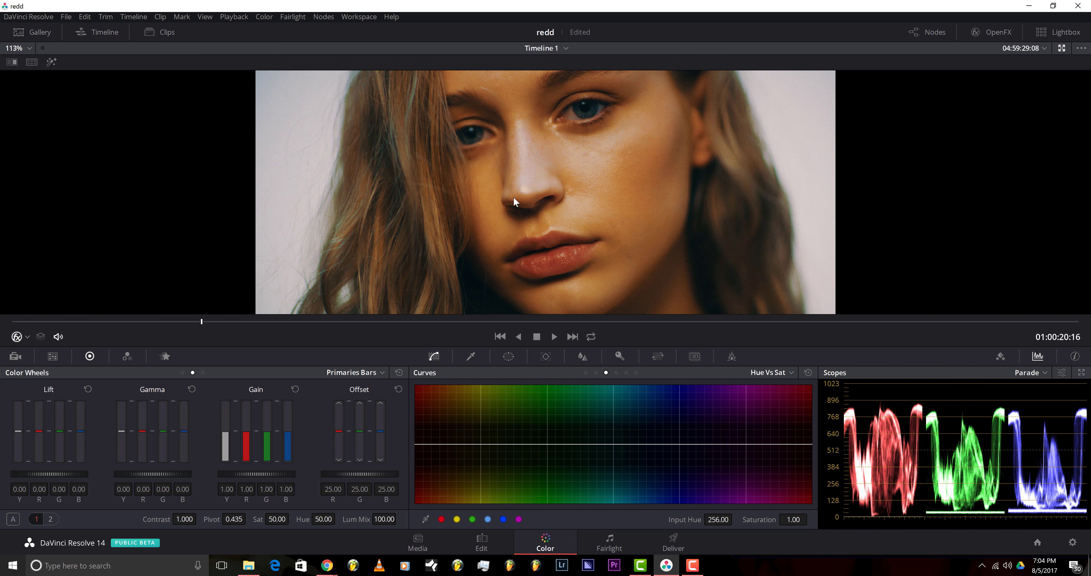
mouse_move(836, 153)
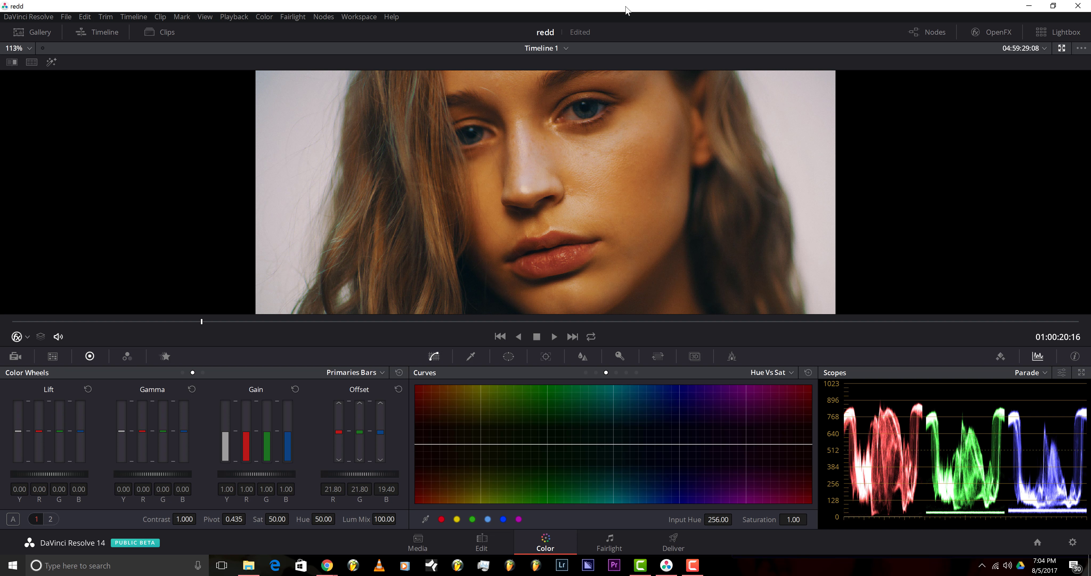
Step: Show the clip thumbnails, compare clips 02 and 01, then return to graded portrait clip 04
click(96, 32)
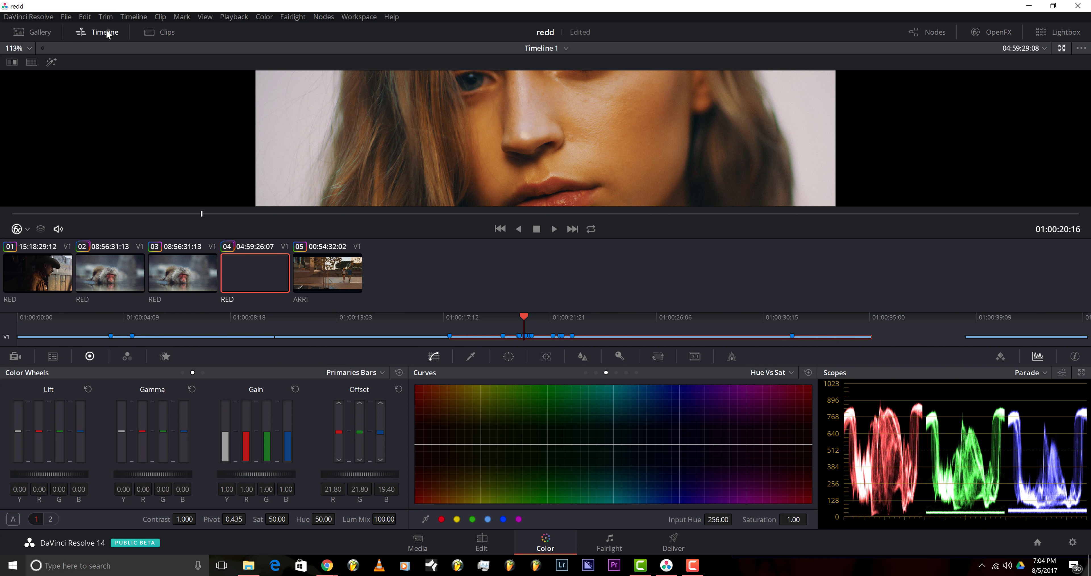
click(109, 272)
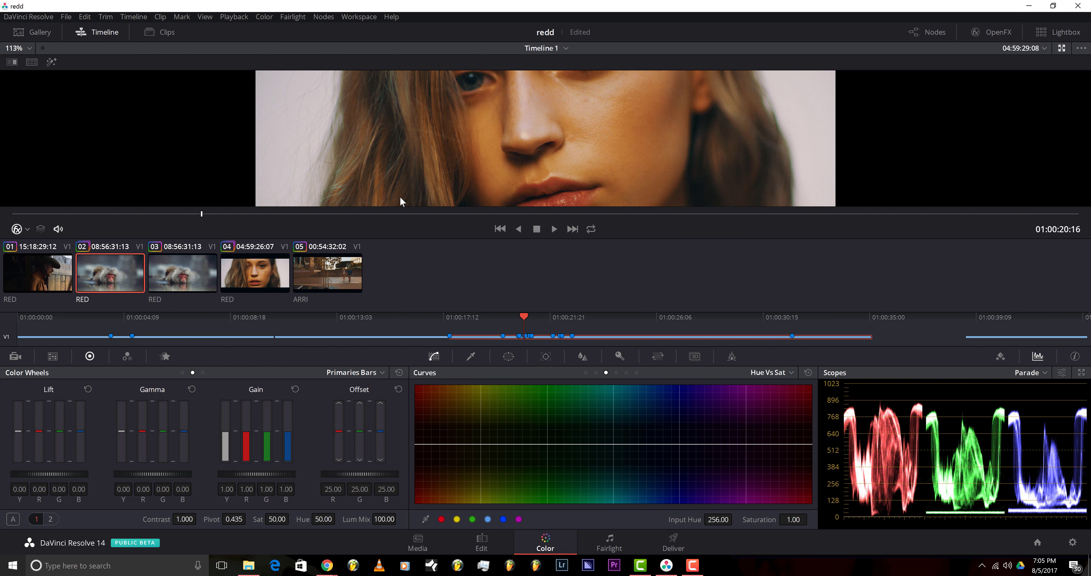
click(109, 272)
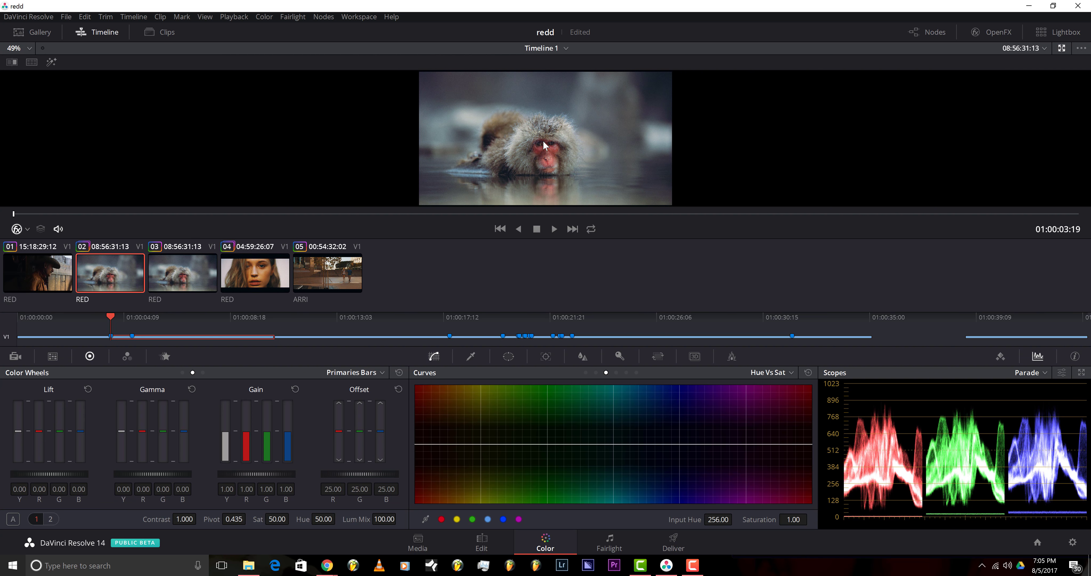
mouse_move(568, 133)
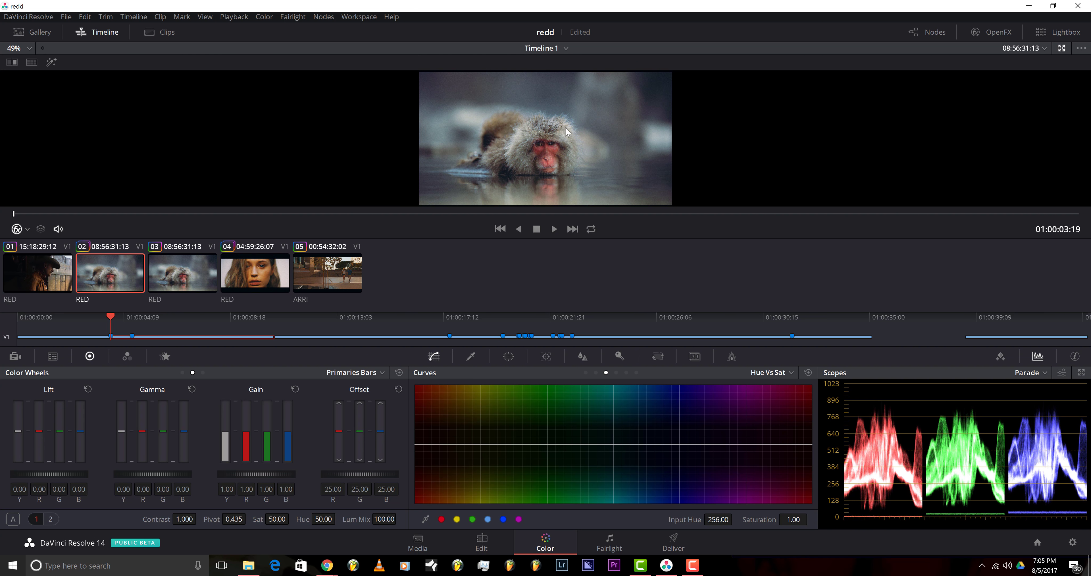
mouse_move(595, 148)
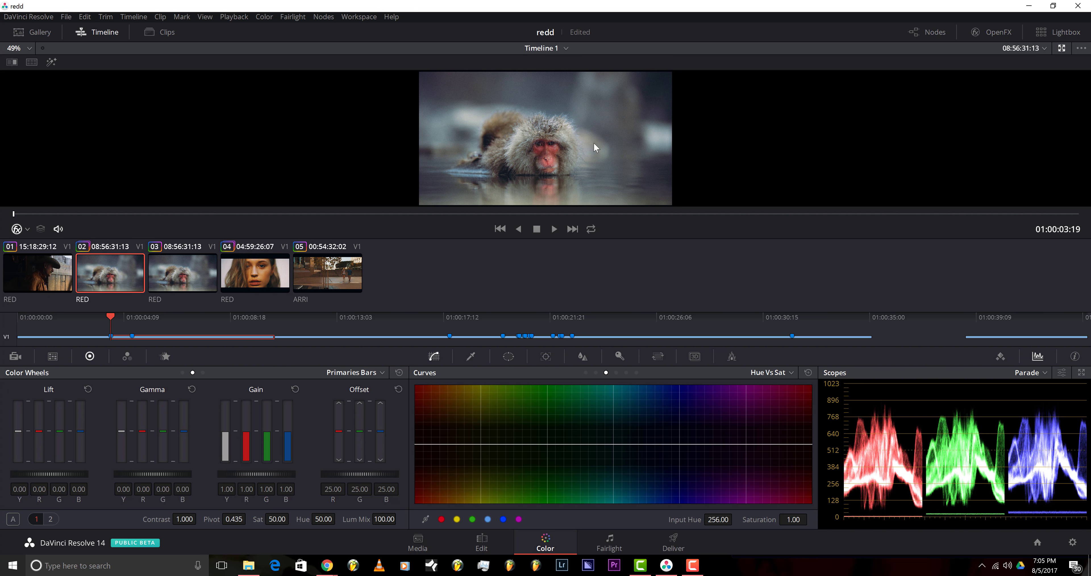
mouse_move(555, 126)
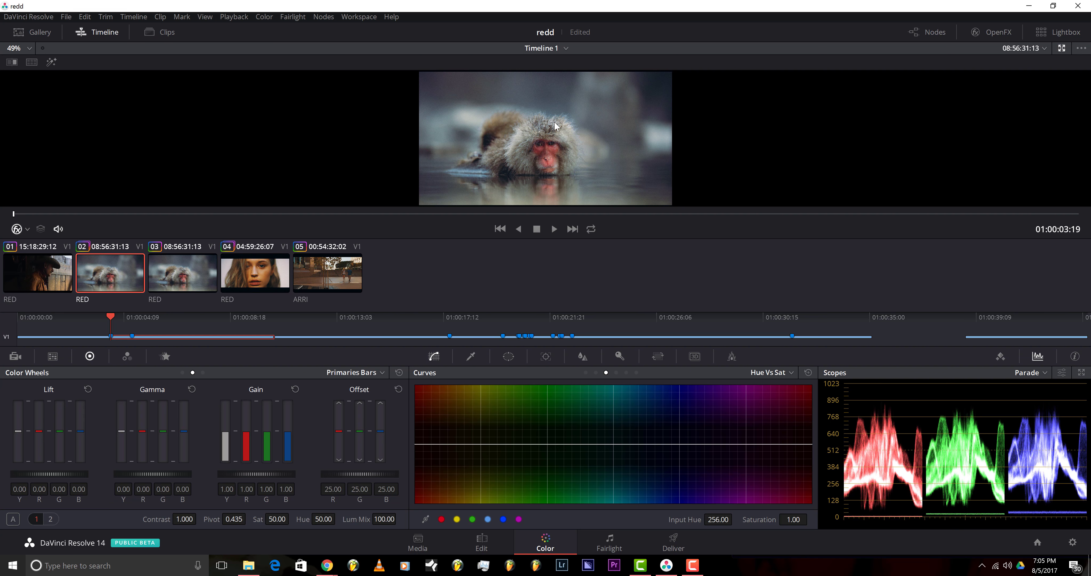
click(37, 272)
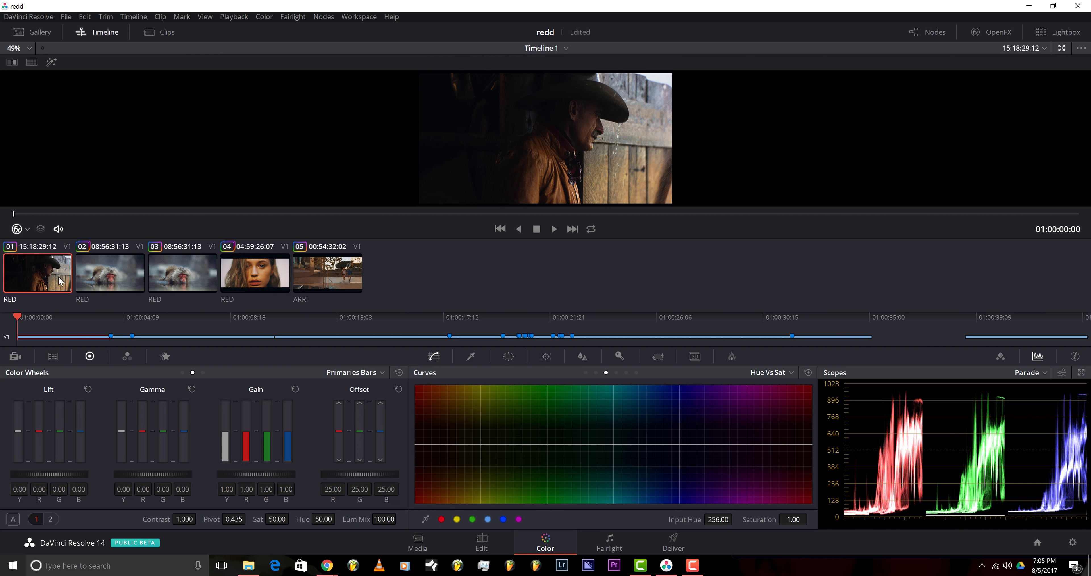
click(109, 271)
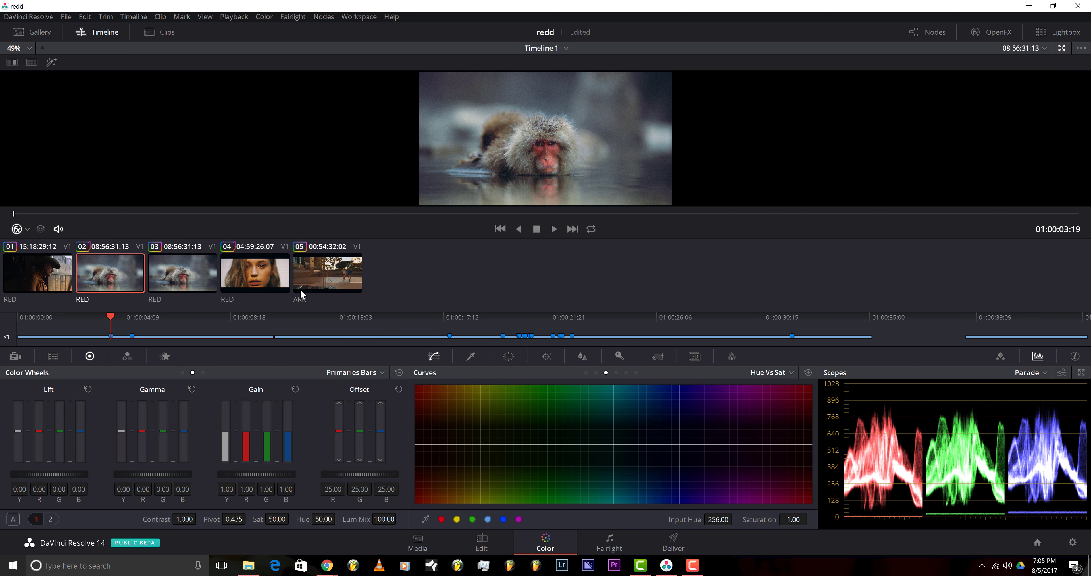
click(254, 272)
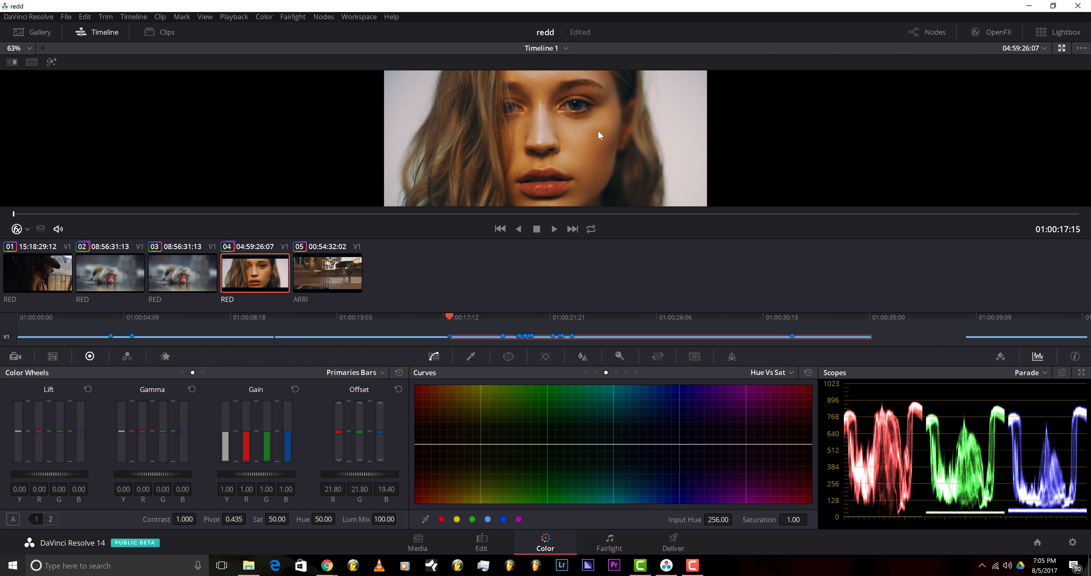
mouse_move(555, 171)
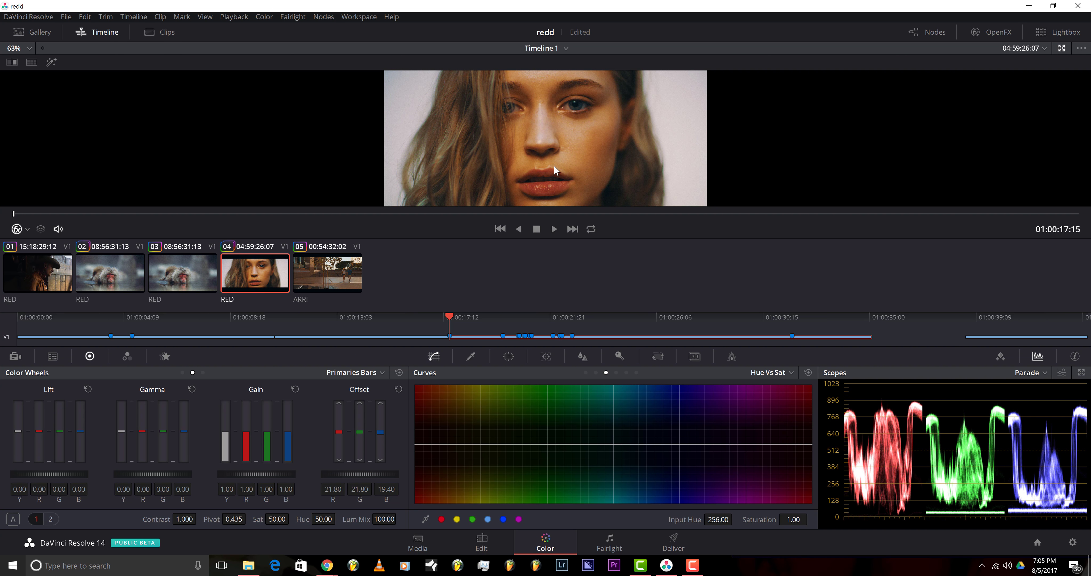
mouse_move(669, 143)
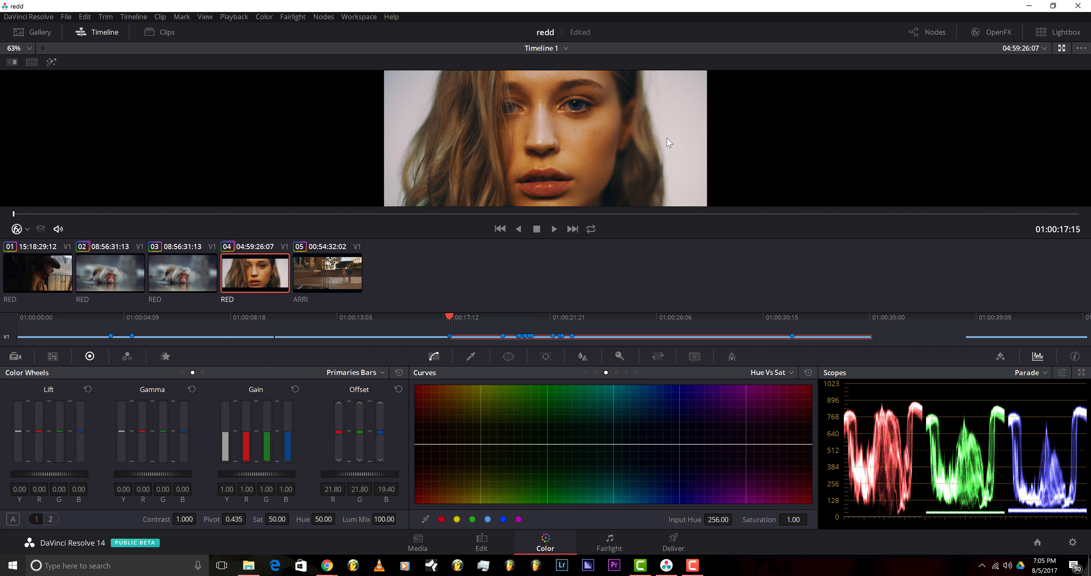